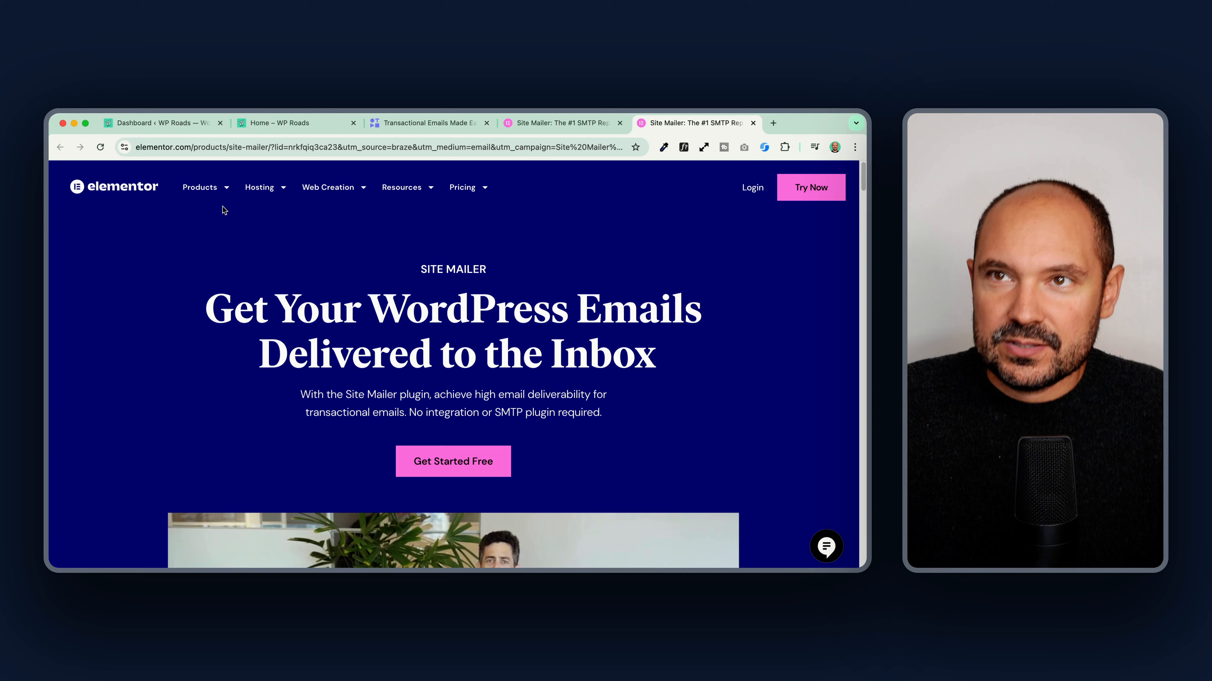
Step: Reload the Site Mailer product page from the Products menu at its clean address
click(199, 186)
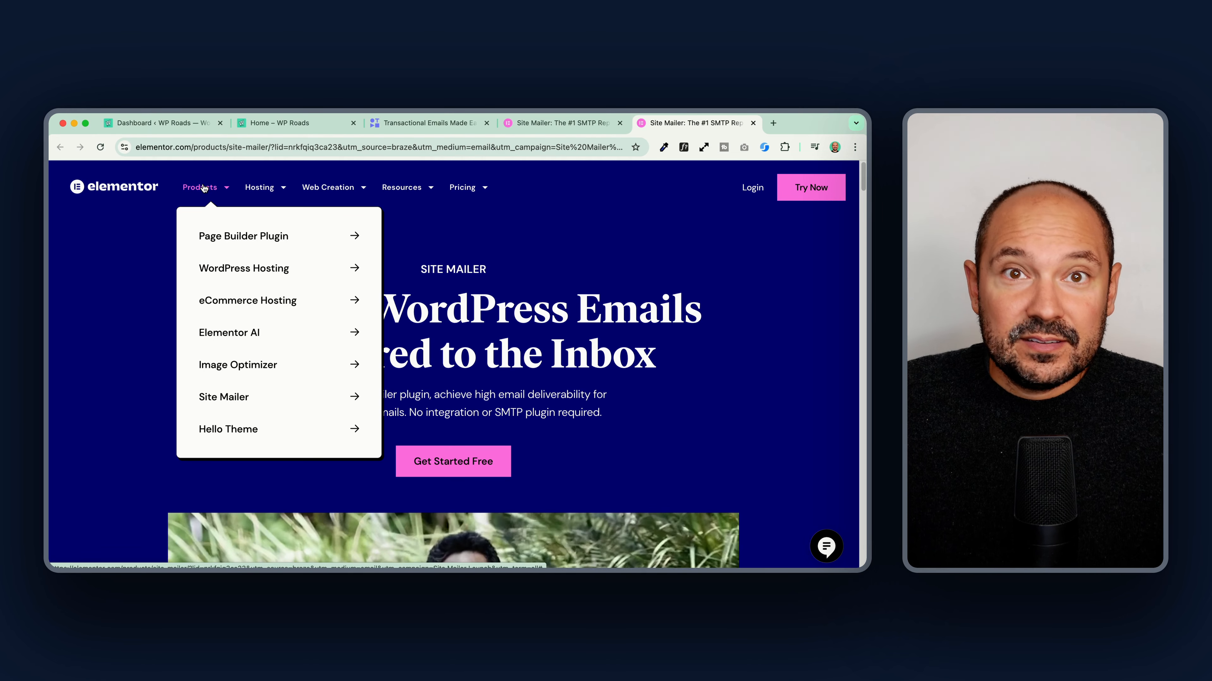
mouse_move(250, 235)
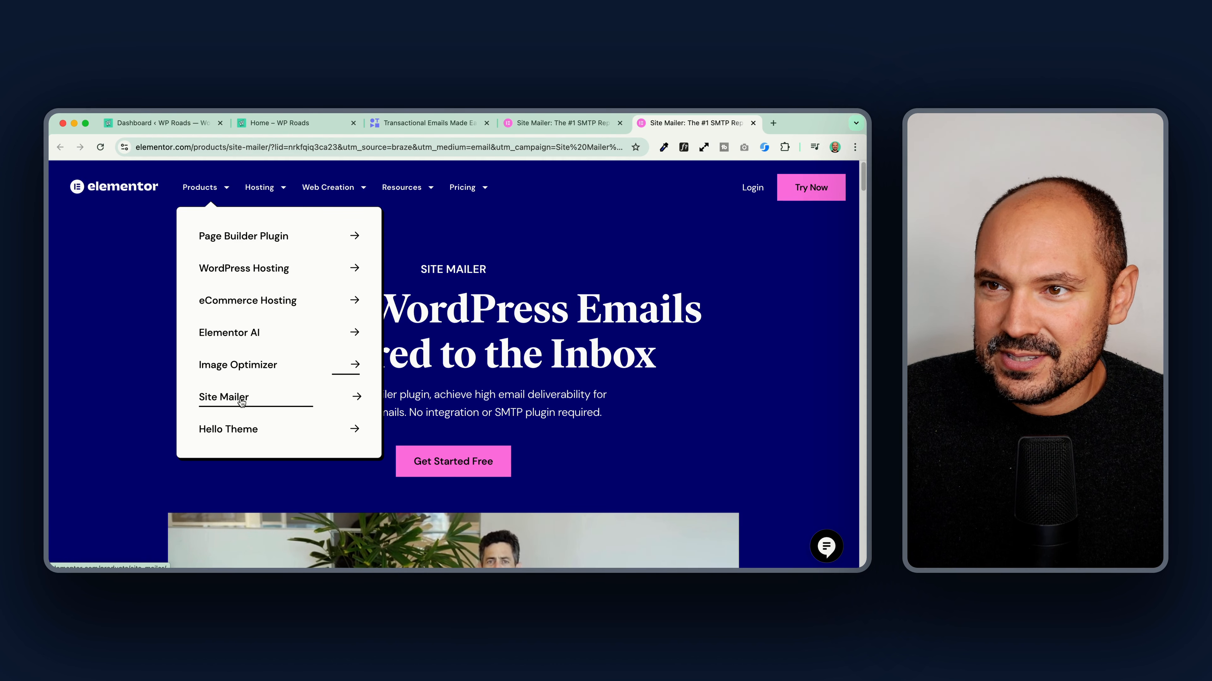
mouse_move(238, 364)
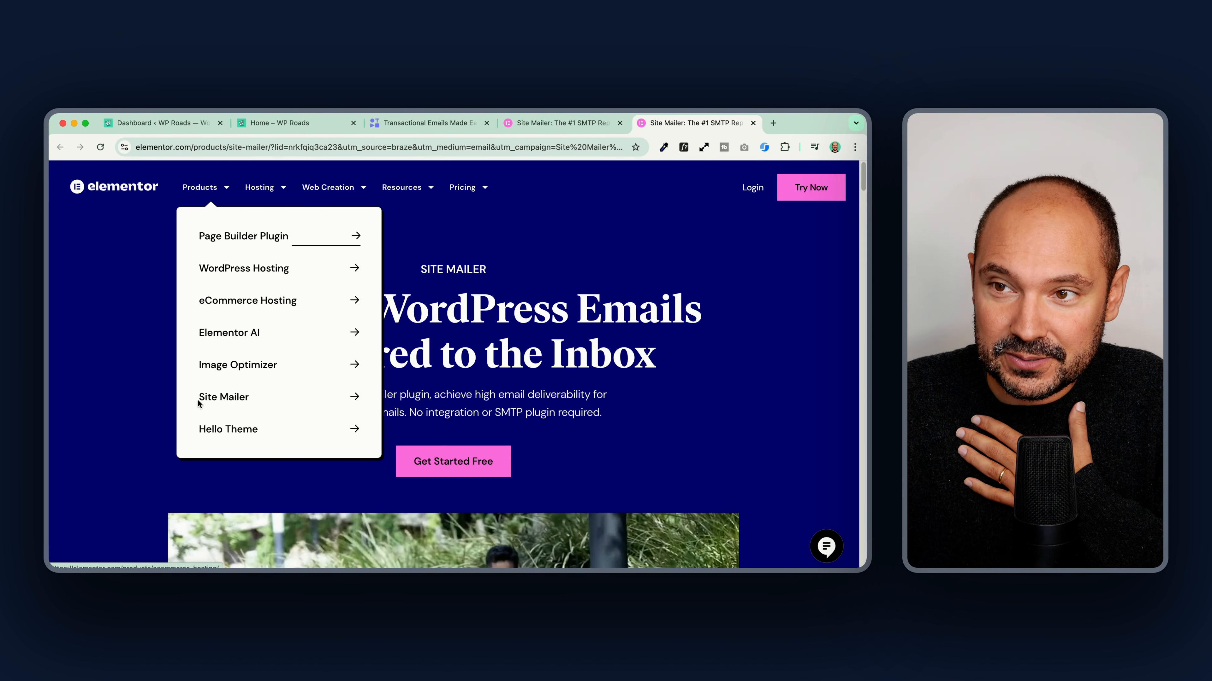
mouse_move(250, 437)
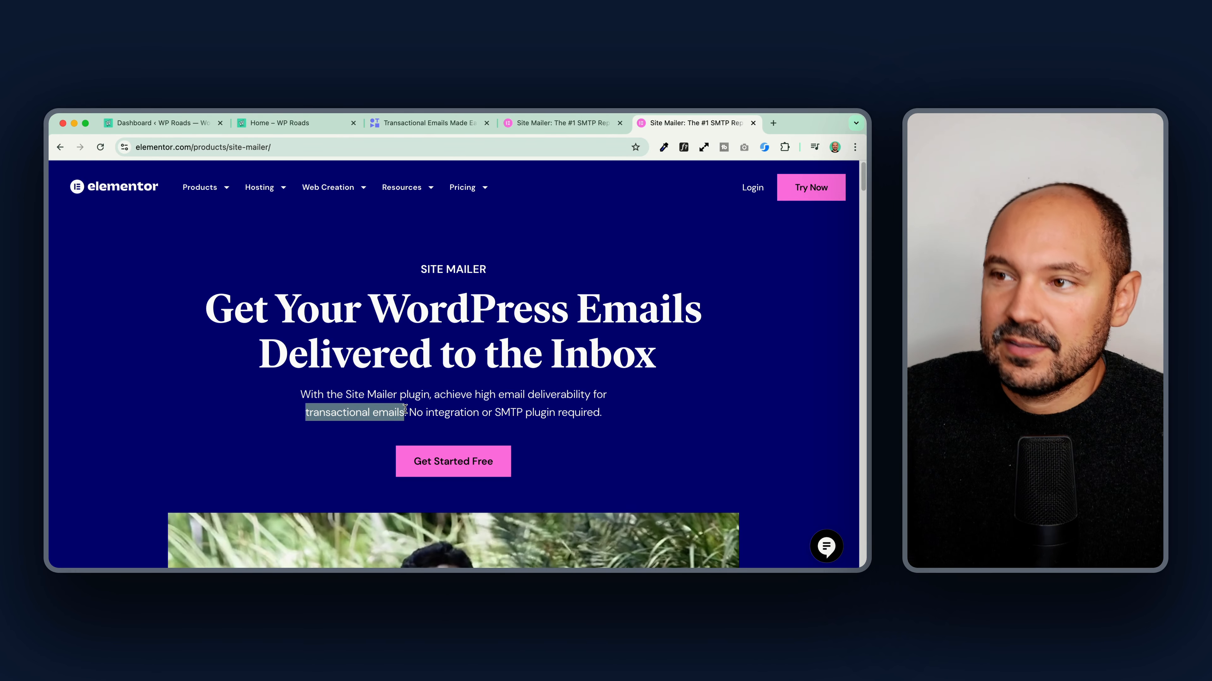
Step: Skim the product page down to the intro video, then start a new browser tab
drag(407, 412, 602, 412)
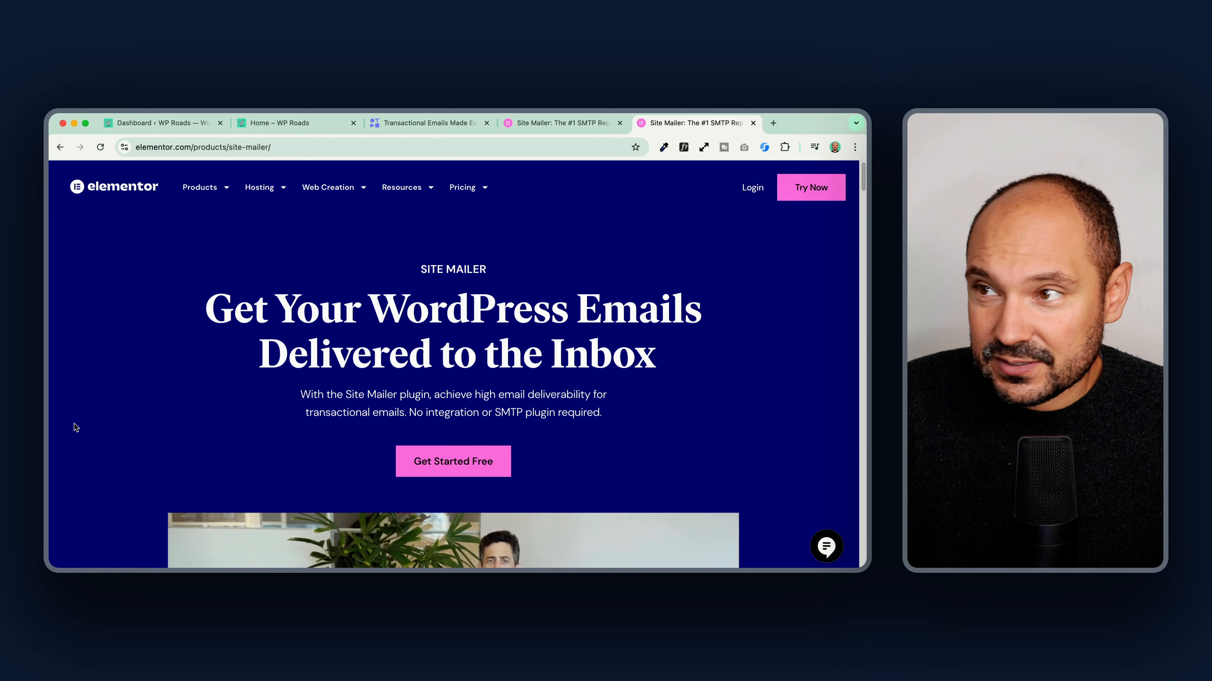
scroll(down, 3)
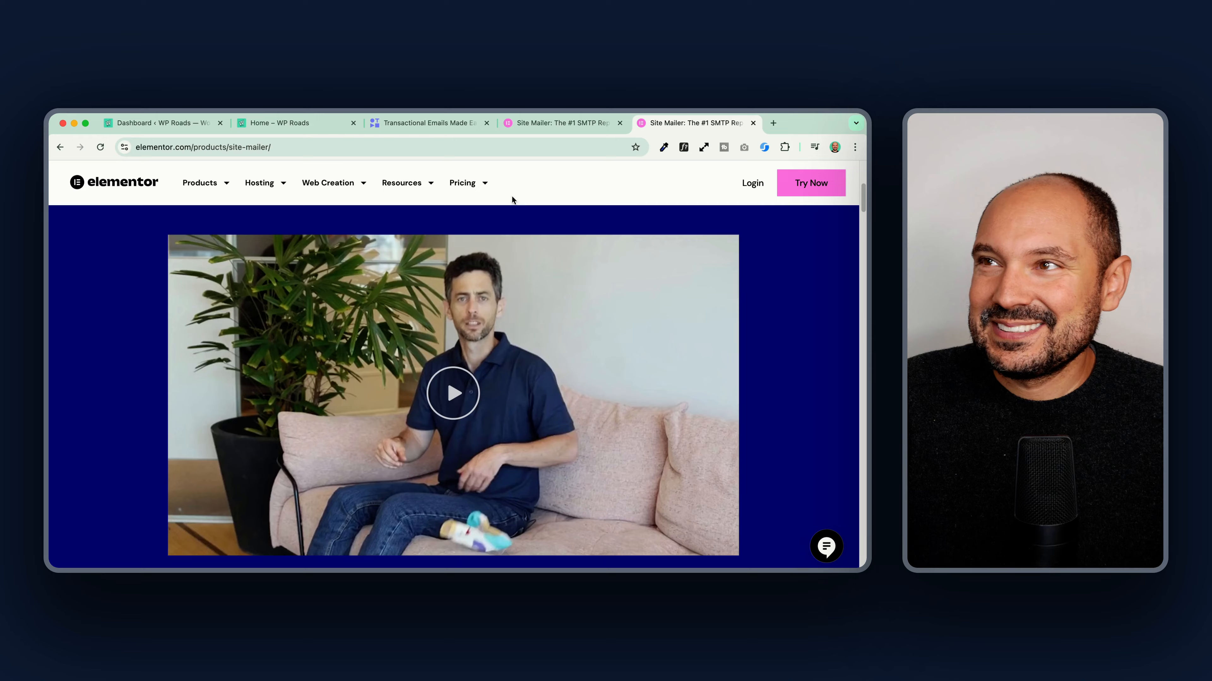
click(402, 183)
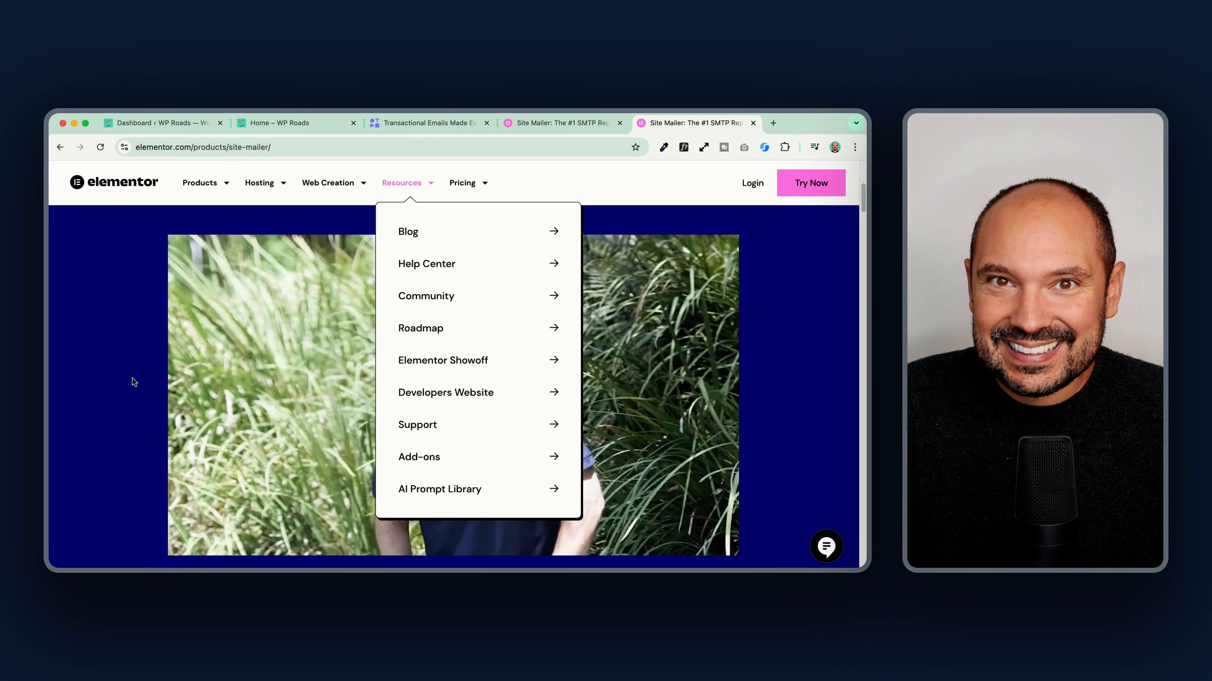
click(772, 123)
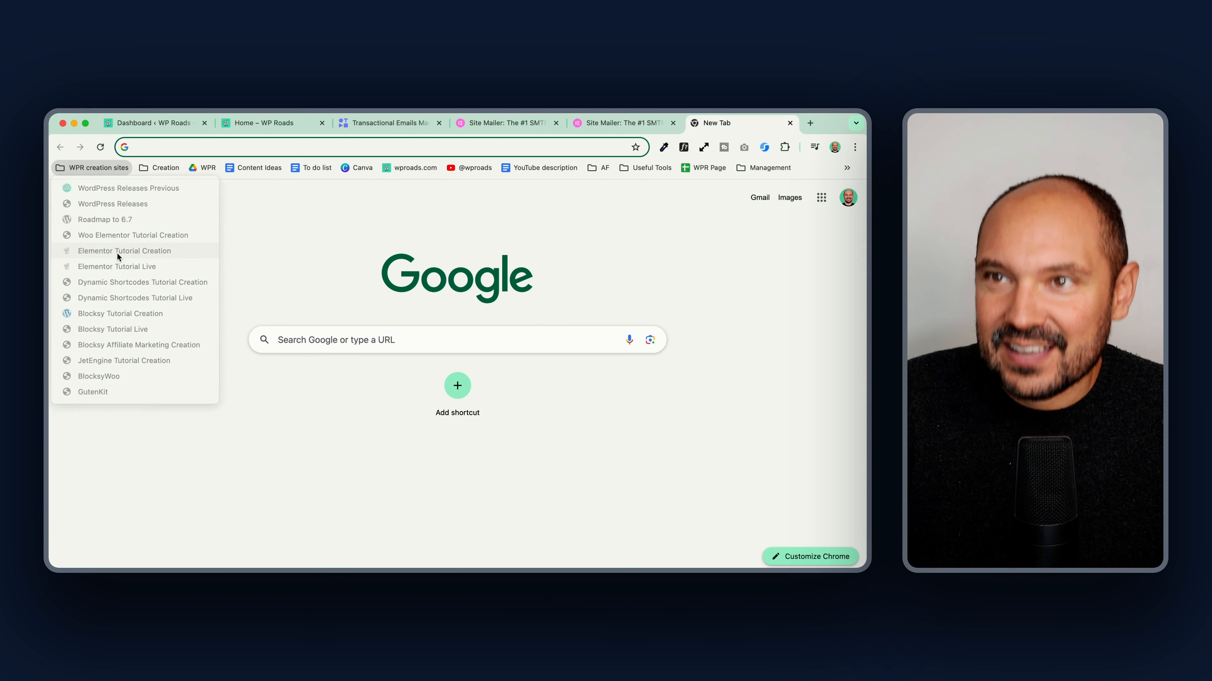
Step: Sign in to the WP Starzy site from the WPR creation sites bookmarks, then close its tab
click(142, 283)
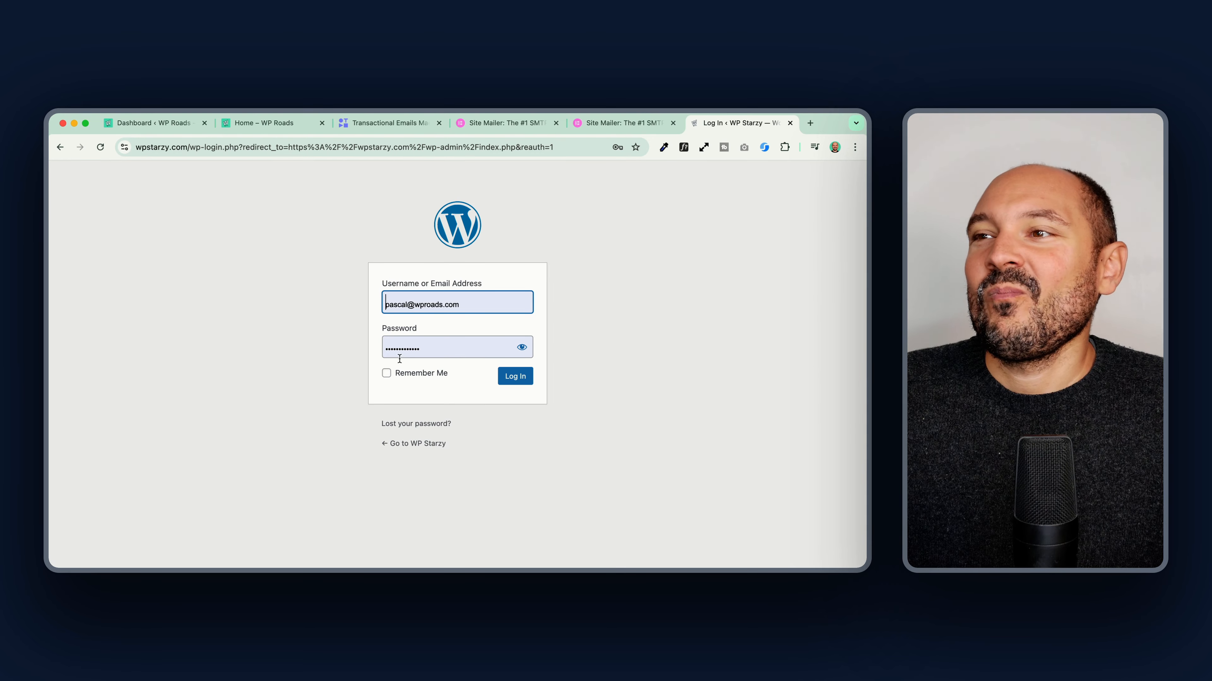
click(515, 376)
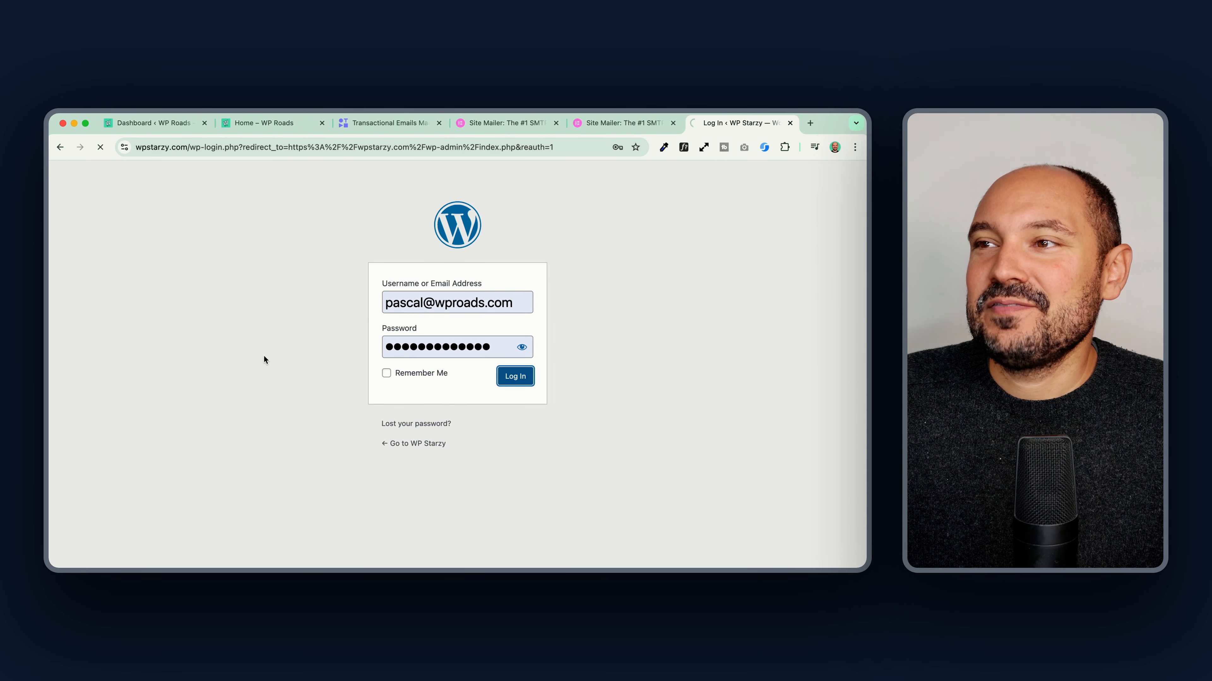
click(515, 376)
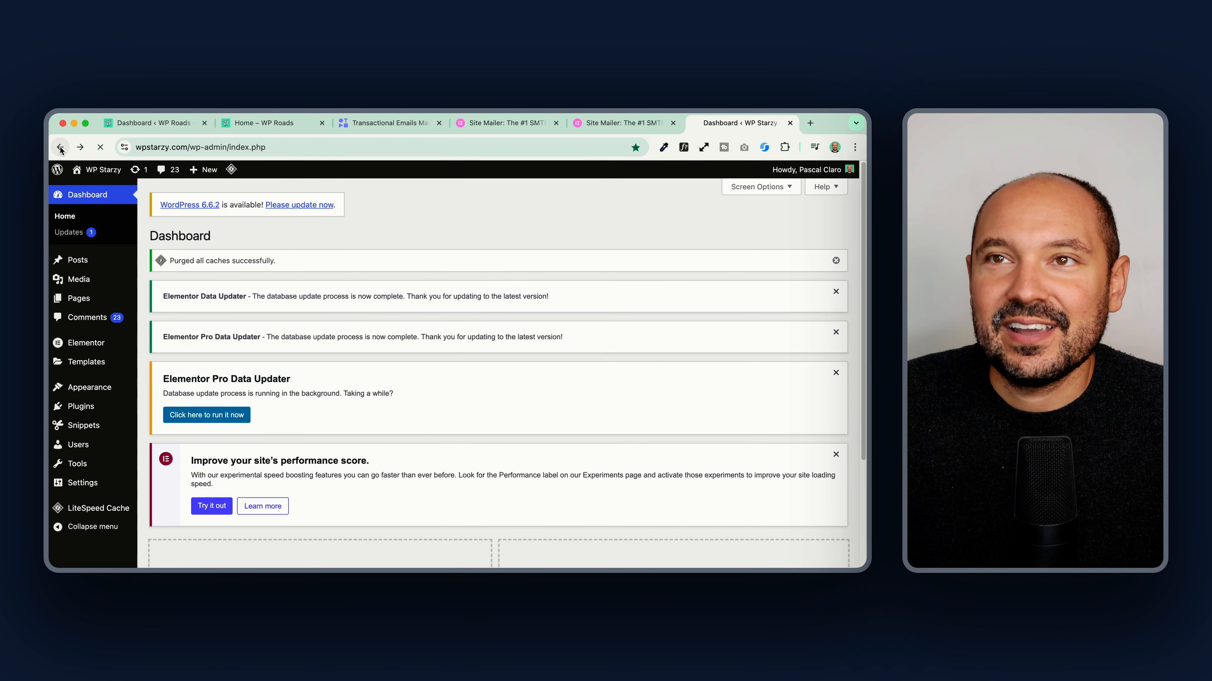
click(810, 123)
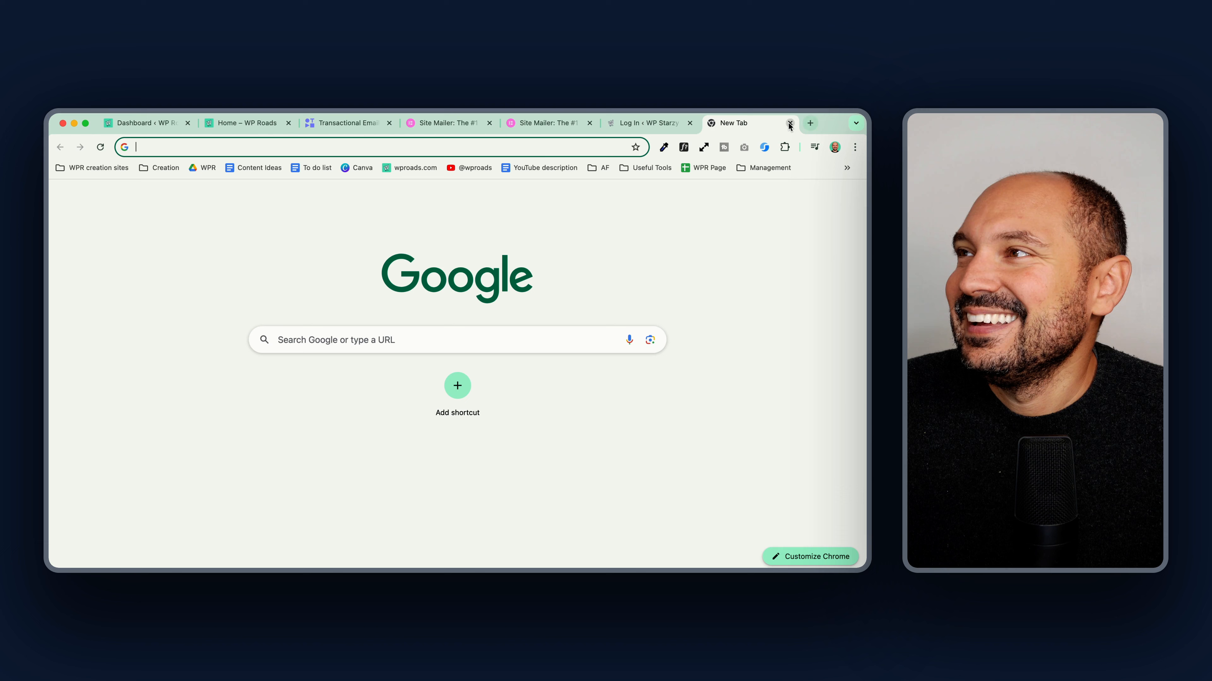
click(96, 168)
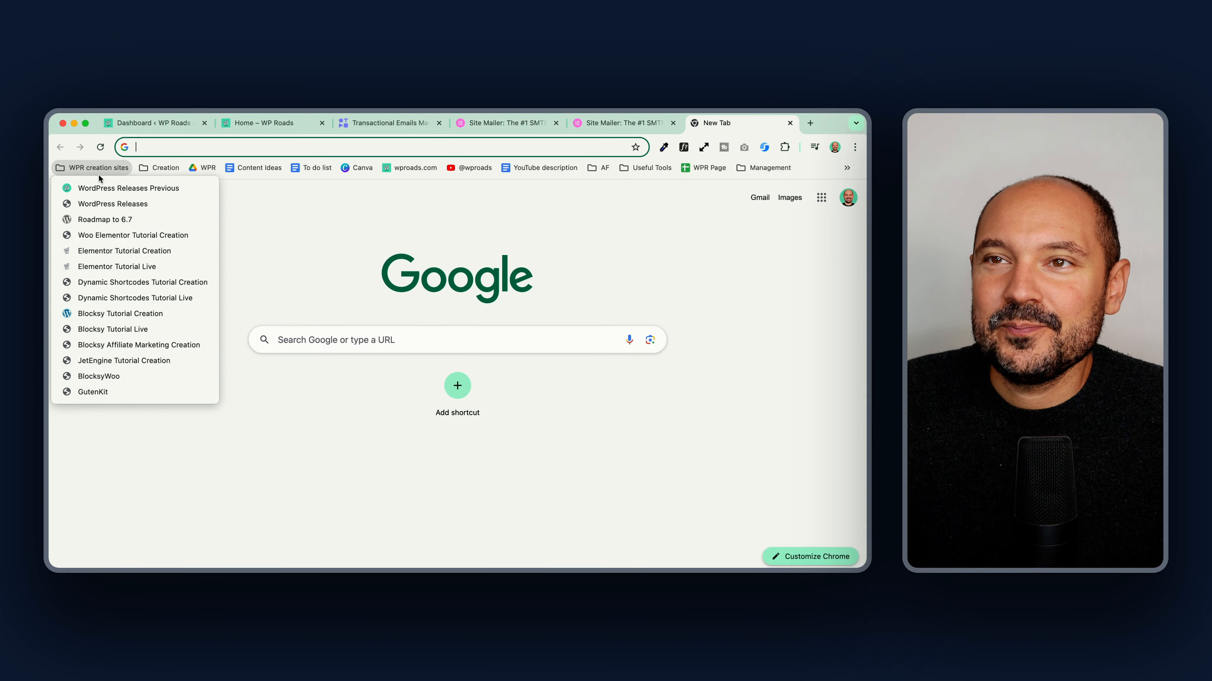
mouse_move(125, 251)
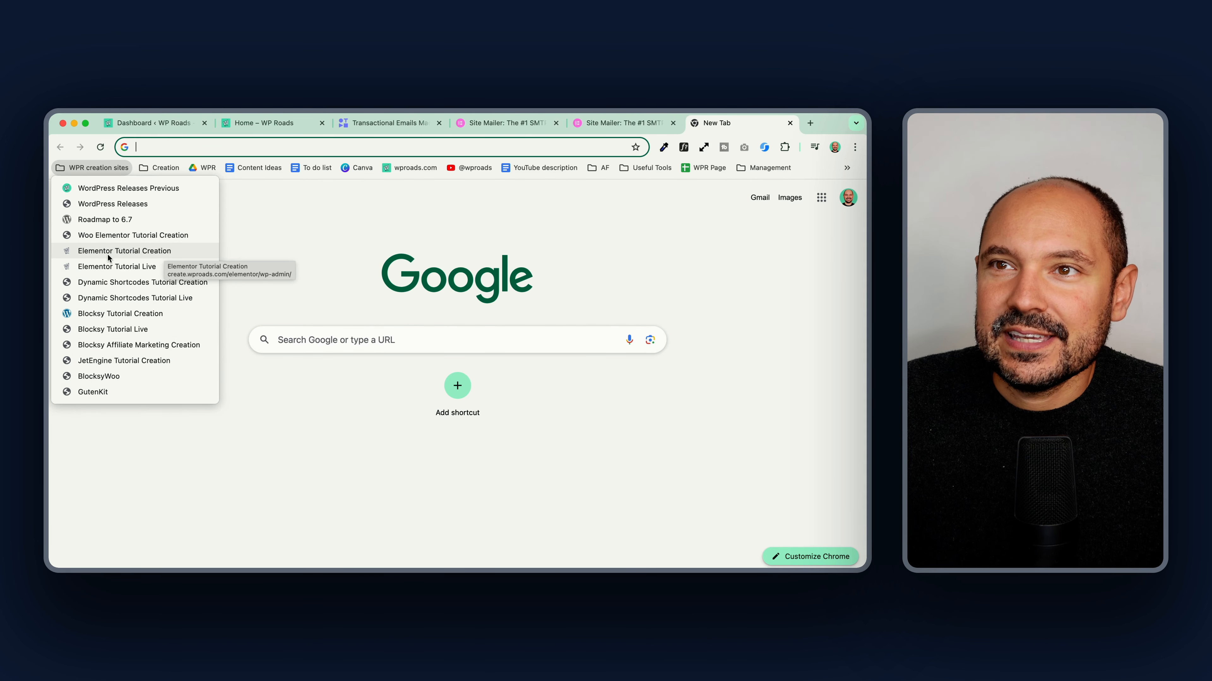
mouse_move(117, 267)
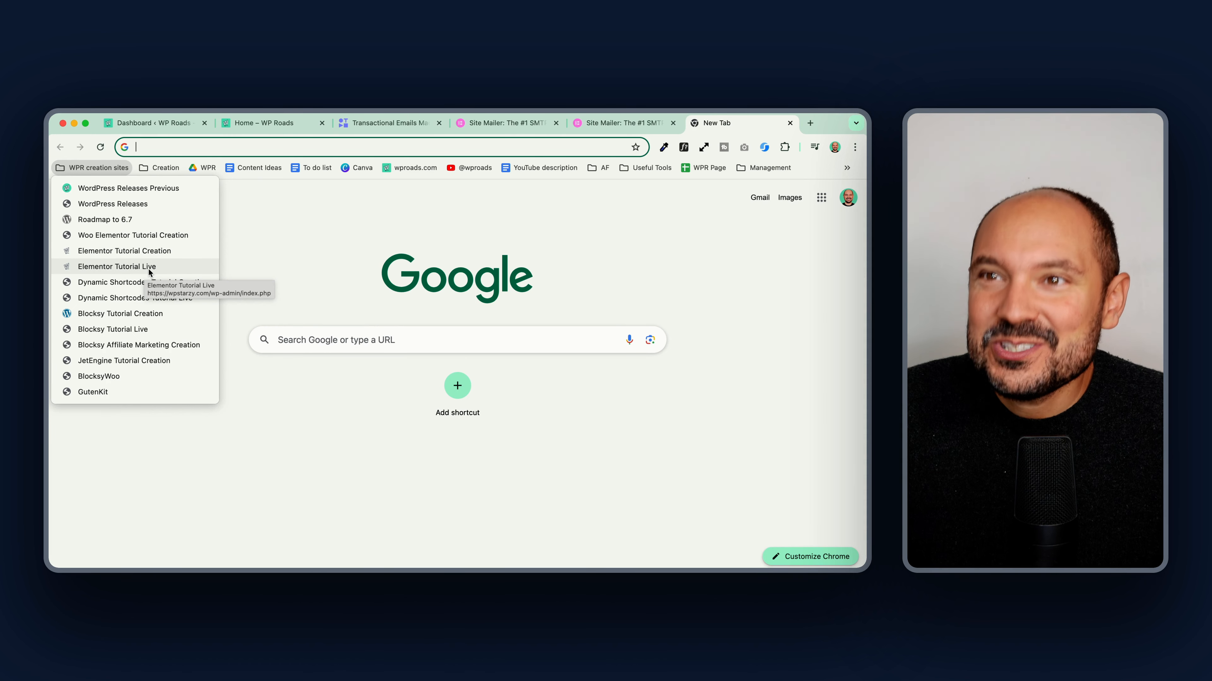
Step: Load the Elementor Tutorial Creation site's WordPress dashboard from the bookmarks
click(117, 267)
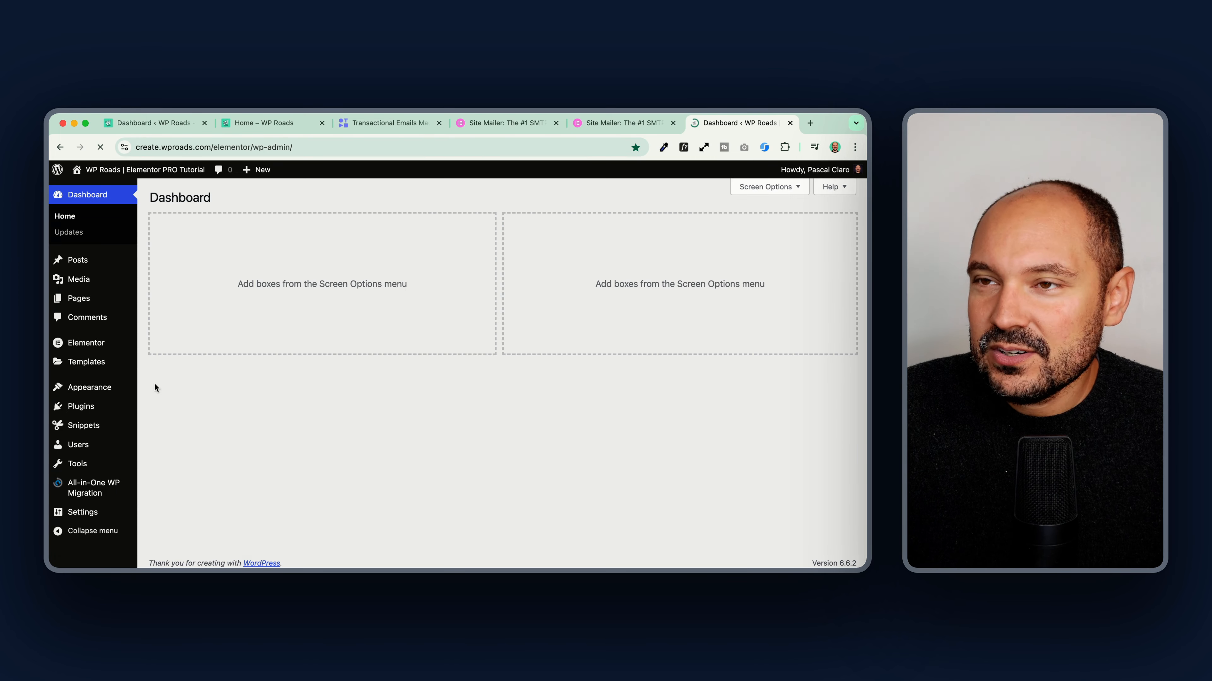
Step: Check the Site Mailer email logs under Settings, glancing at the product page tab in between
click(82, 511)
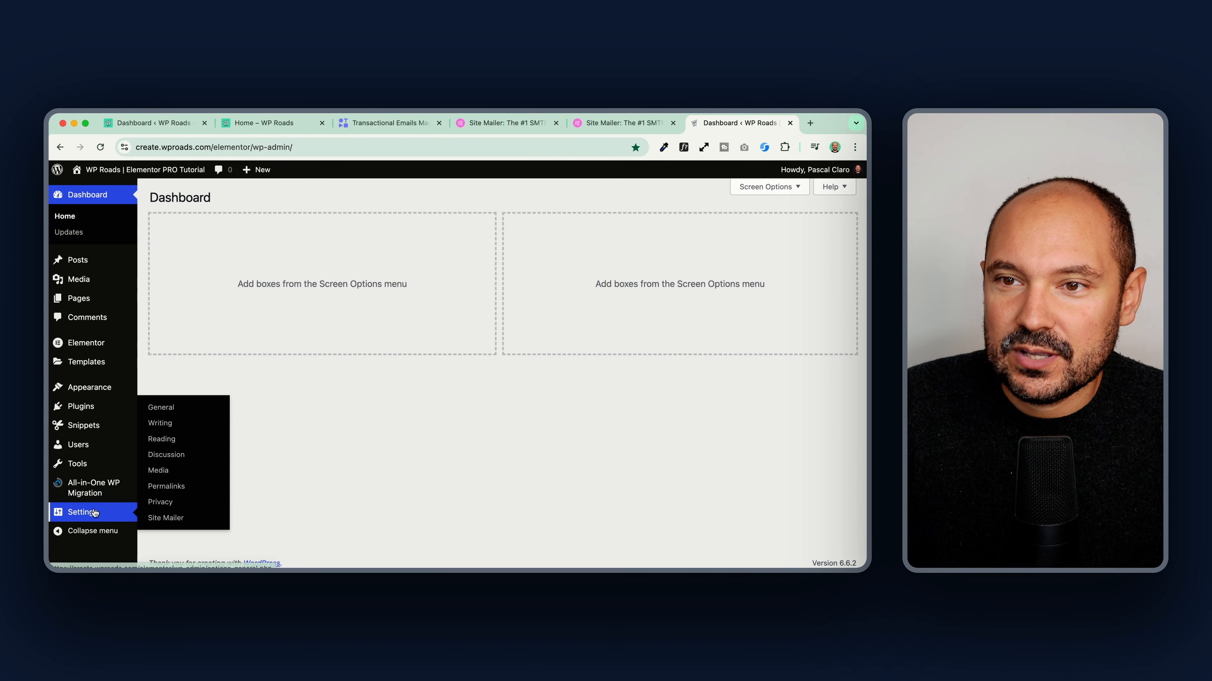
click(165, 518)
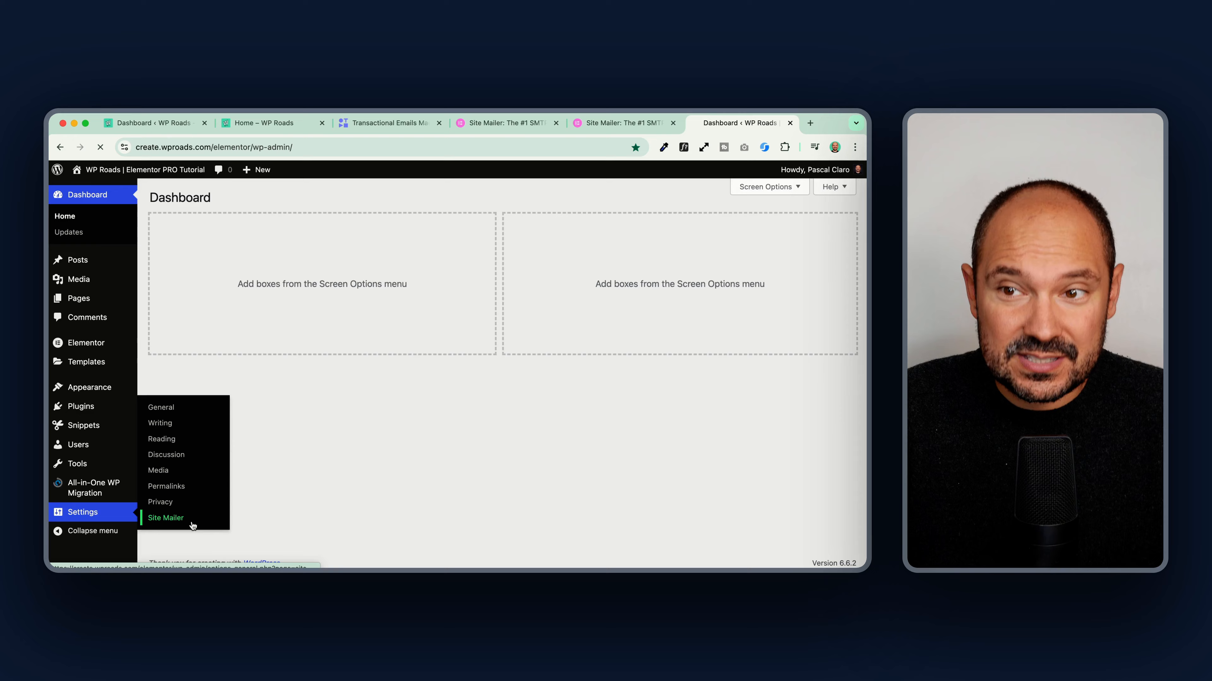
click(165, 517)
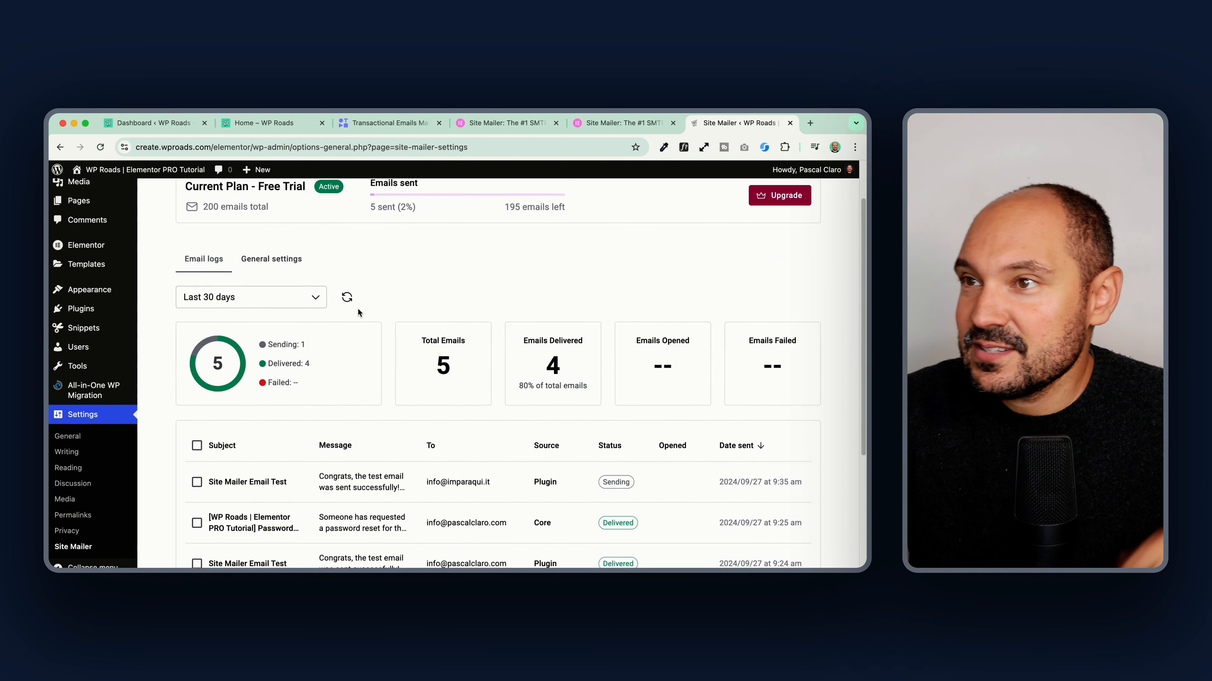
click(624, 123)
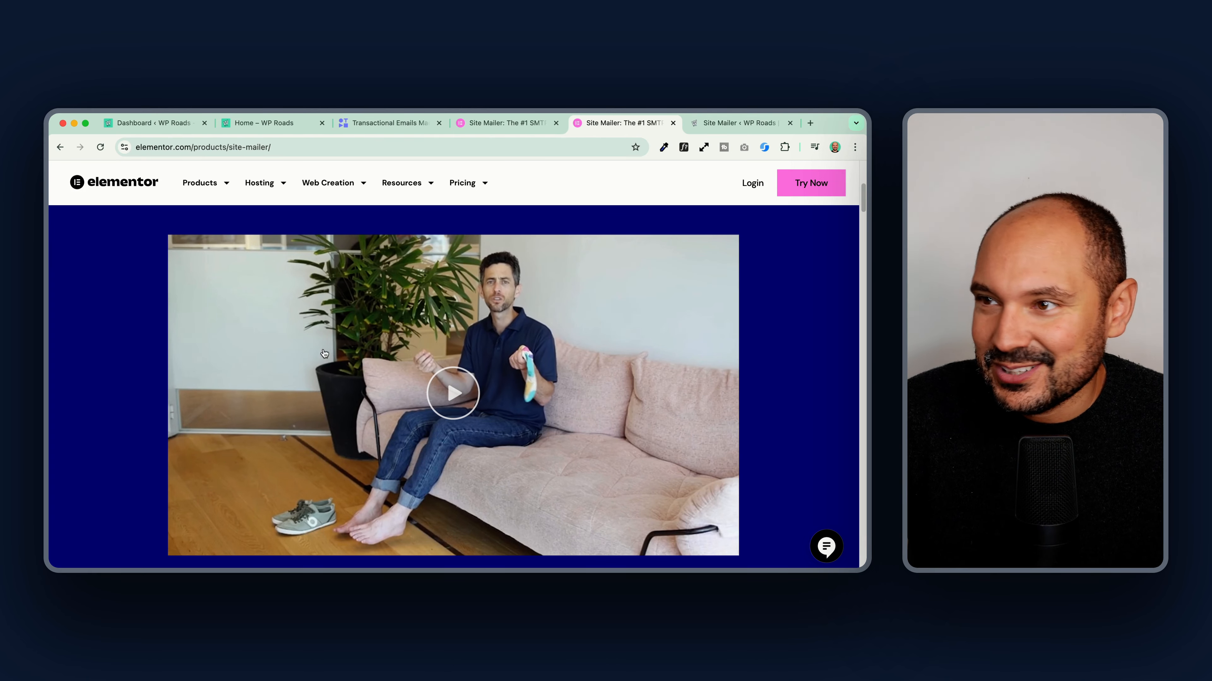
click(738, 123)
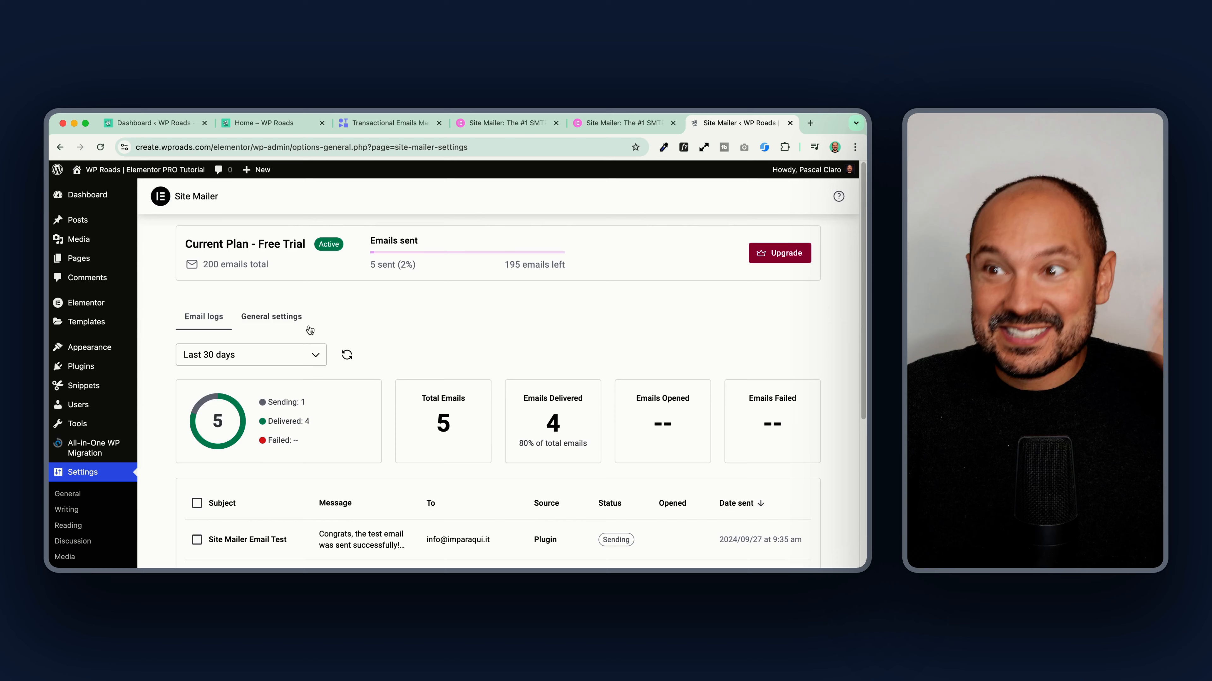
mouse_move(610, 194)
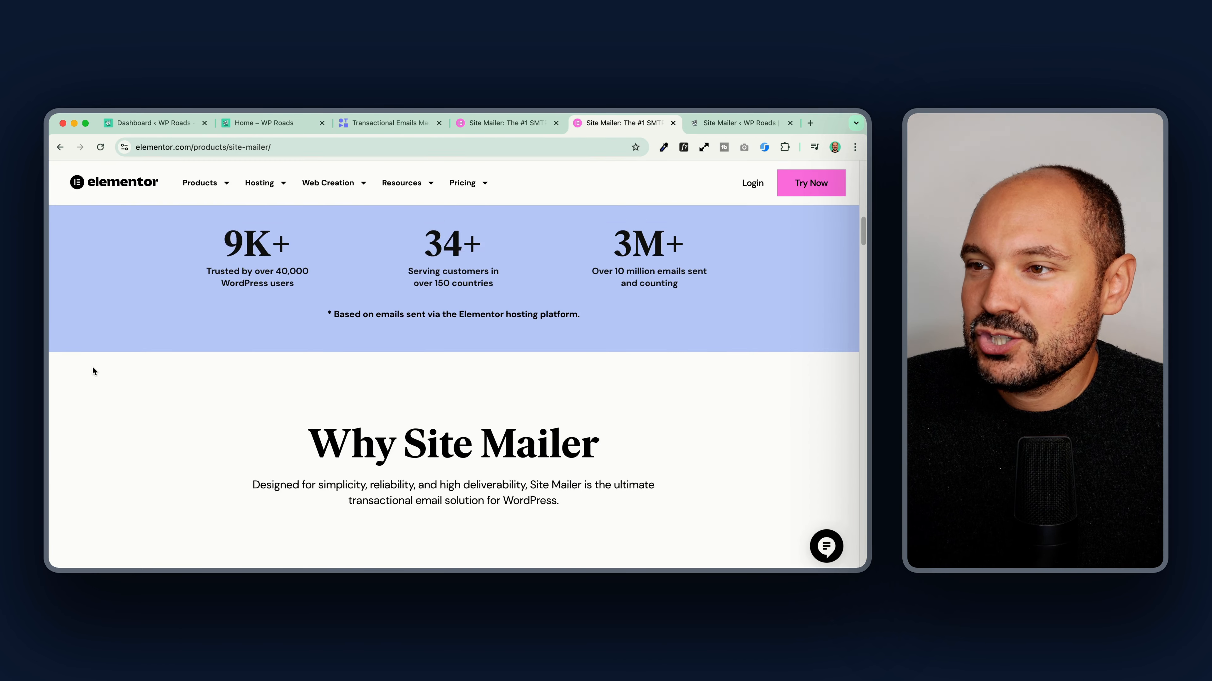
Step: Bring the Why Site Mailer section with Custom Domain and 30-Day Log Retention into view
scroll(down, 3)
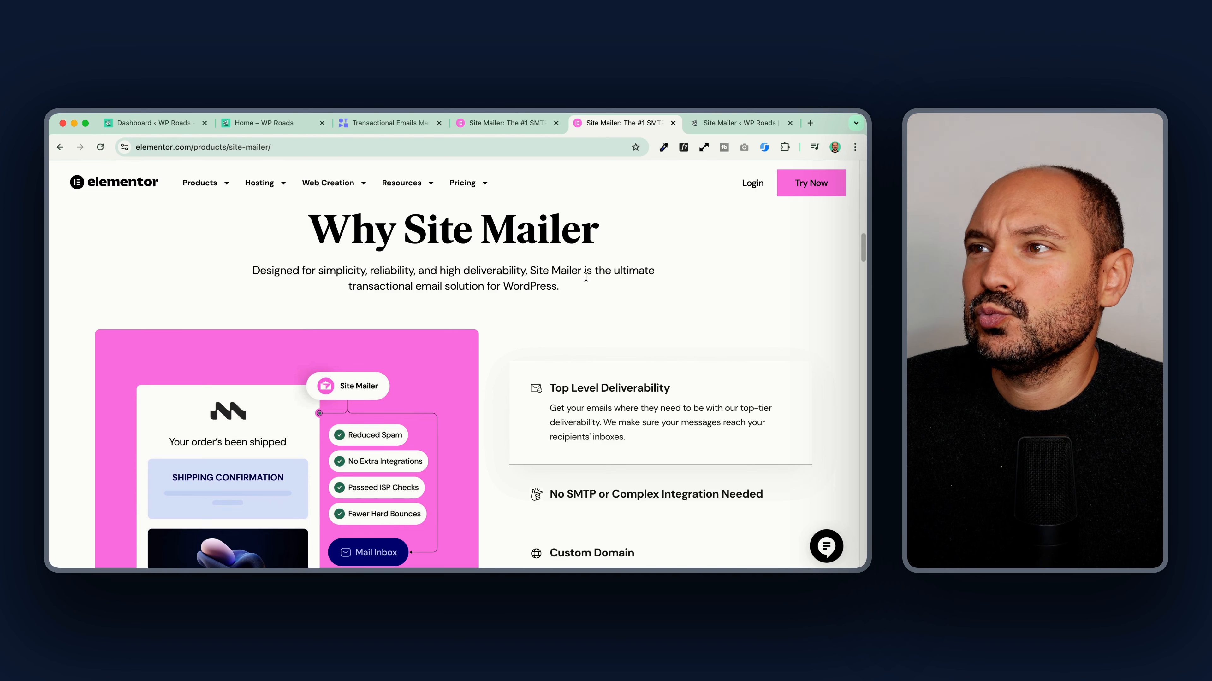
double_click(492, 271)
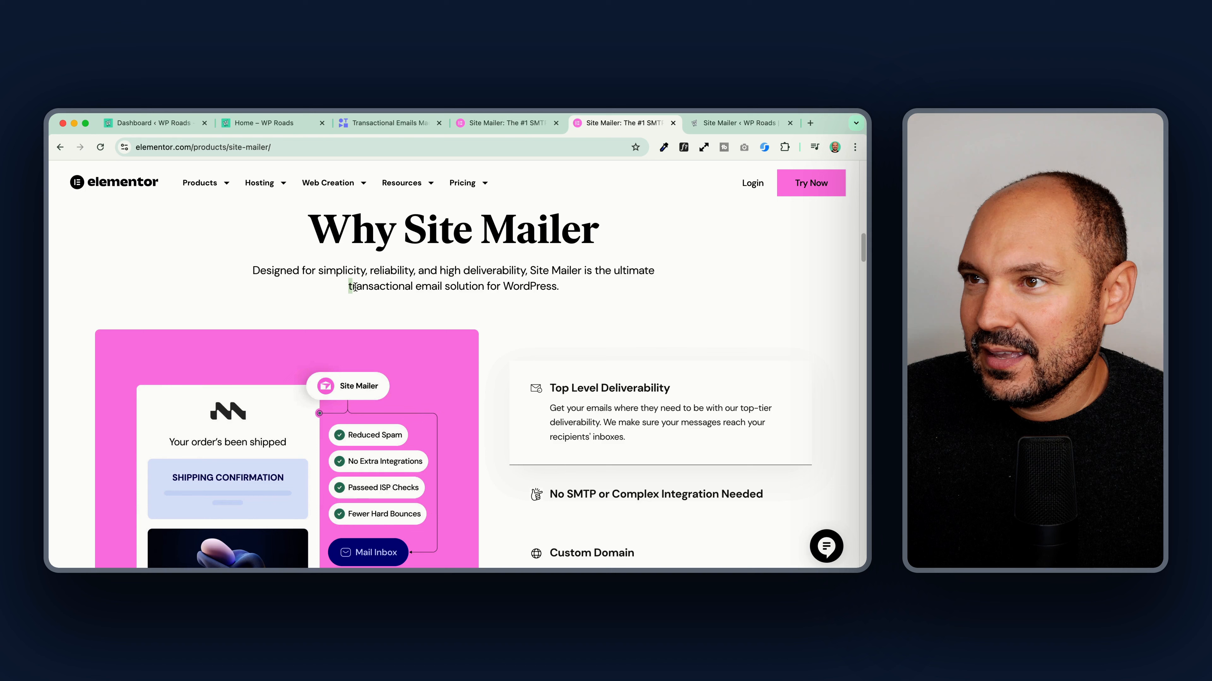
double_click(493, 271)
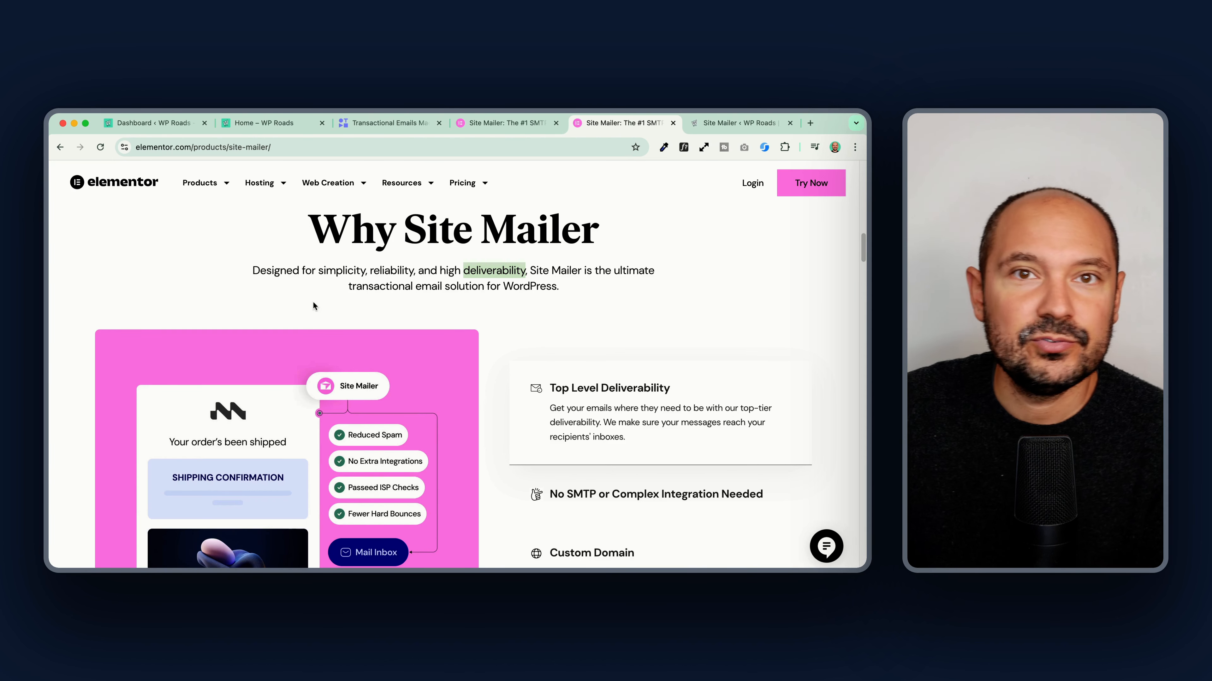
scroll(down, 3)
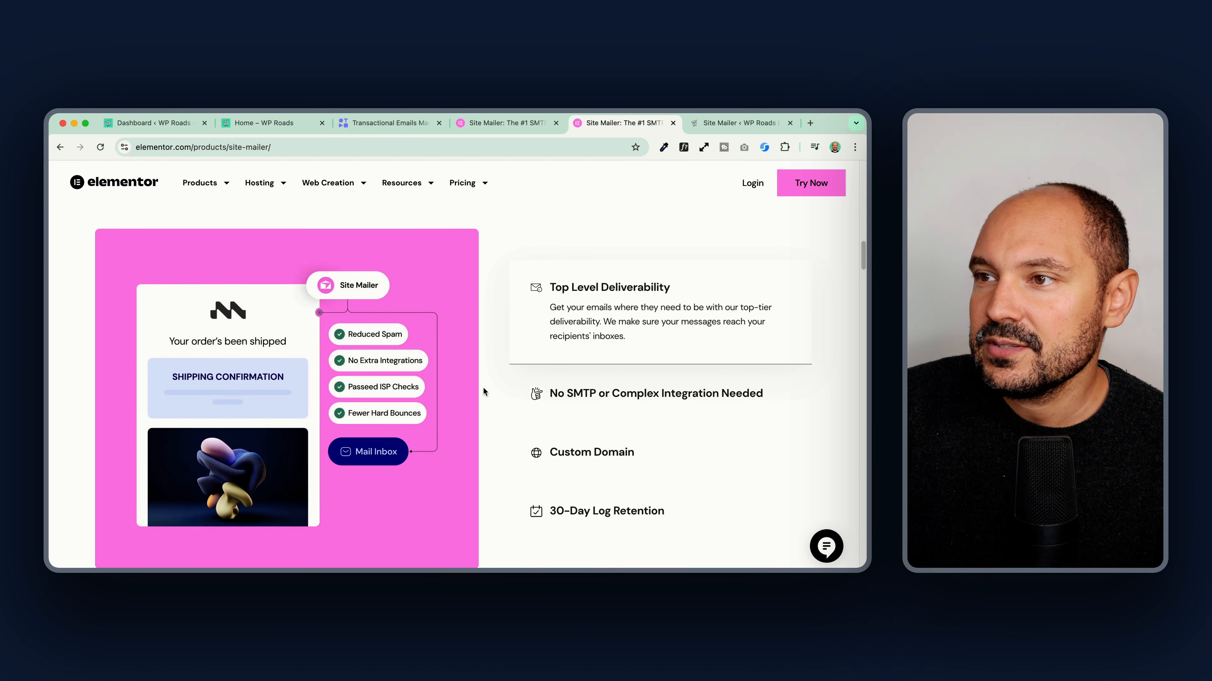
scroll(down, 3)
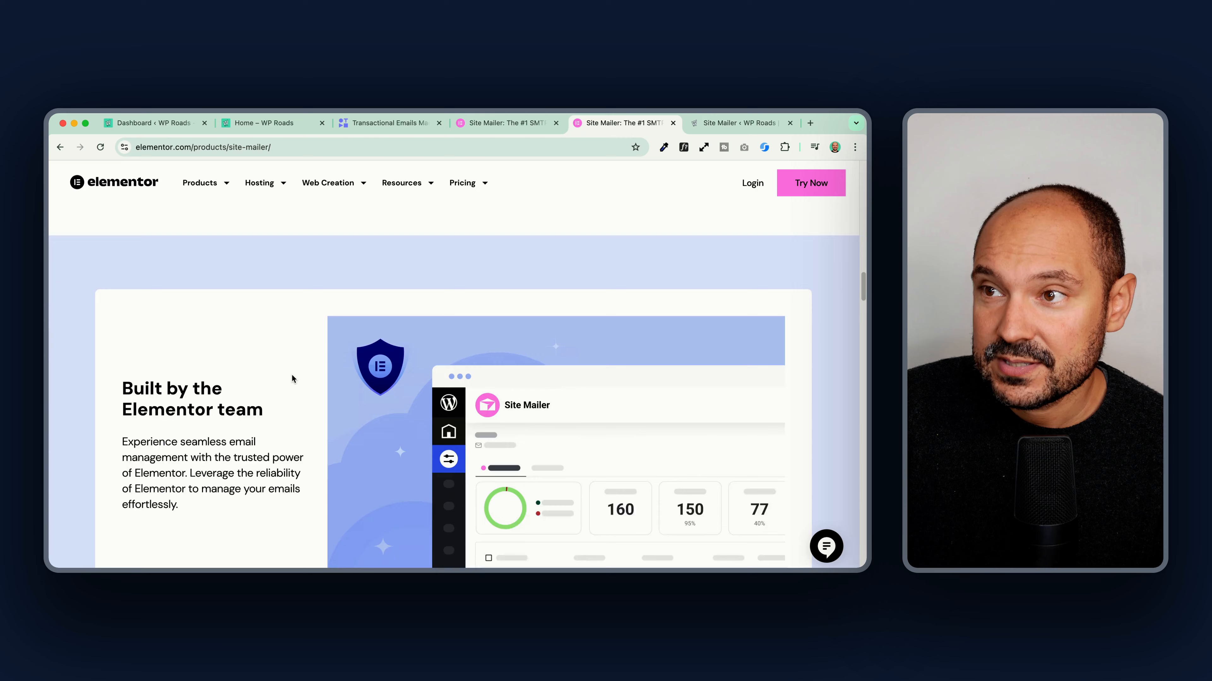
scroll(down, 3)
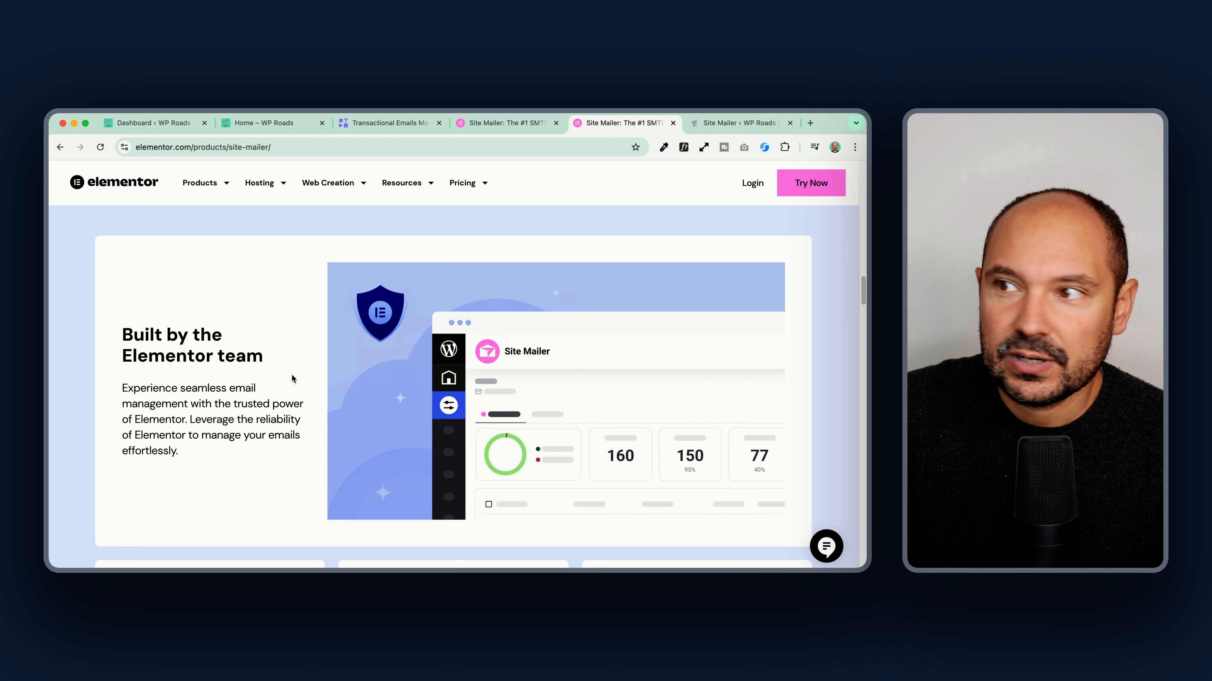
scroll(down, 3)
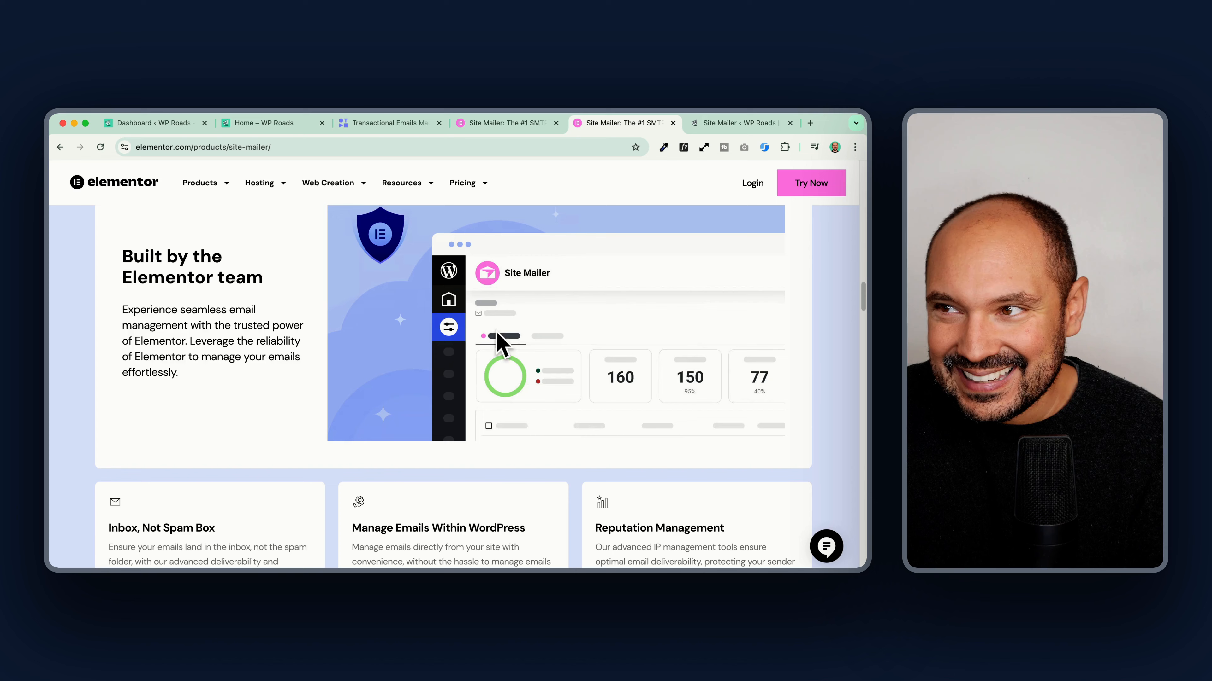
mouse_move(725, 138)
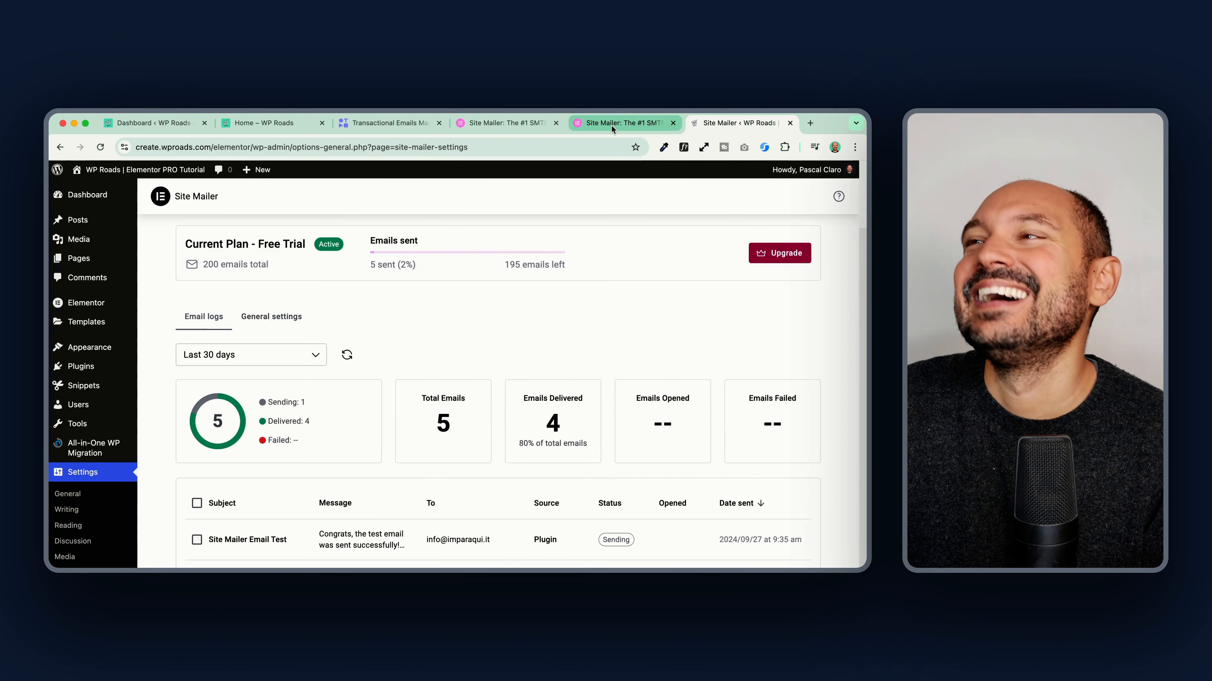
click(622, 123)
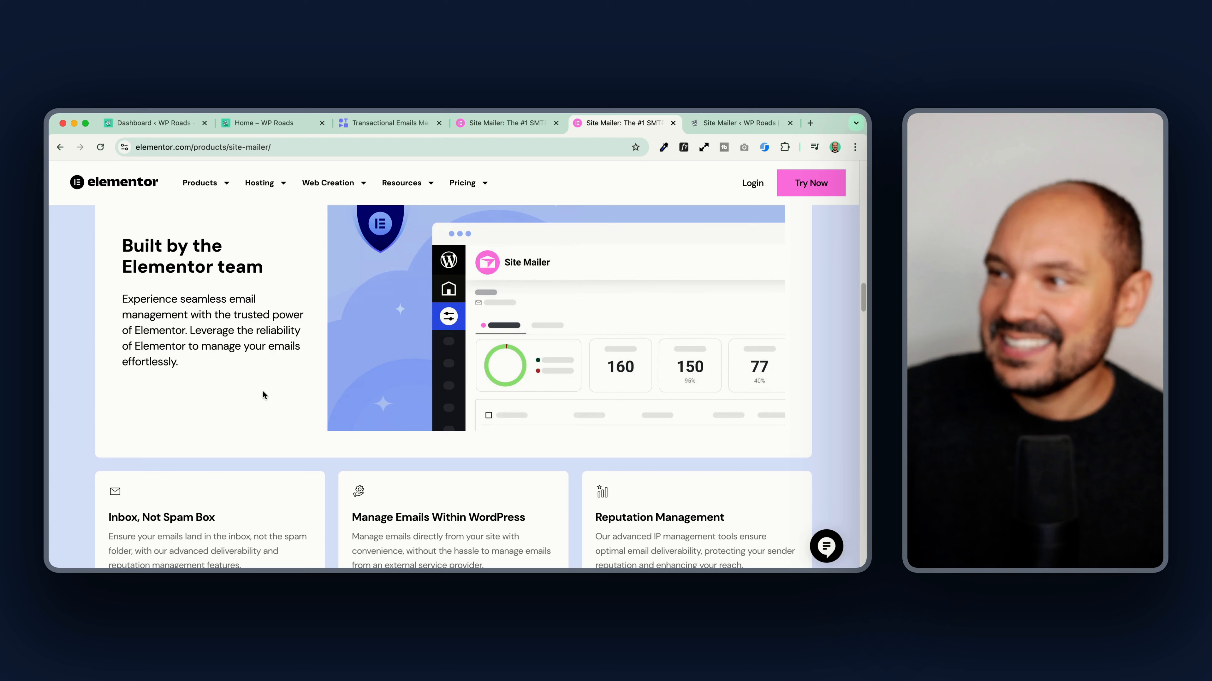
mouse_move(218, 402)
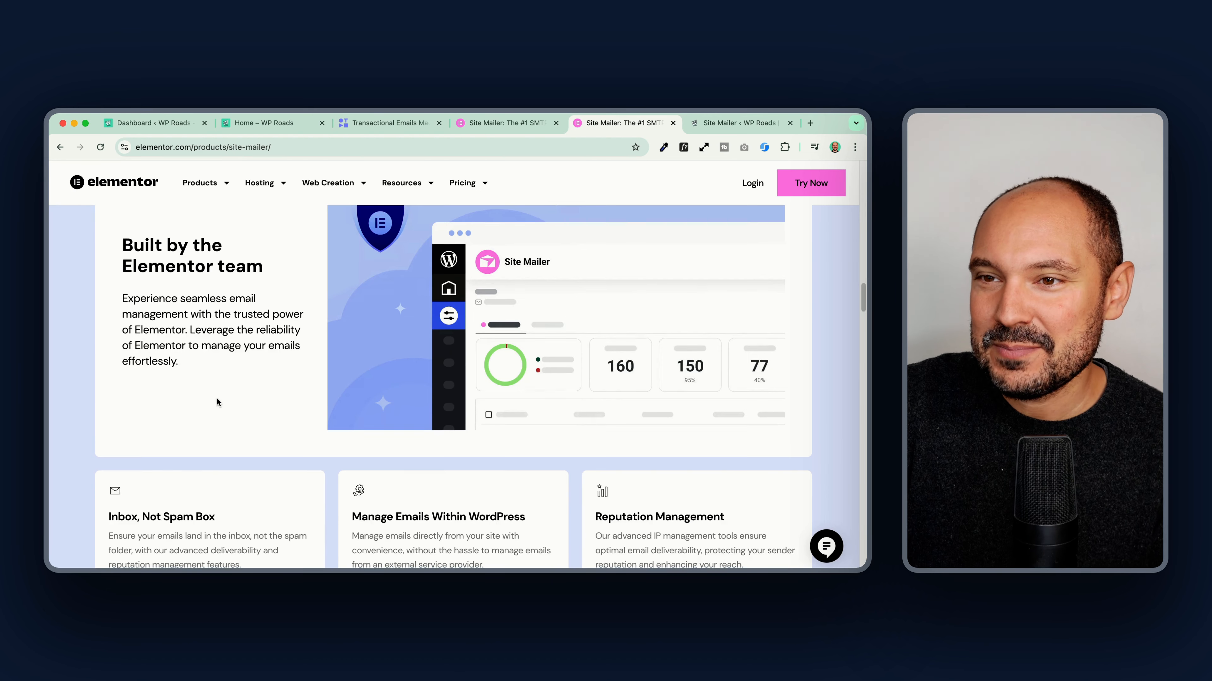
scroll(down, 3)
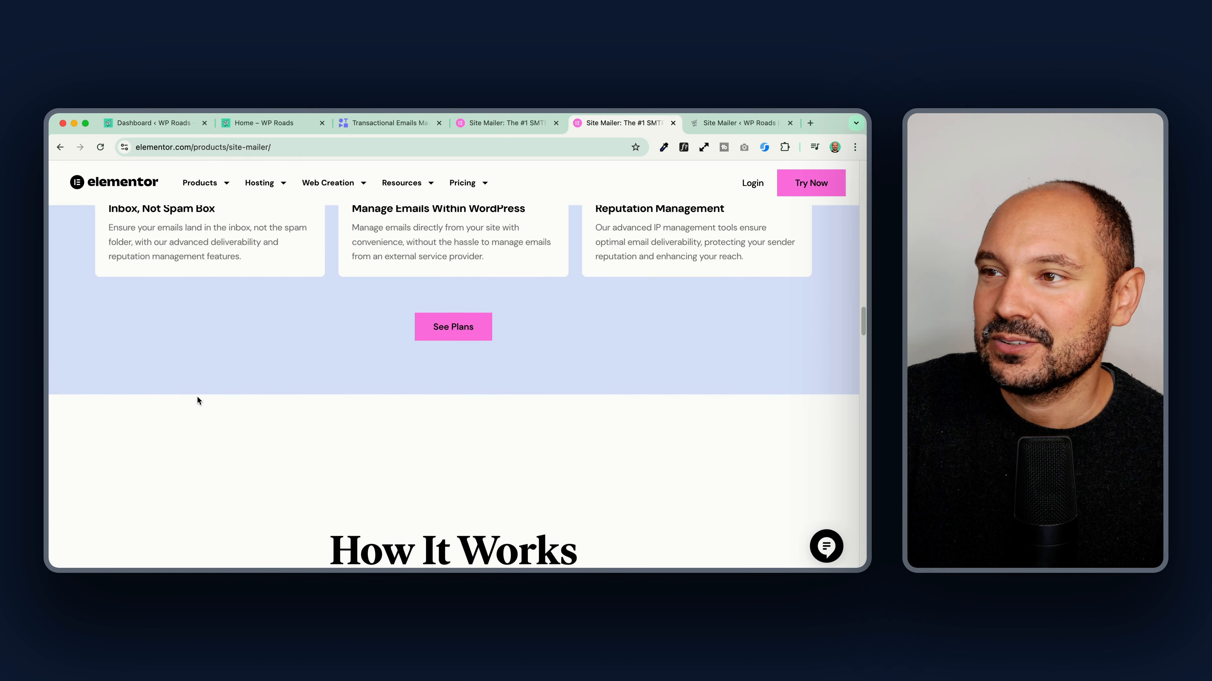
scroll(down, 3)
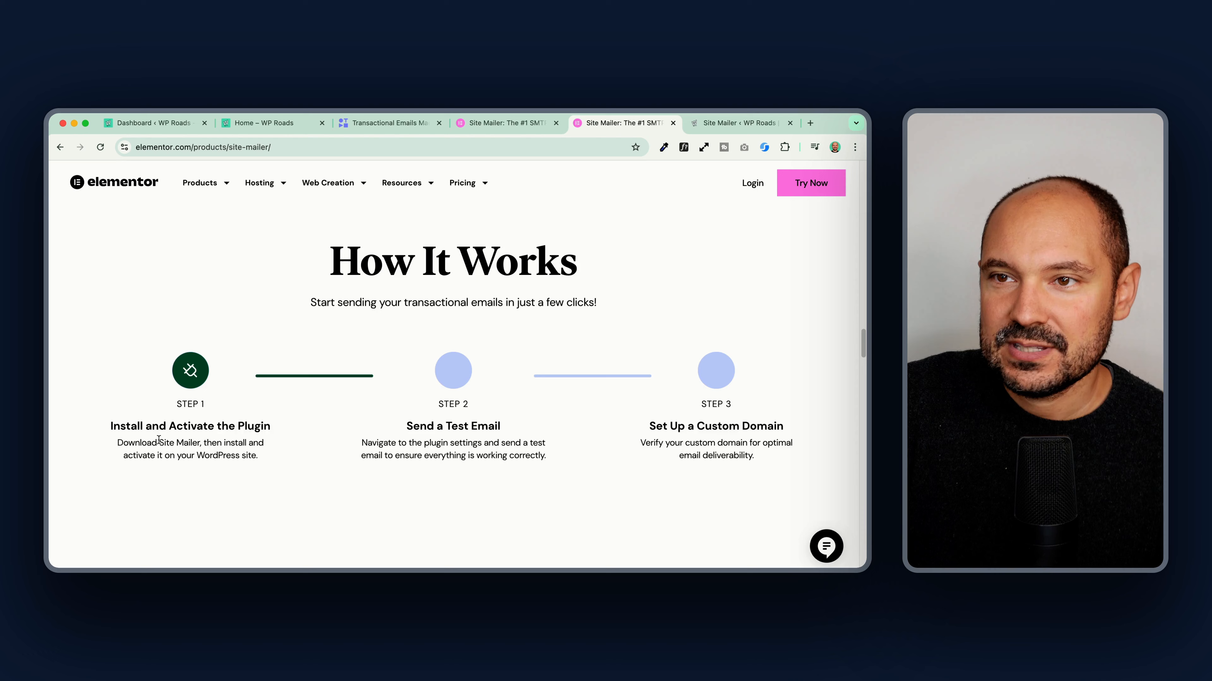
scroll(down, 3)
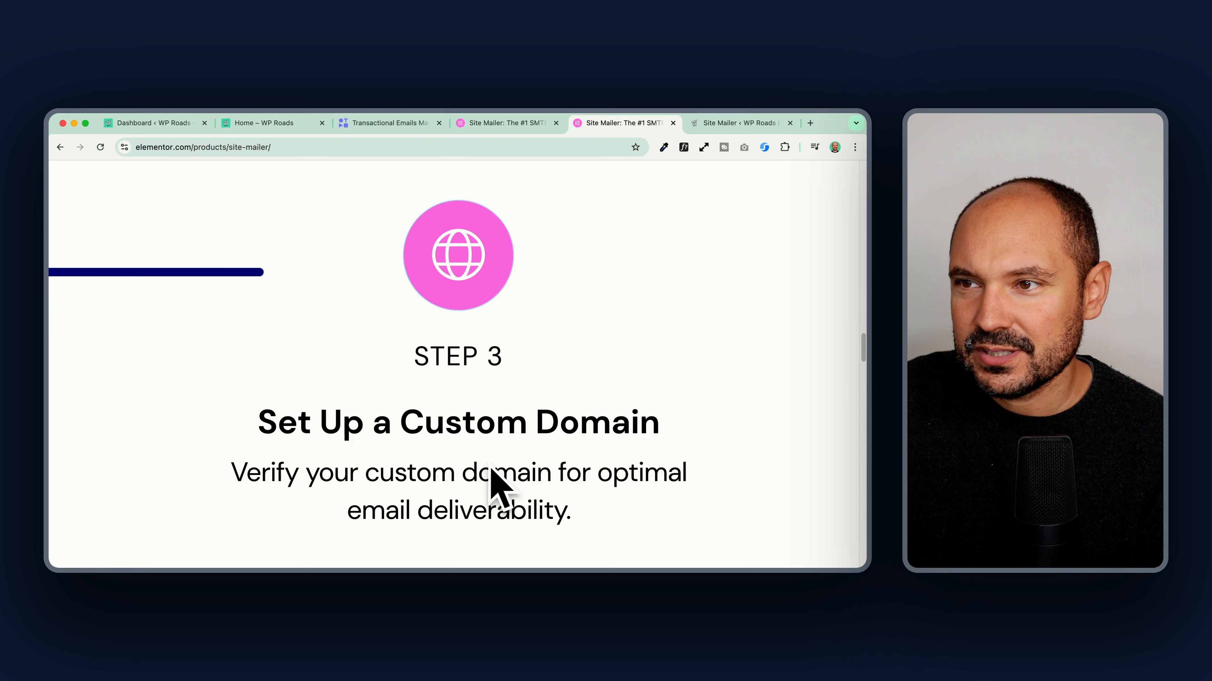
mouse_move(352, 404)
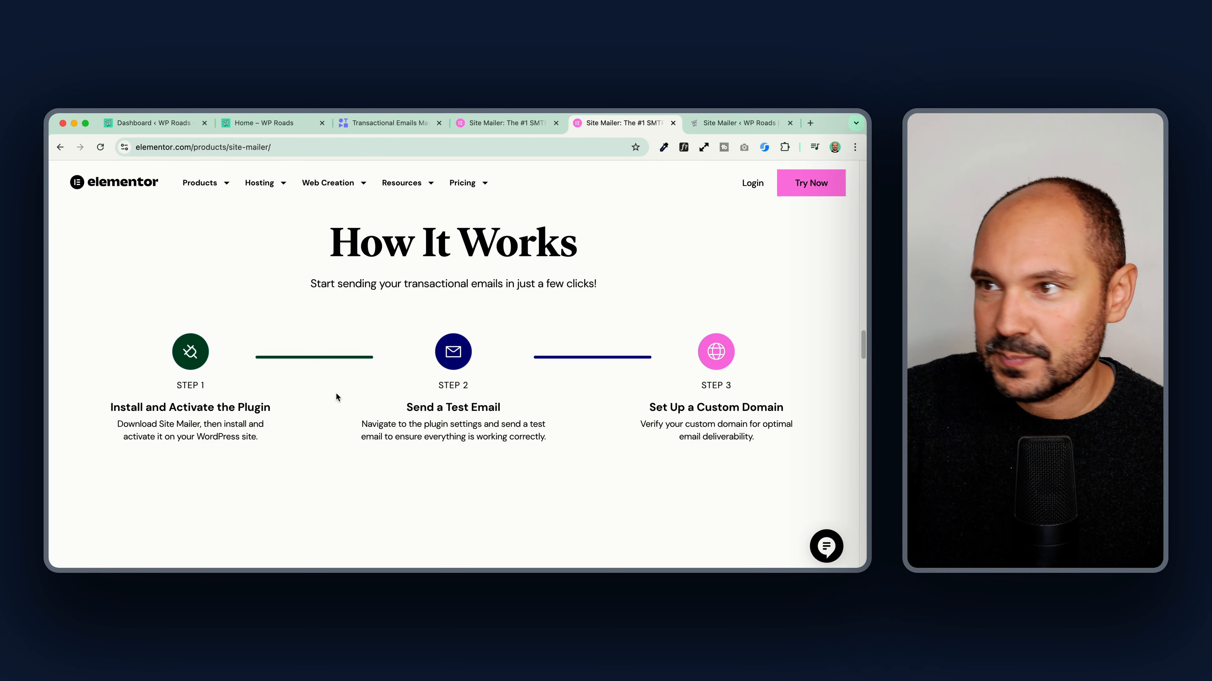
scroll(down, 3)
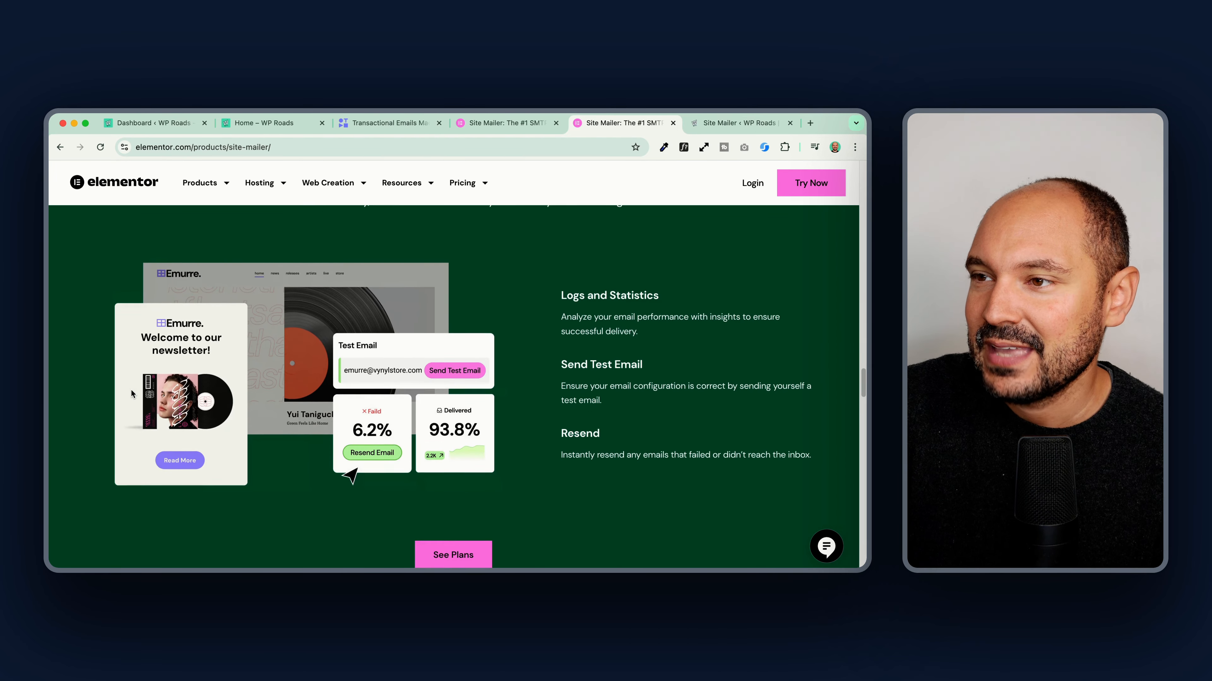
scroll(down, 3)
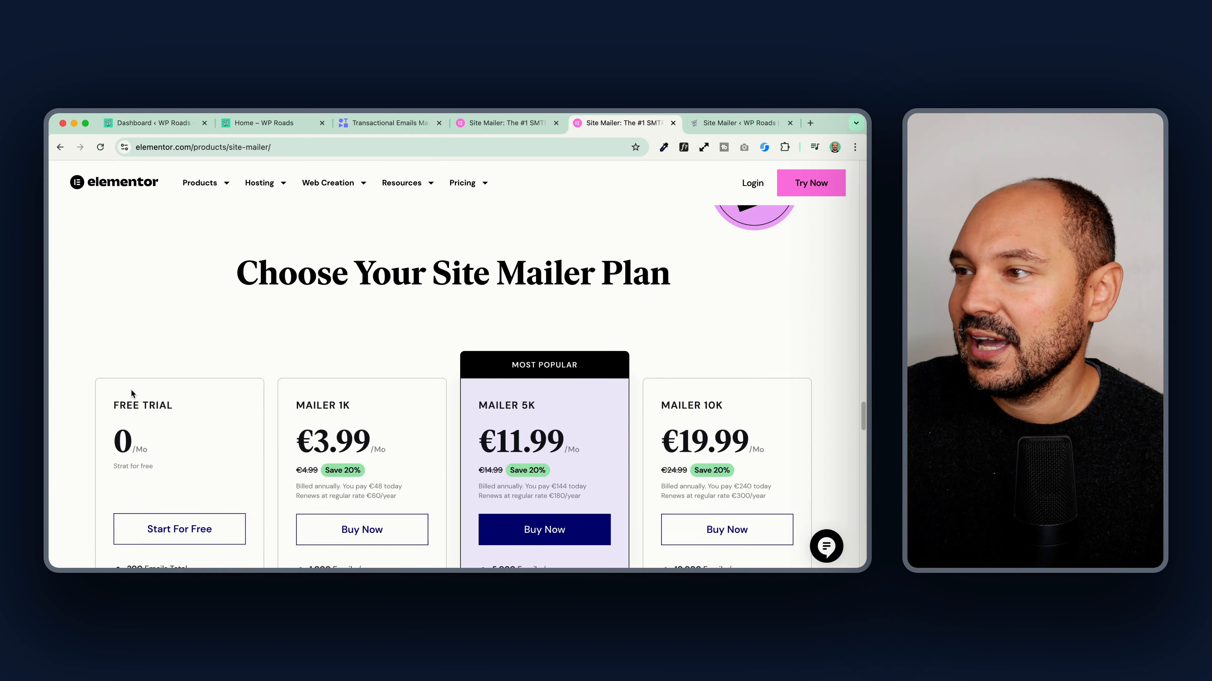
scroll(up, 3)
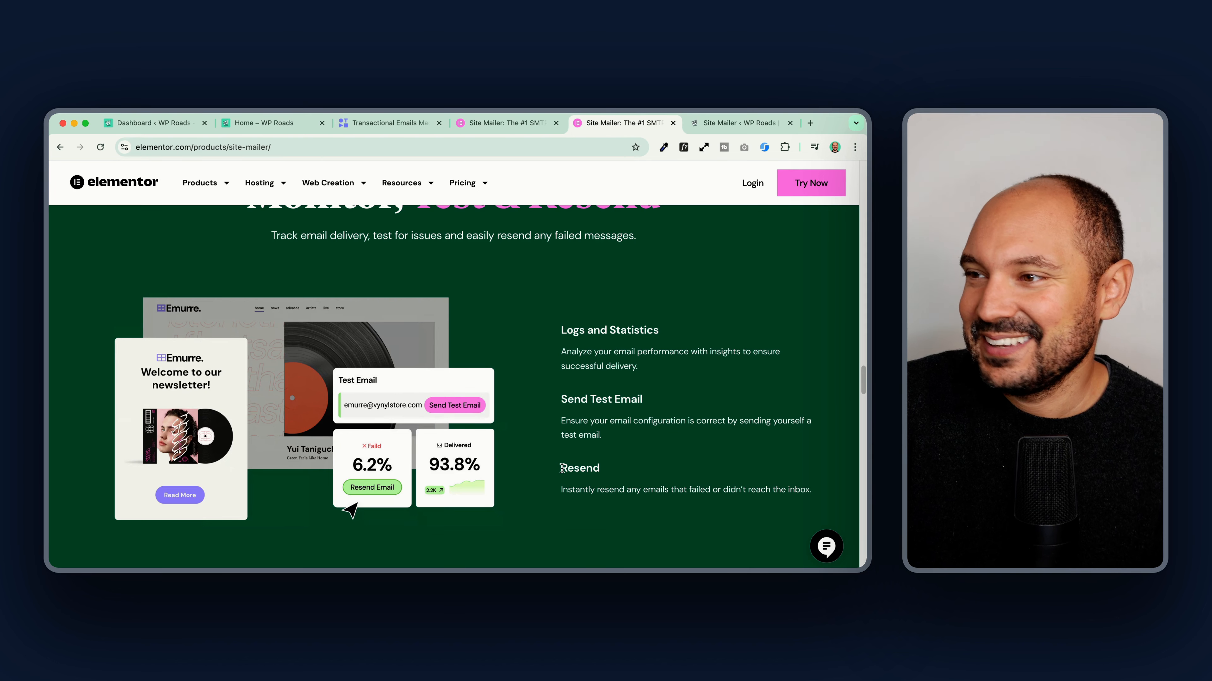
double_click(579, 468)
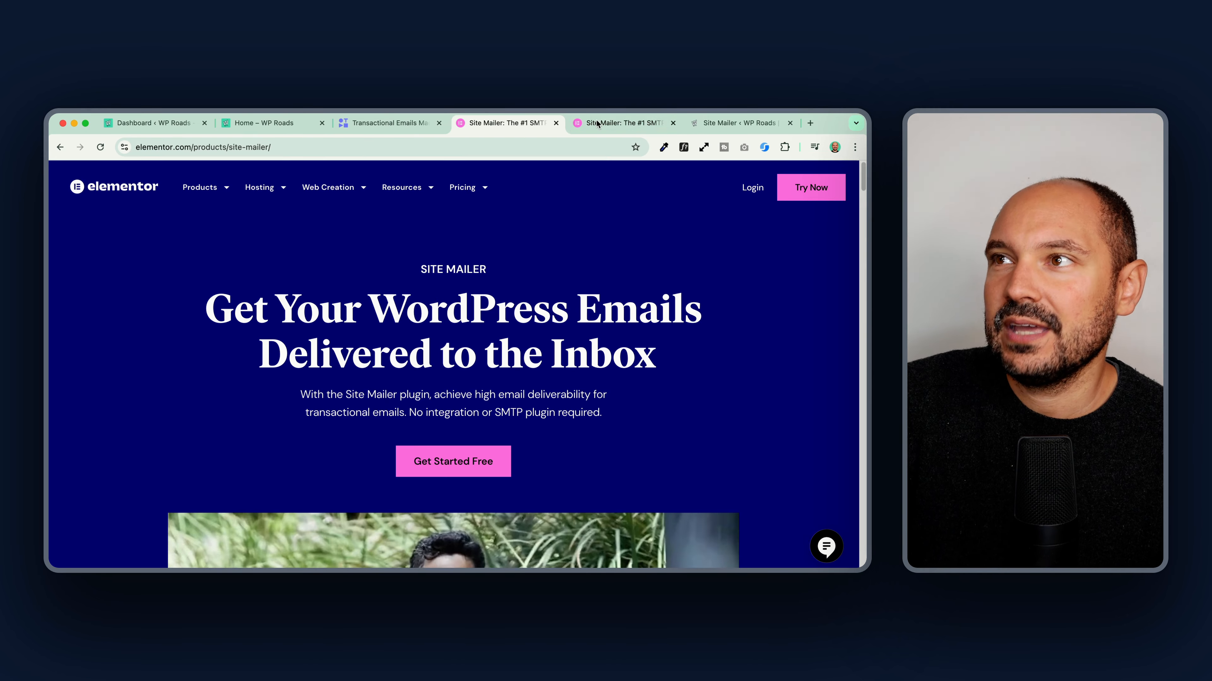
Step: Refresh the email logs to show 5 delivered and 1 opened, then return to the pricing page
click(737, 123)
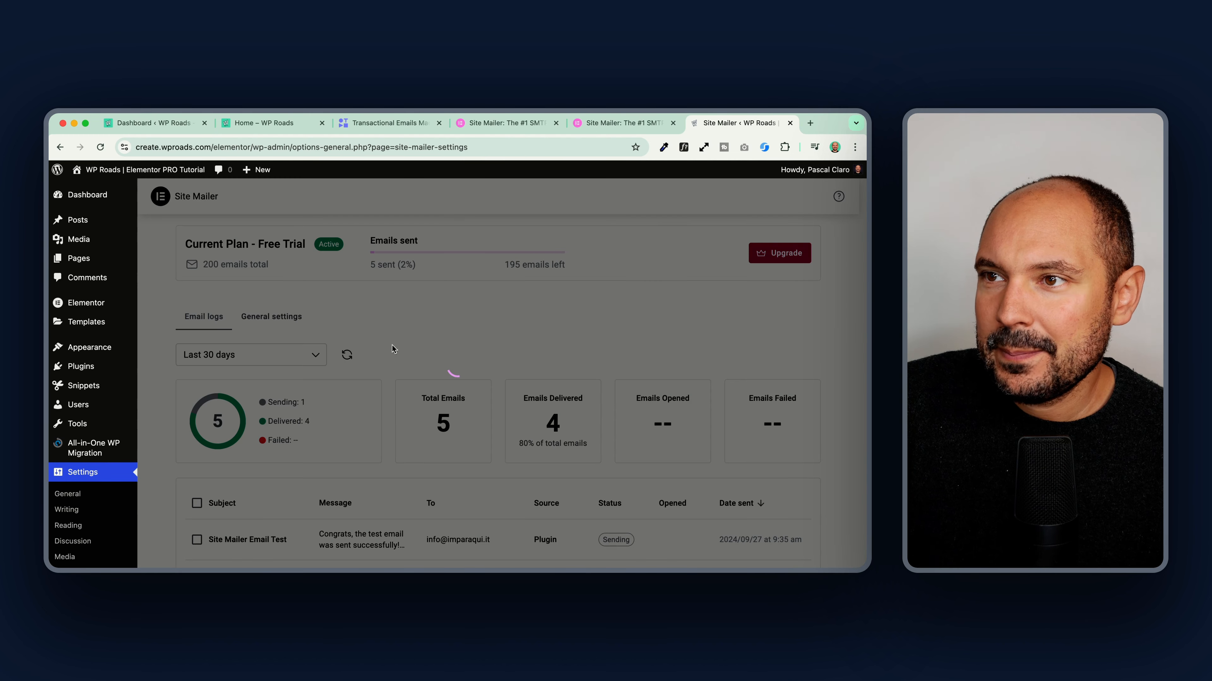
click(347, 355)
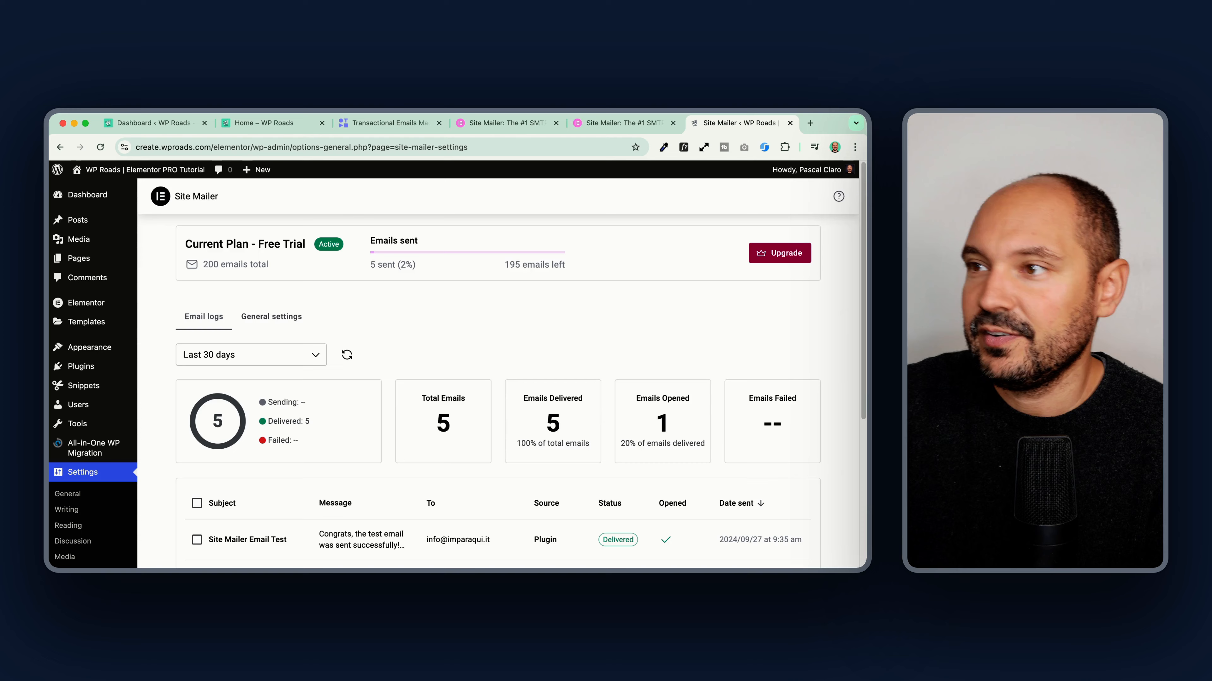
click(622, 123)
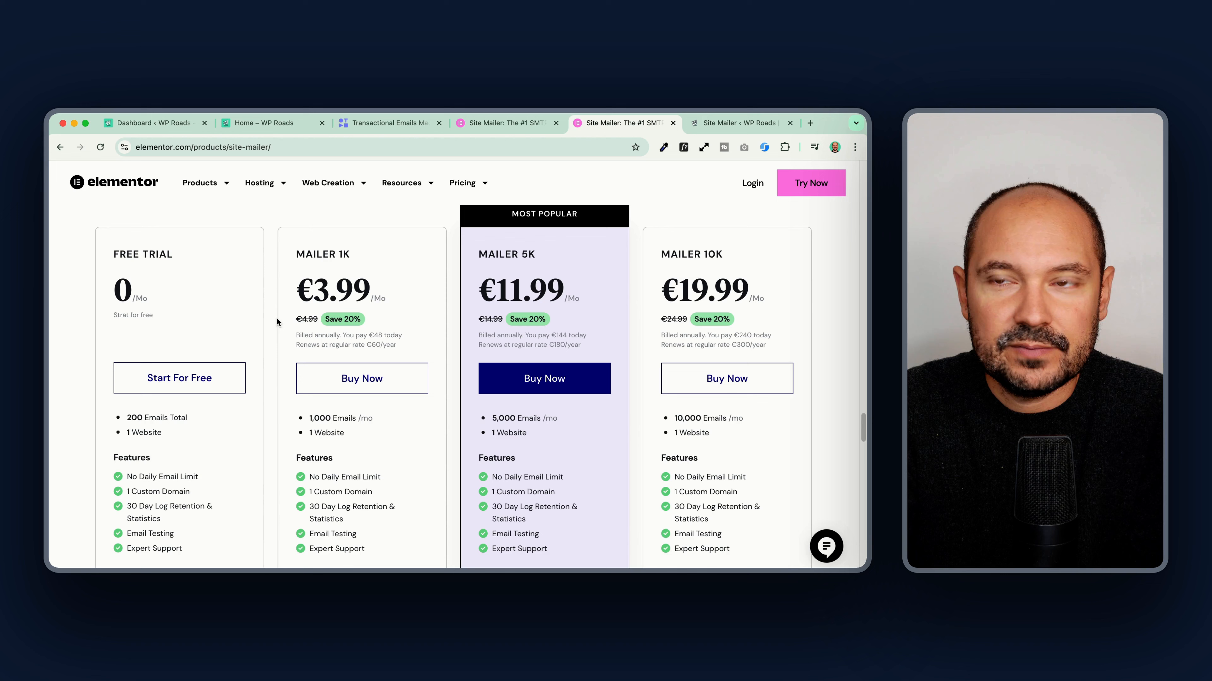
mouse_move(179, 378)
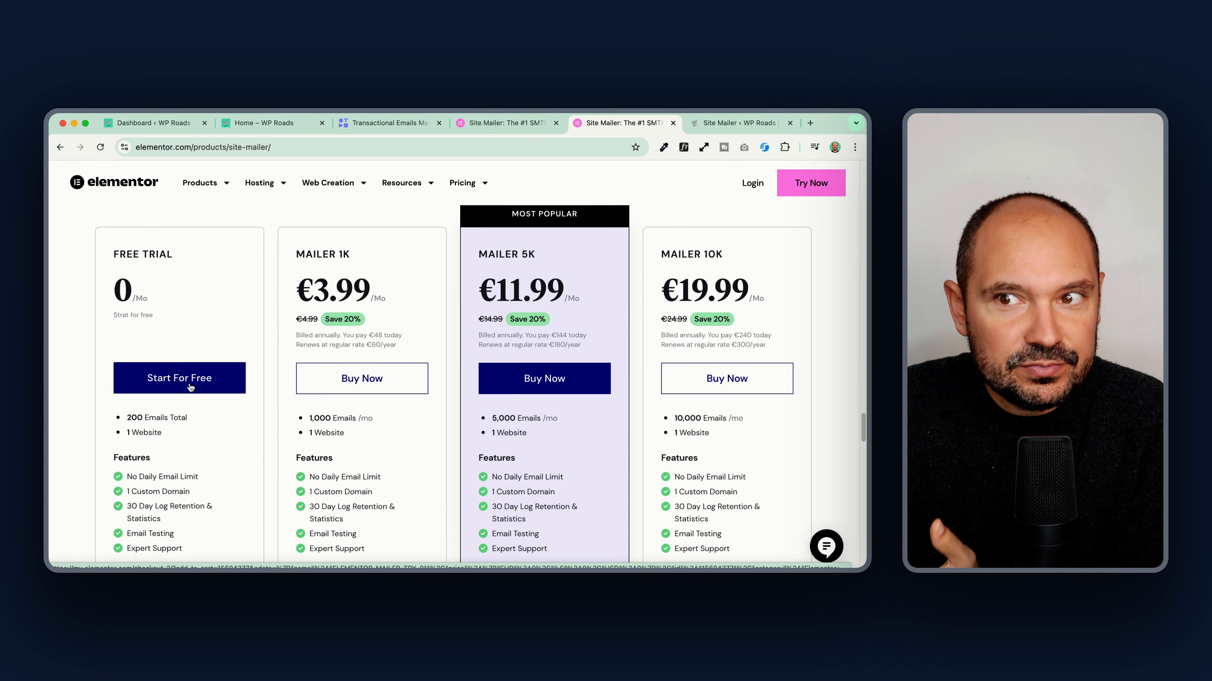
Step: Start the Free Trial with 200 emails total, opening the €0.00 checkout
double_click(157, 417)
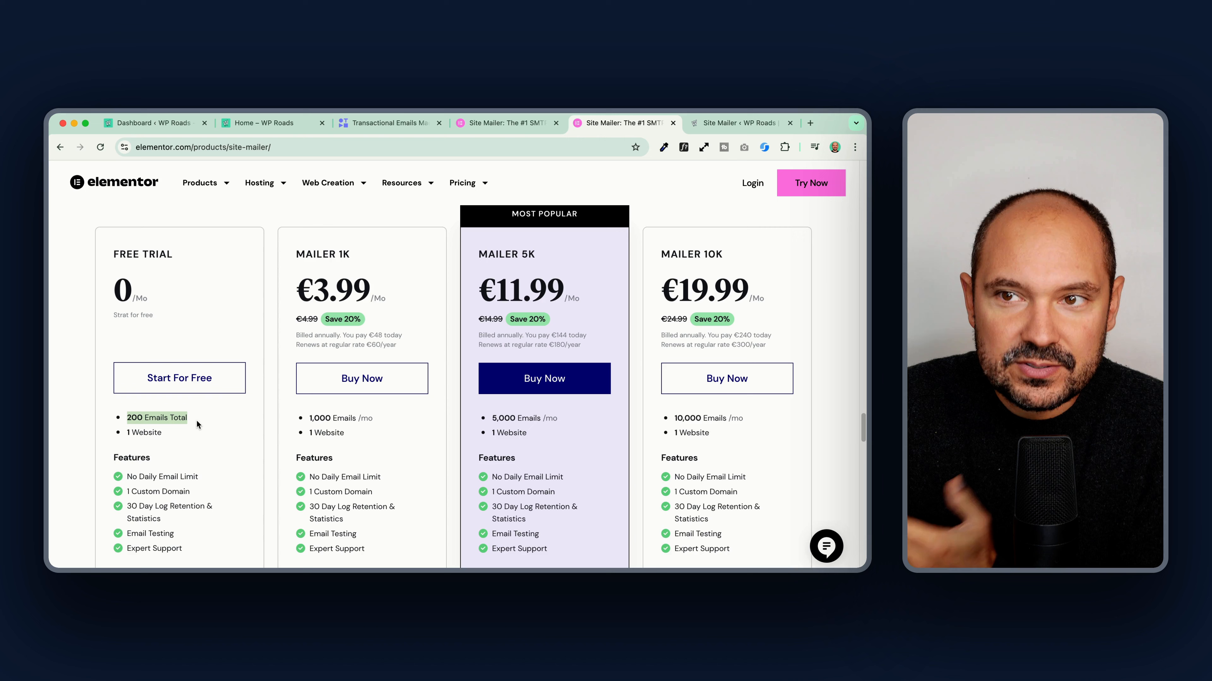
mouse_move(198, 413)
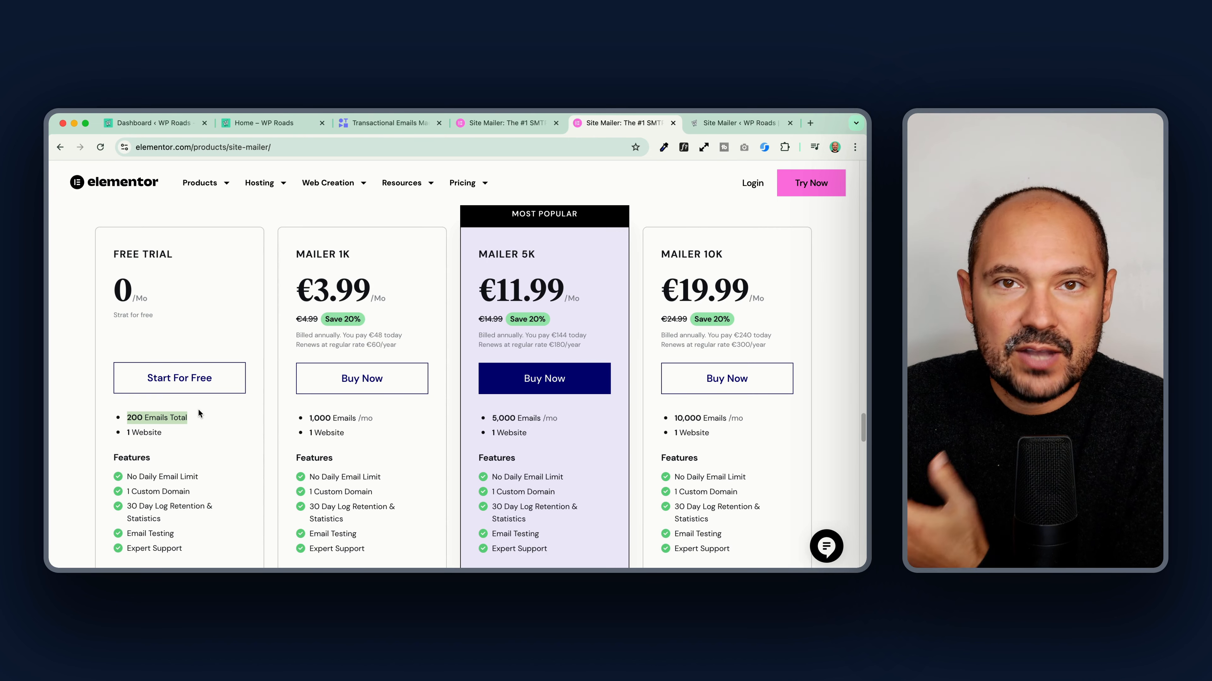
click(179, 378)
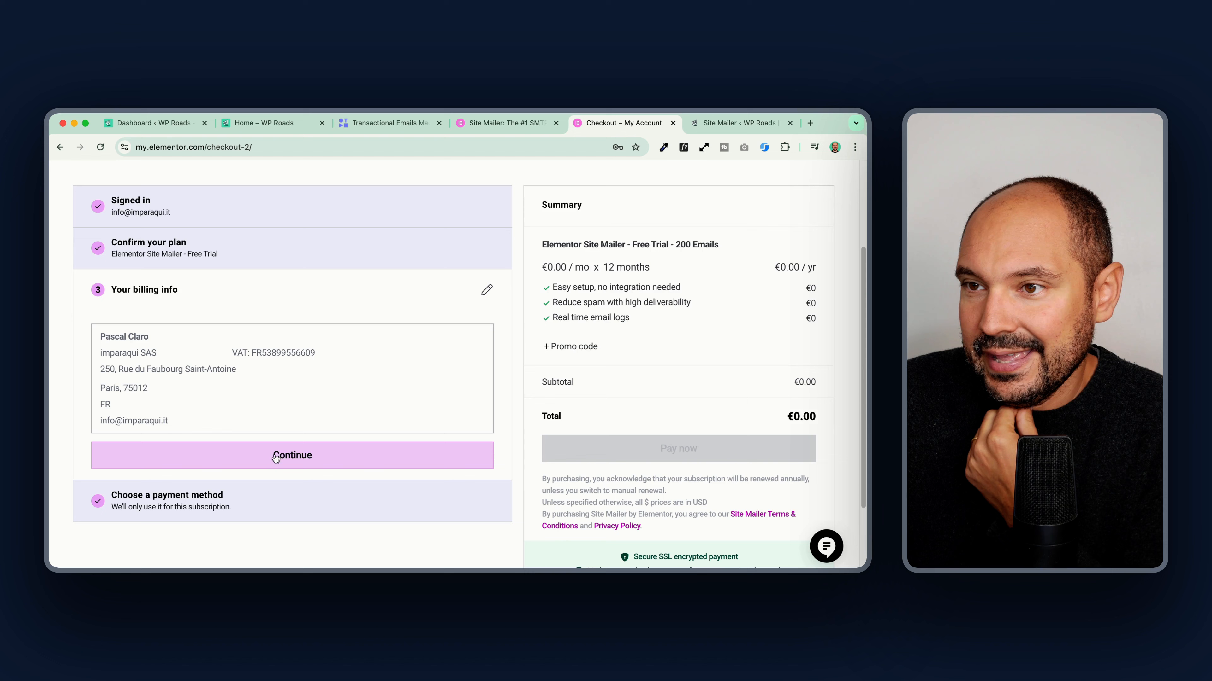
Step: Confirm billing, place the free trial order and download the Site Mailer plugin zip
click(292, 455)
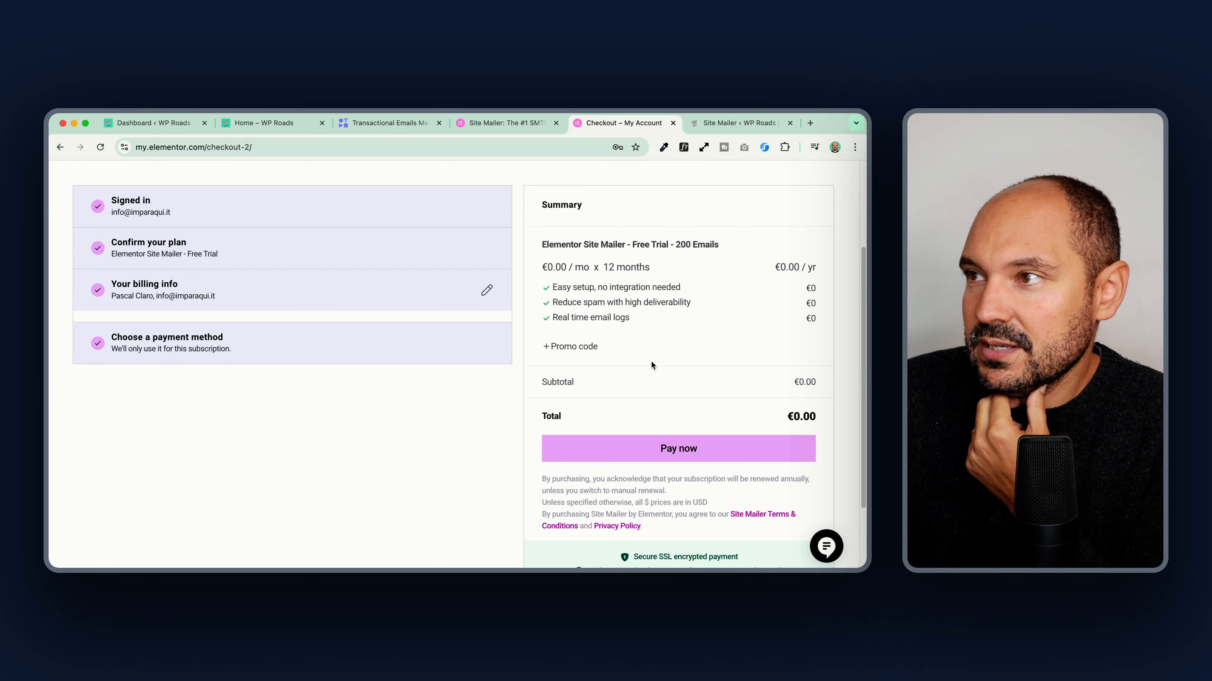
click(677, 448)
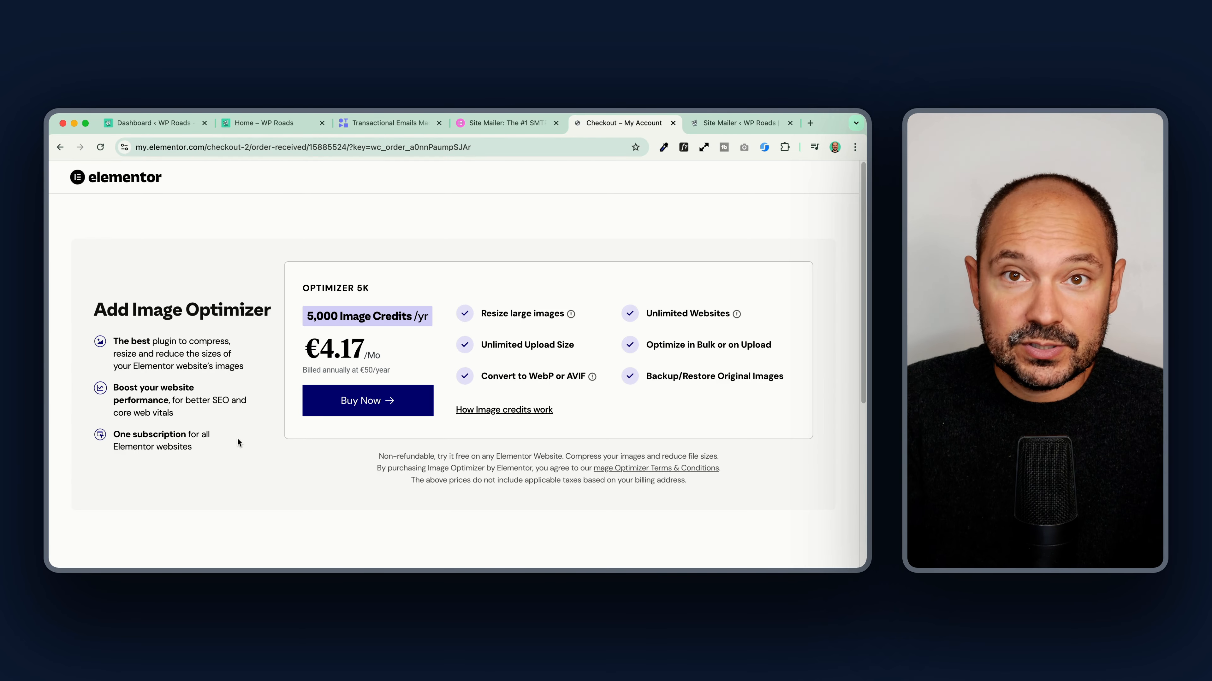
scroll(down, 3)
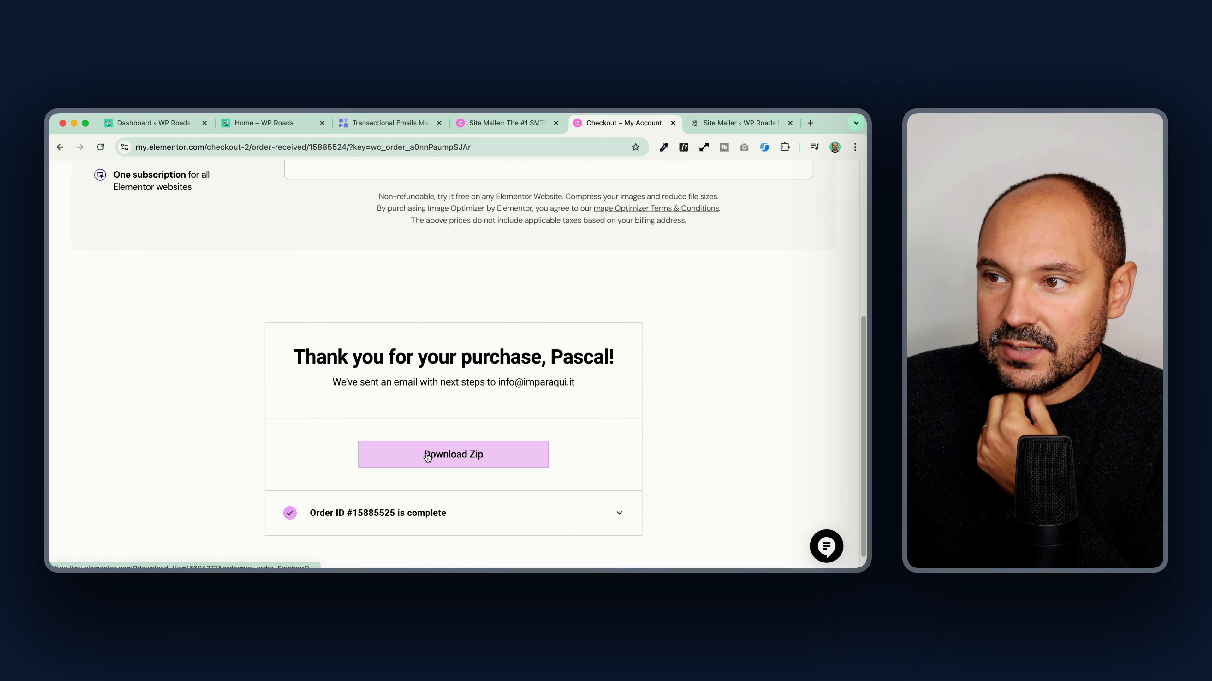
click(453, 455)
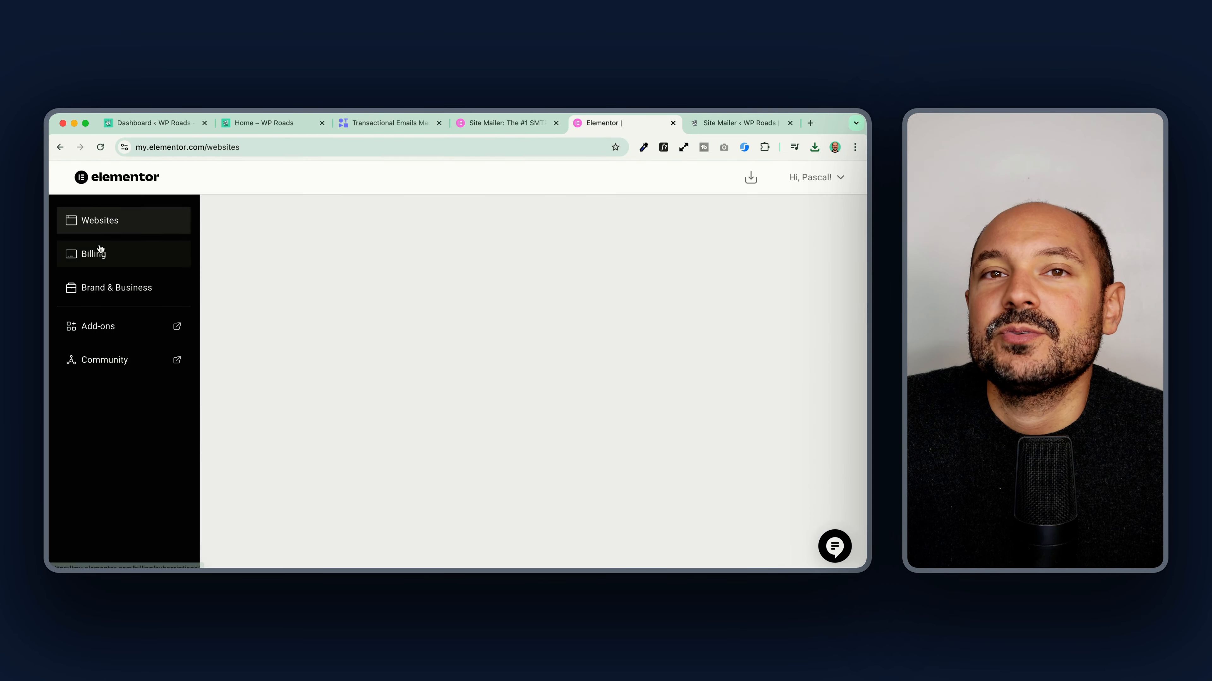
Step: Review the newest Site Mailer subscription under Billing, showing no connected websites, then return to WordPress
click(93, 254)
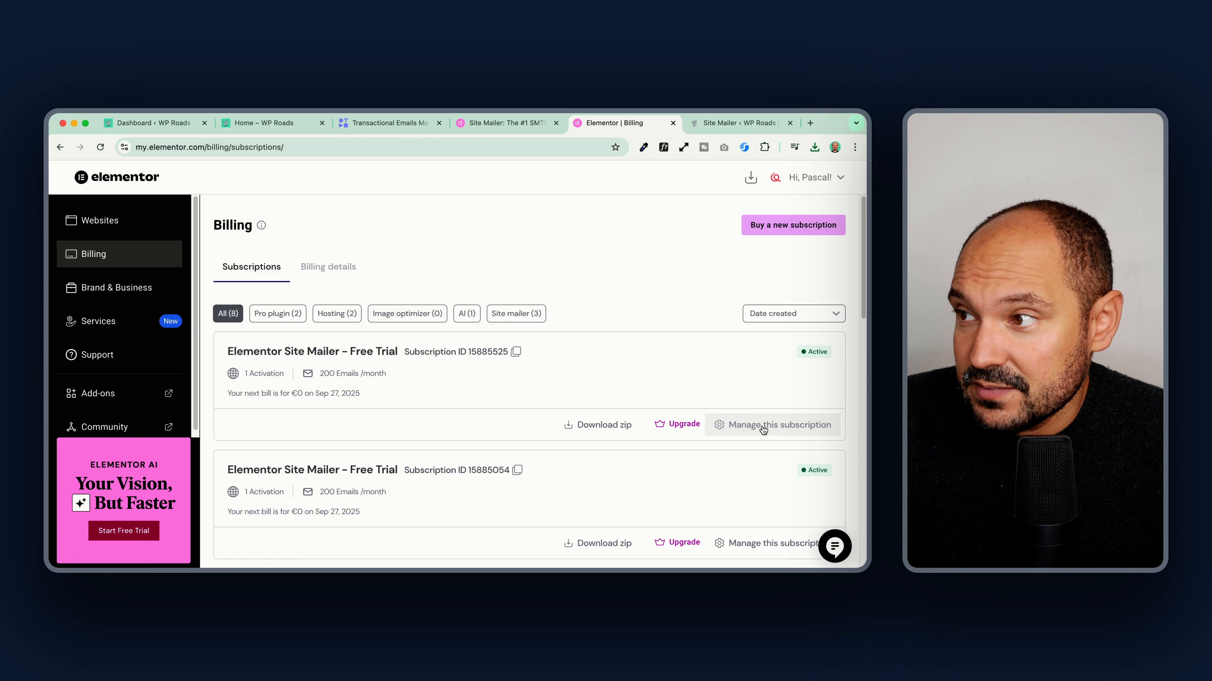
click(779, 425)
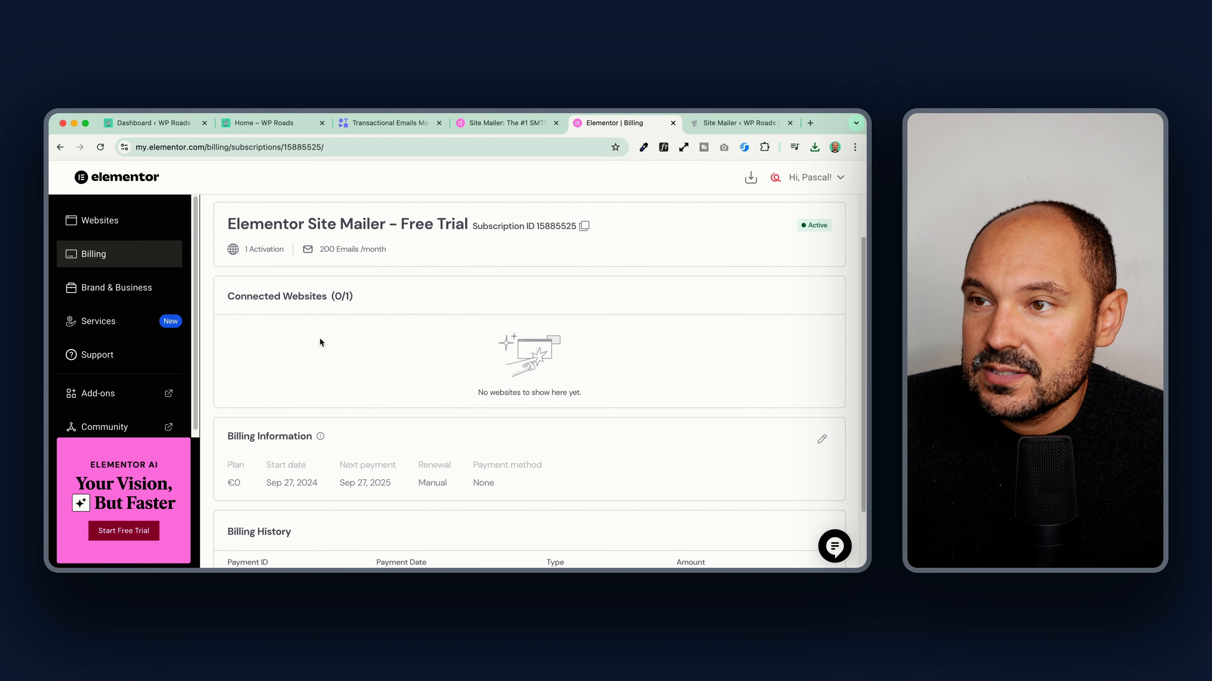
scroll(down, 3)
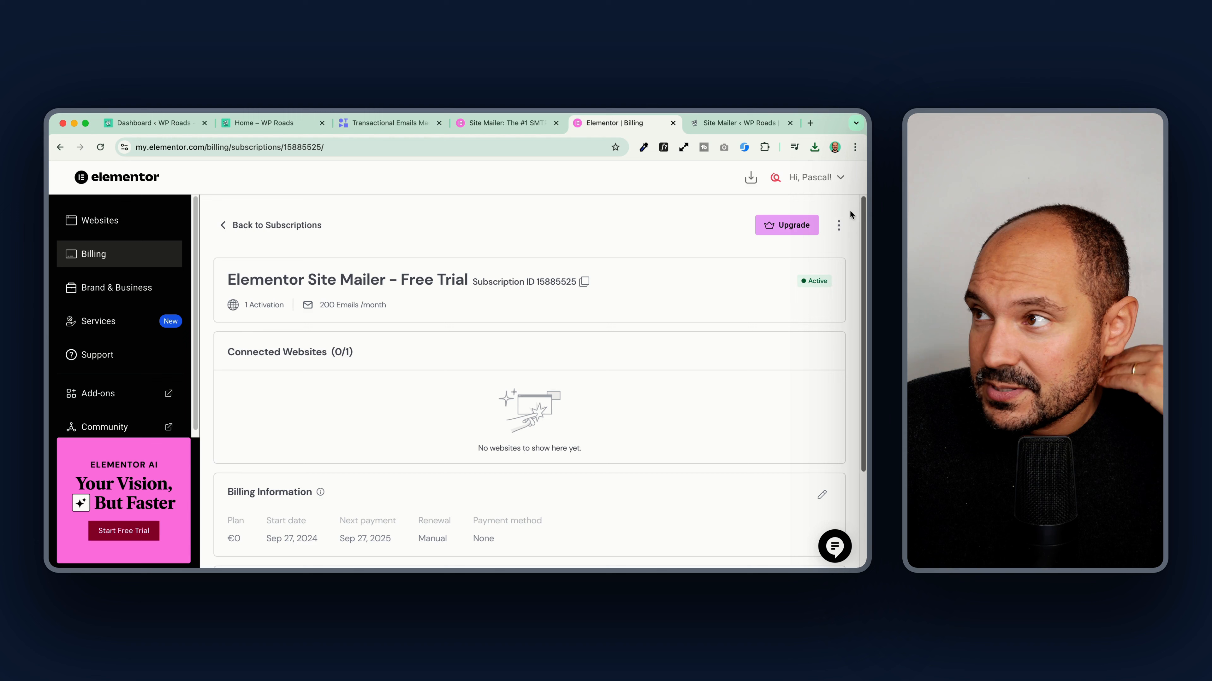
click(839, 224)
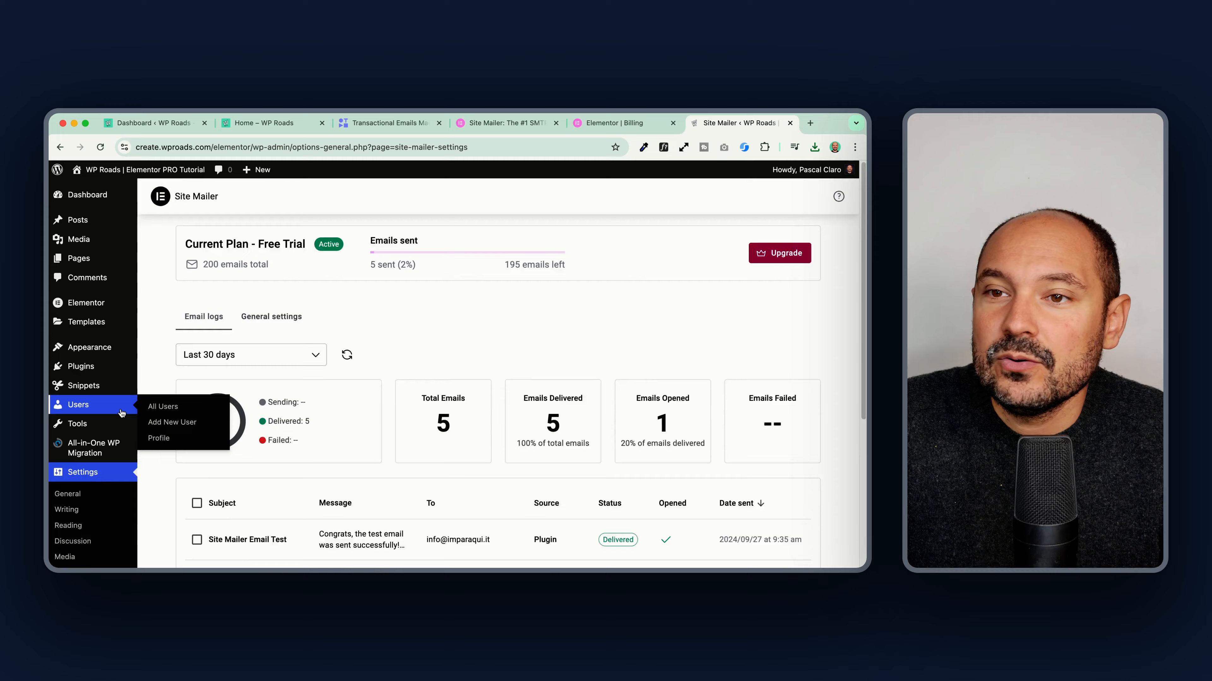
mouse_move(80, 366)
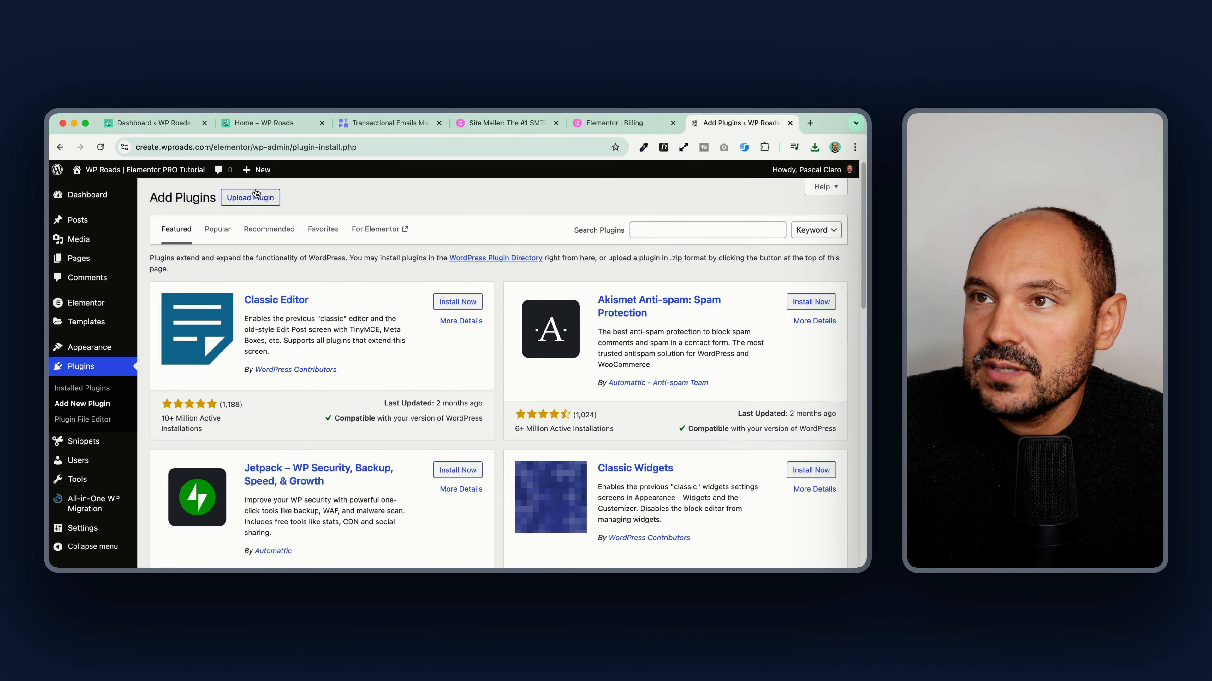
click(250, 197)
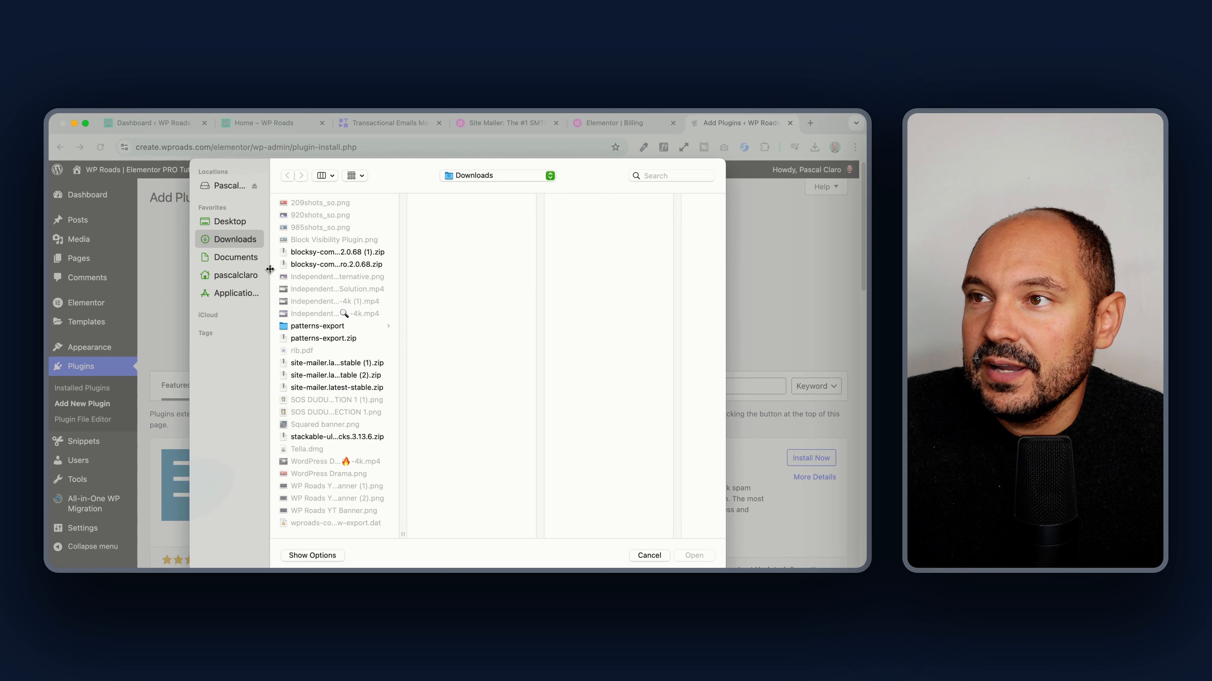
click(647, 555)
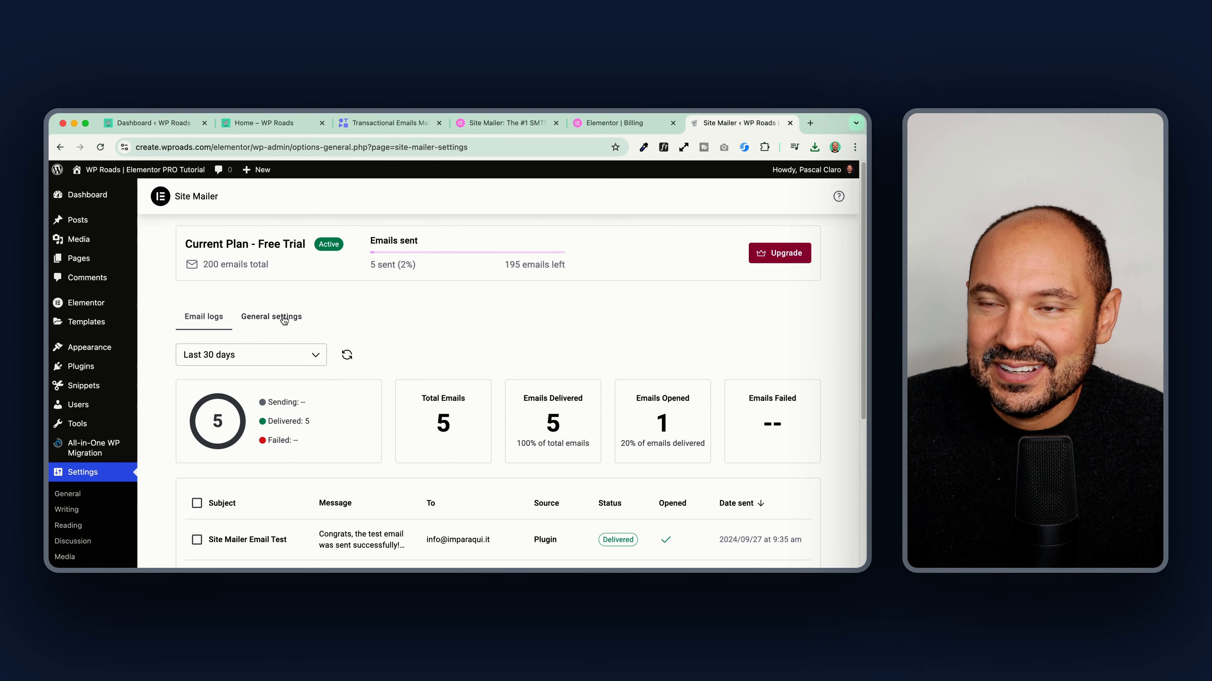
Step: Review the custom domain setup prerequisites in General settings, then return to the product page
click(271, 317)
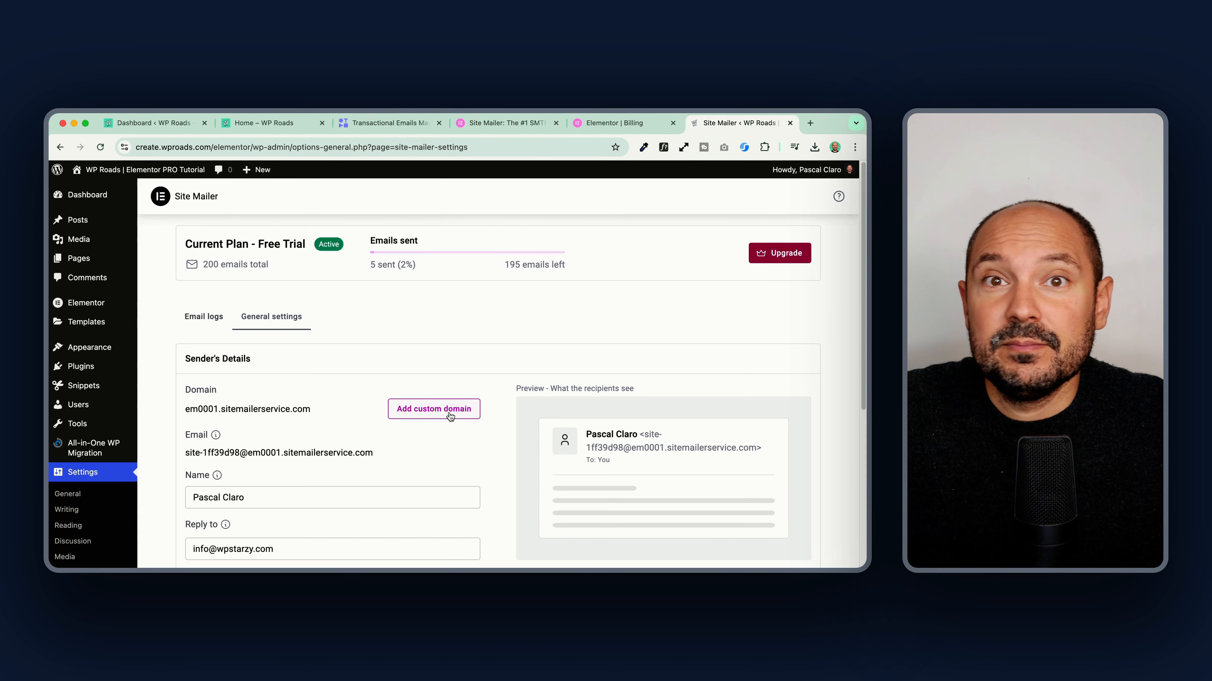
mouse_move(502, 432)
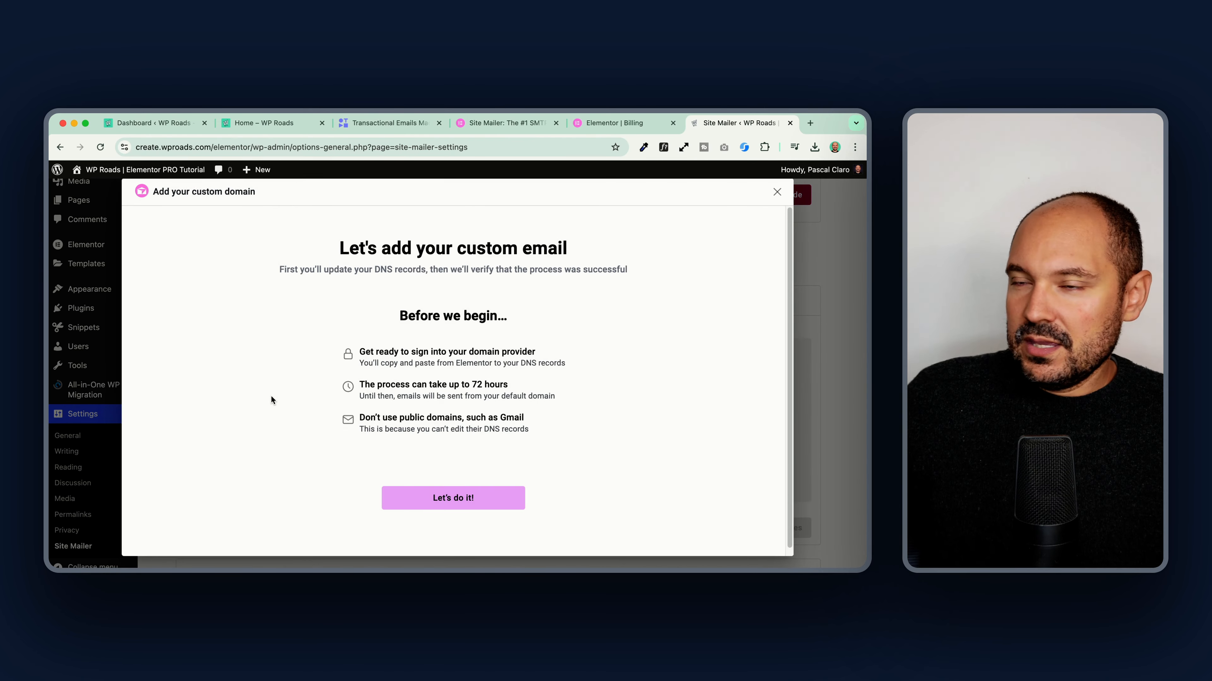
mouse_move(565, 404)
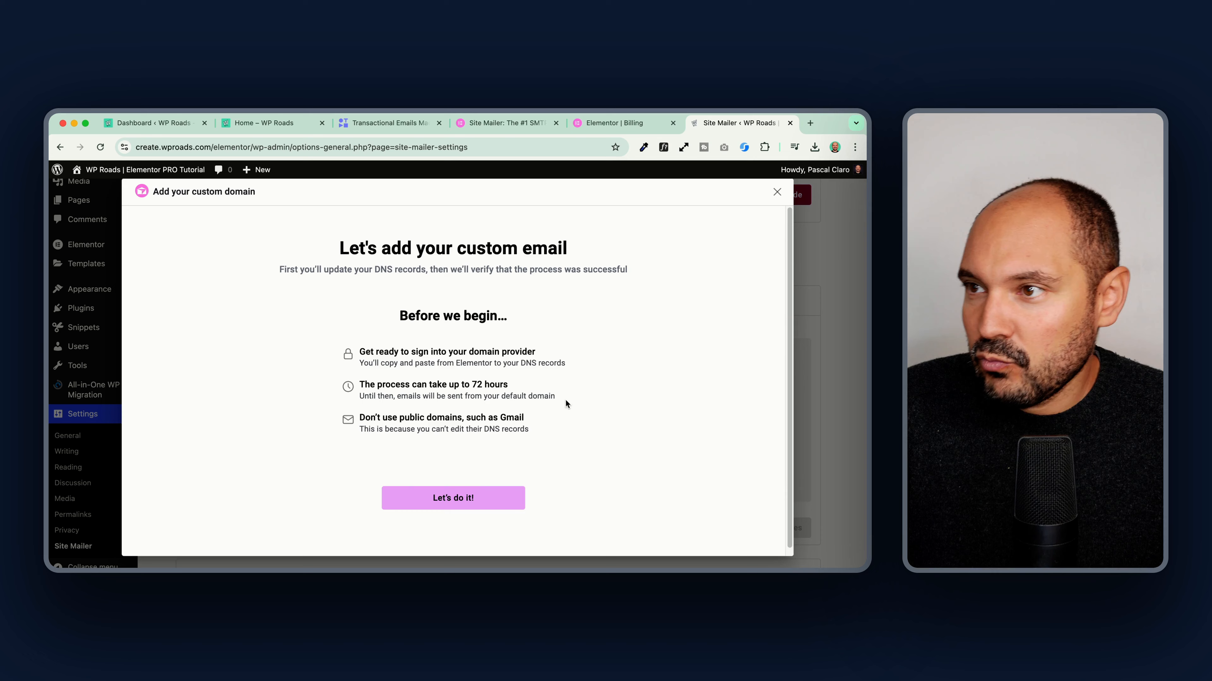
click(506, 123)
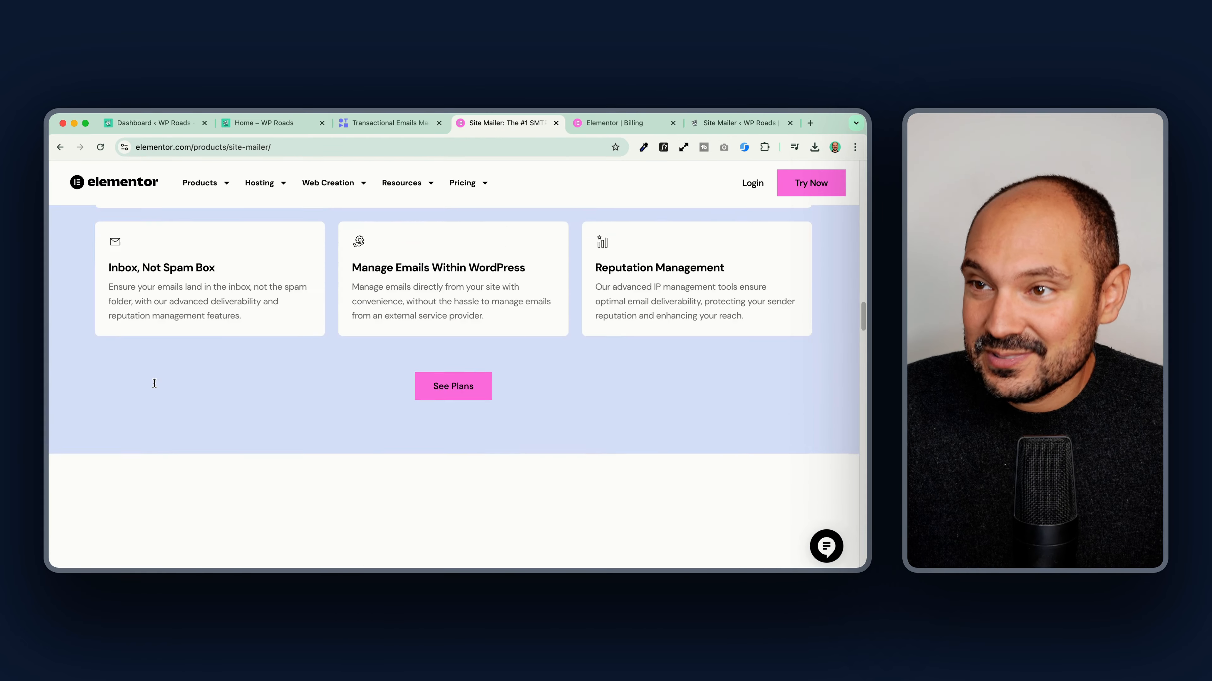
Step: Review Site Mailer pricing plans on elementor.com, then return to the WordPress Site Mailer settings
click(453, 385)
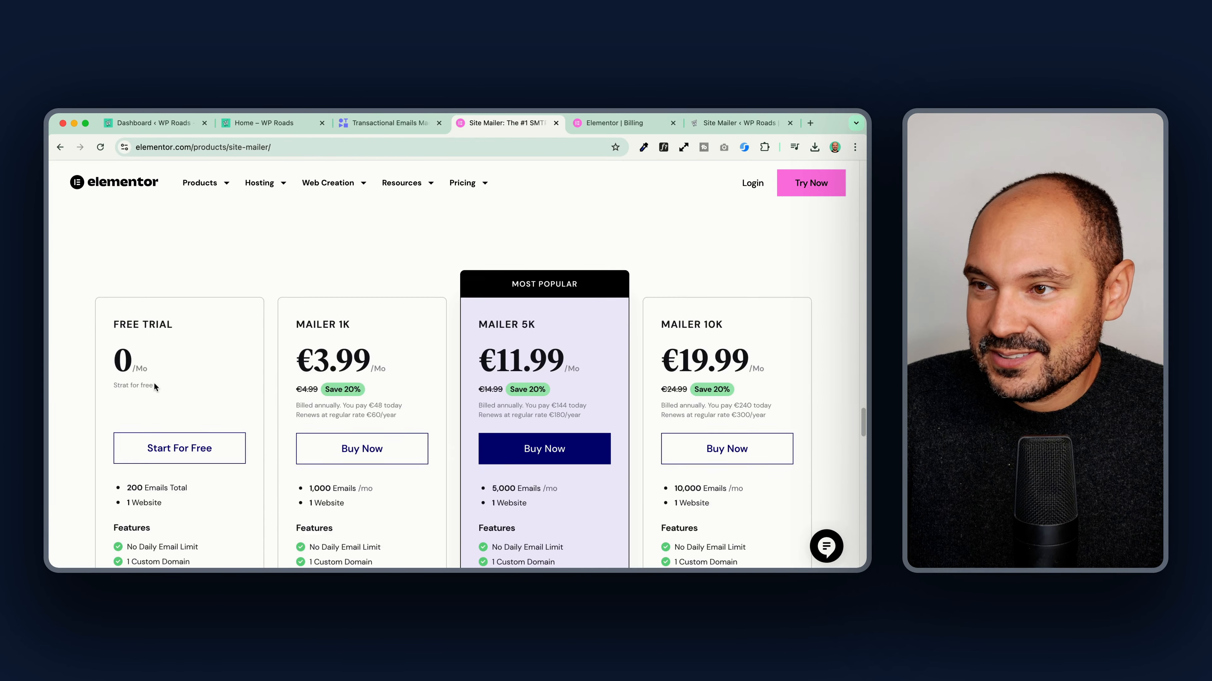
scroll(down, 3)
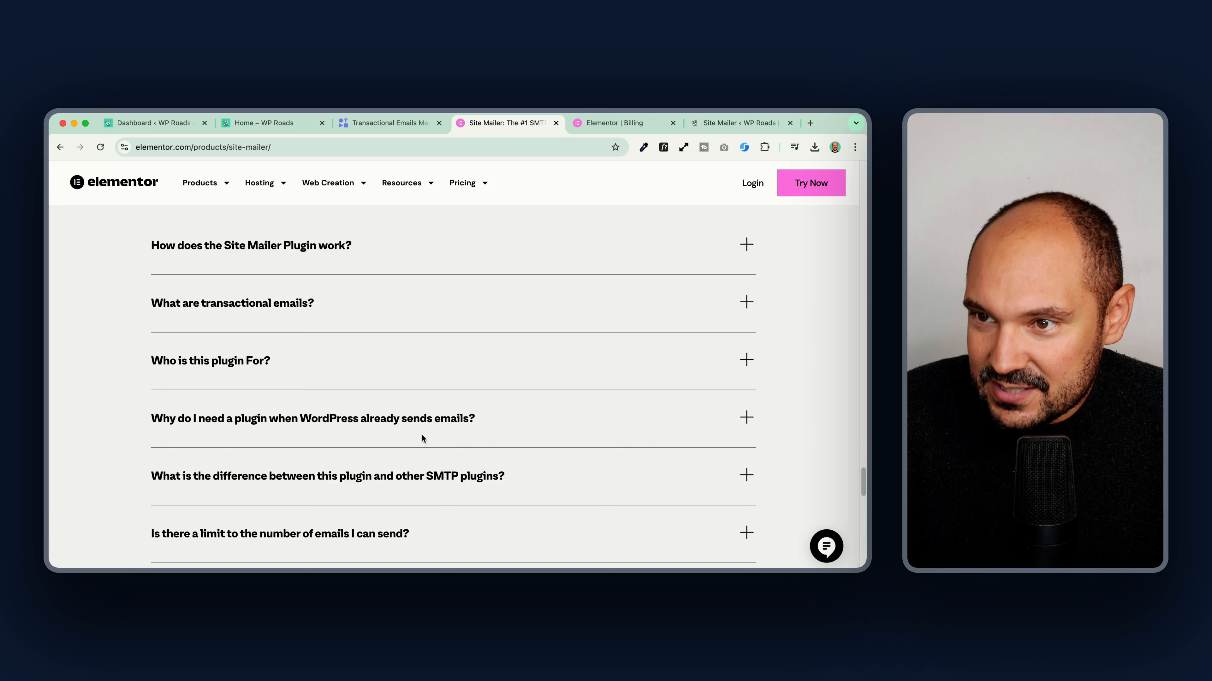
mouse_move(411, 373)
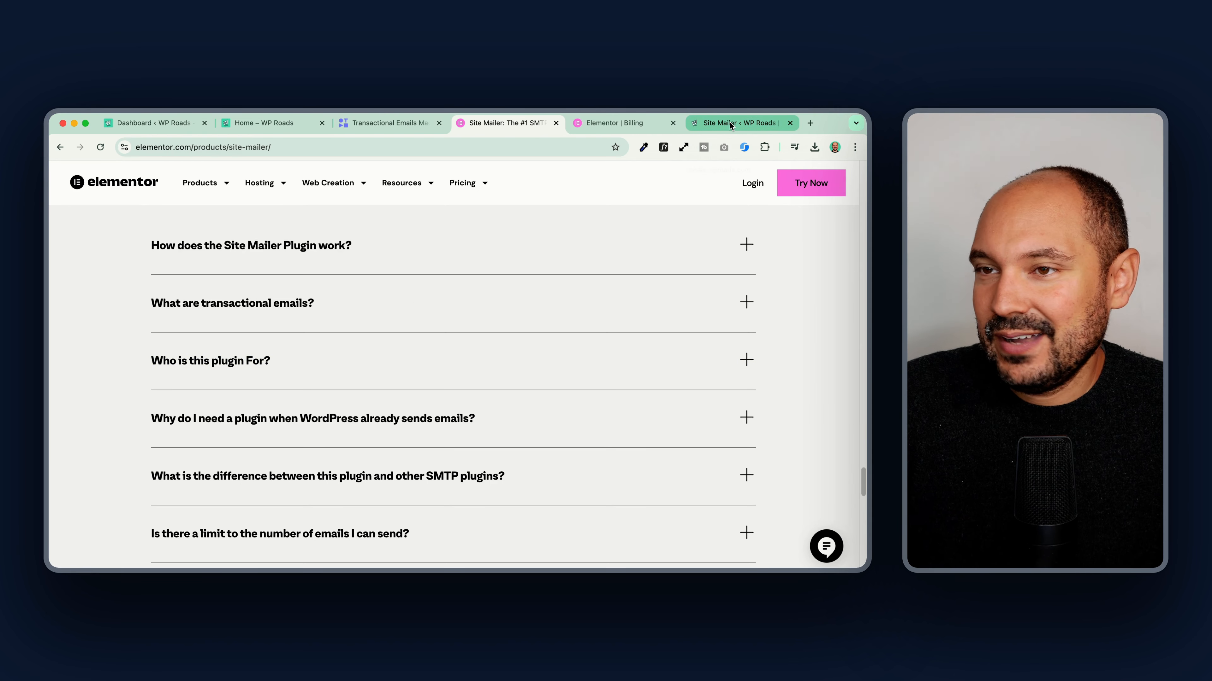
click(737, 123)
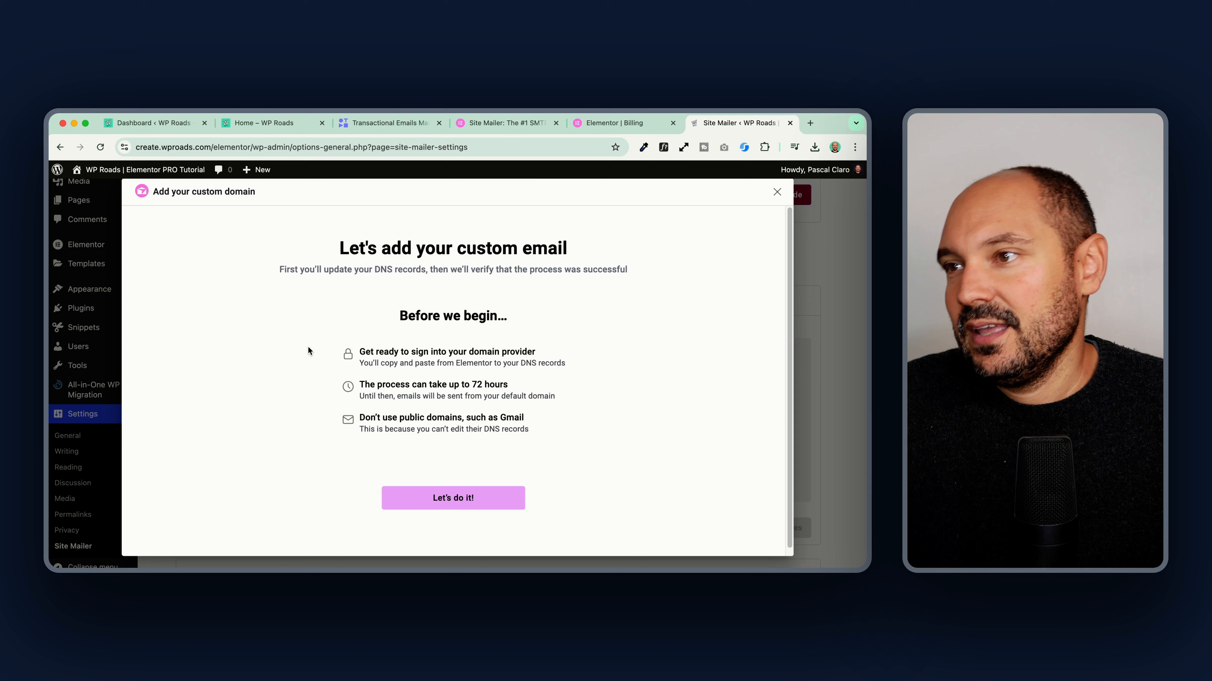
click(453, 498)
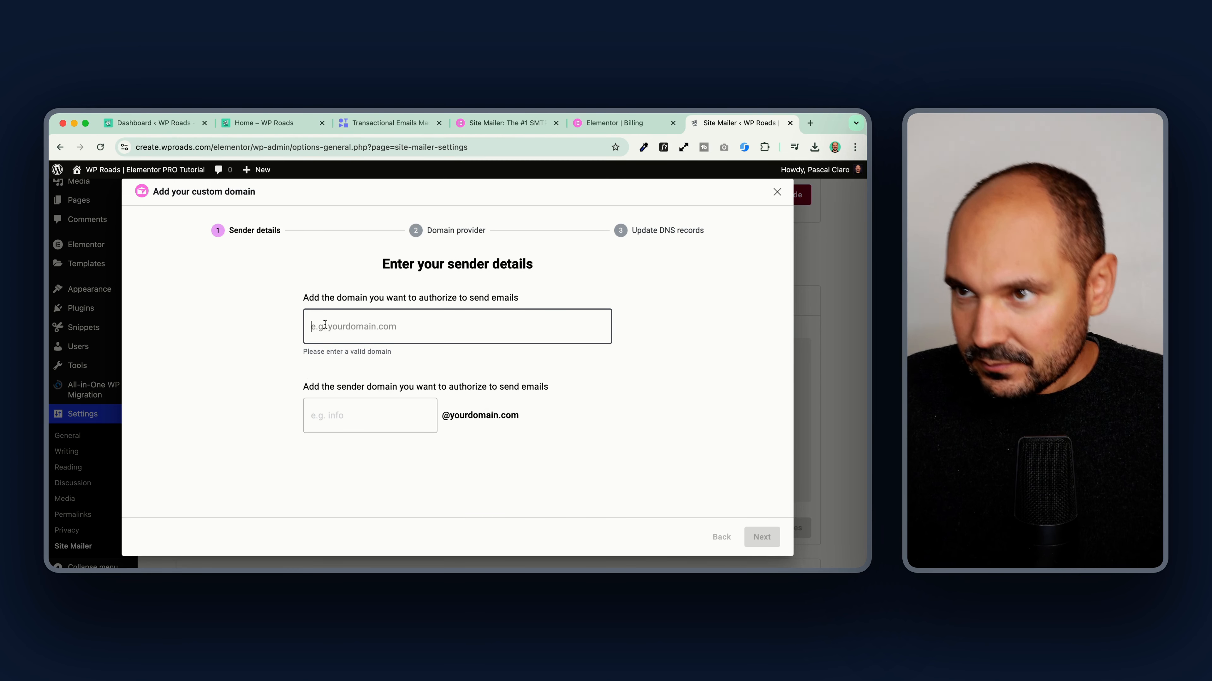
text(w)
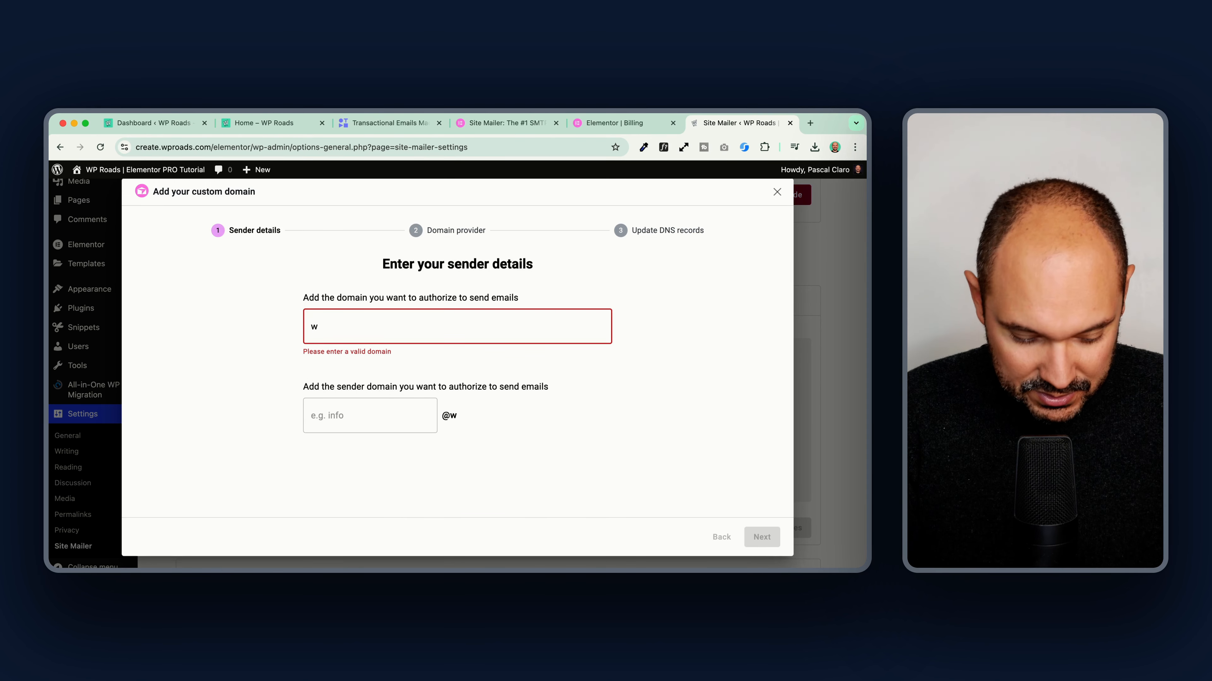
text(ps)
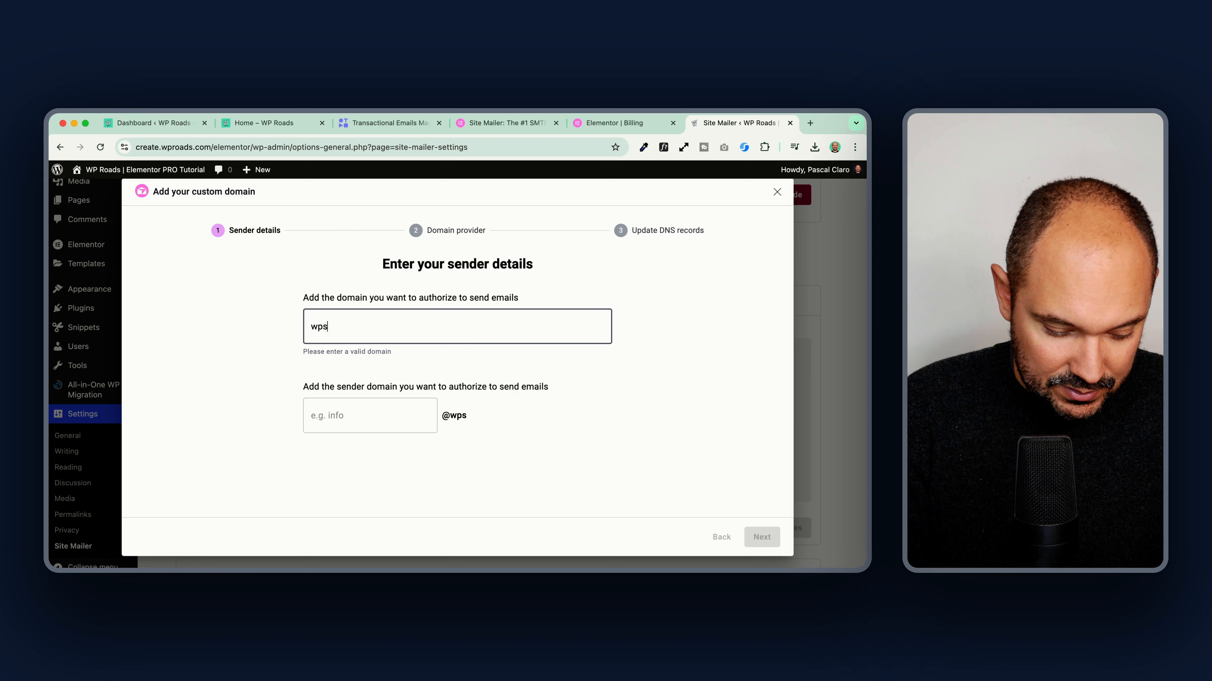
text(tars)
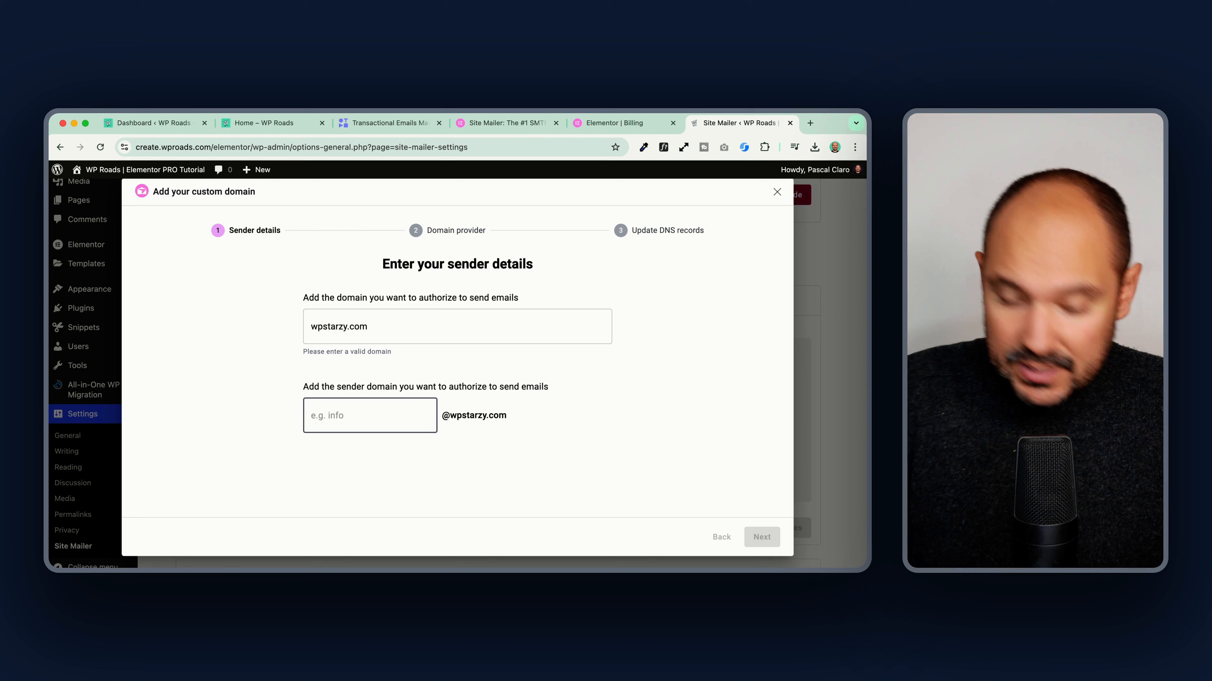
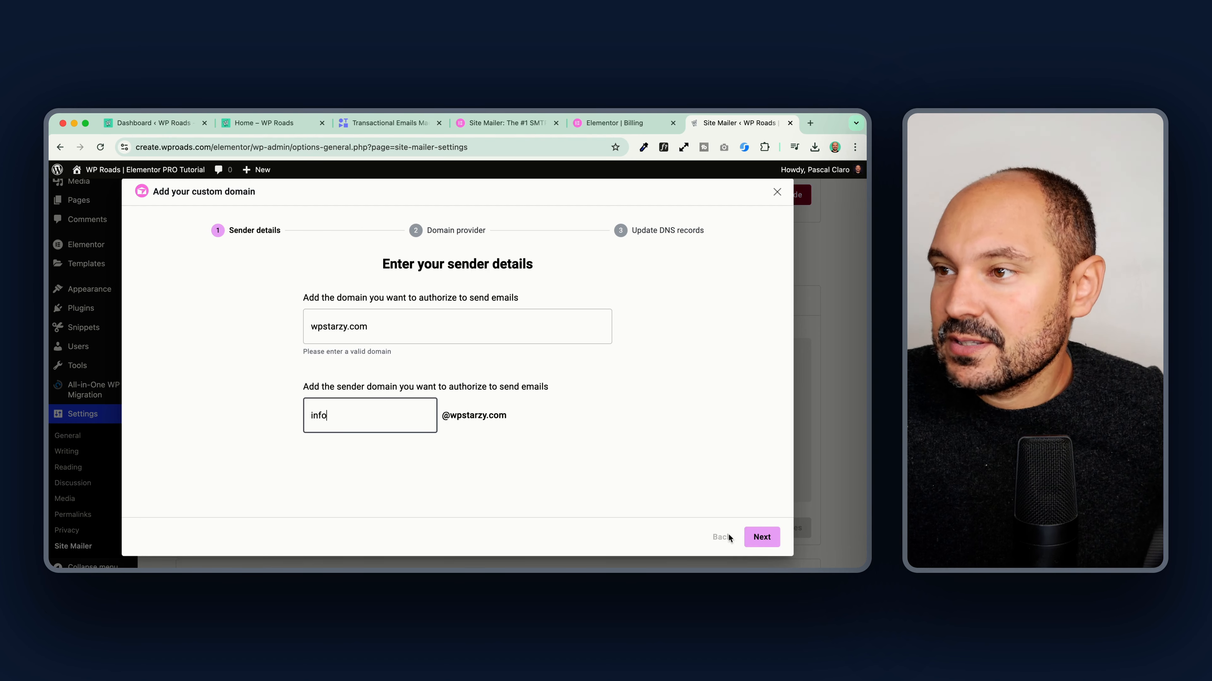
click(761, 537)
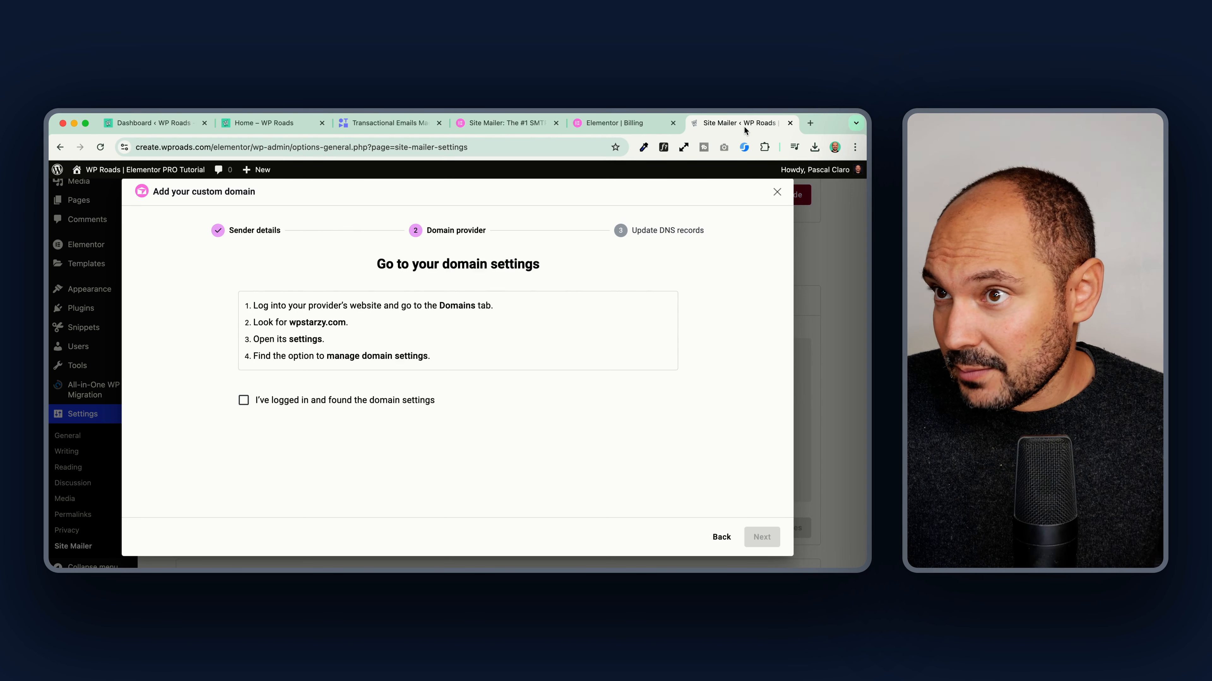
click(810, 123)
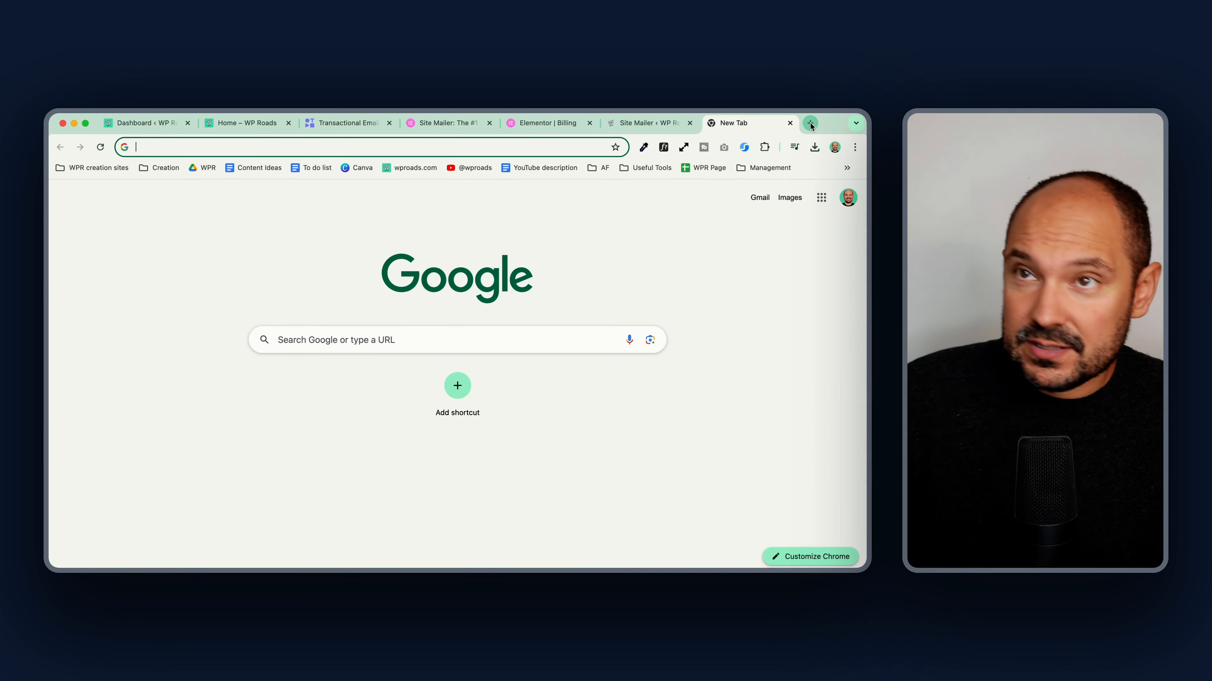
Step: Log in to Hostinger and open management for the wpstarzy.com domain from the domain portfolio
text(hostinger.com)
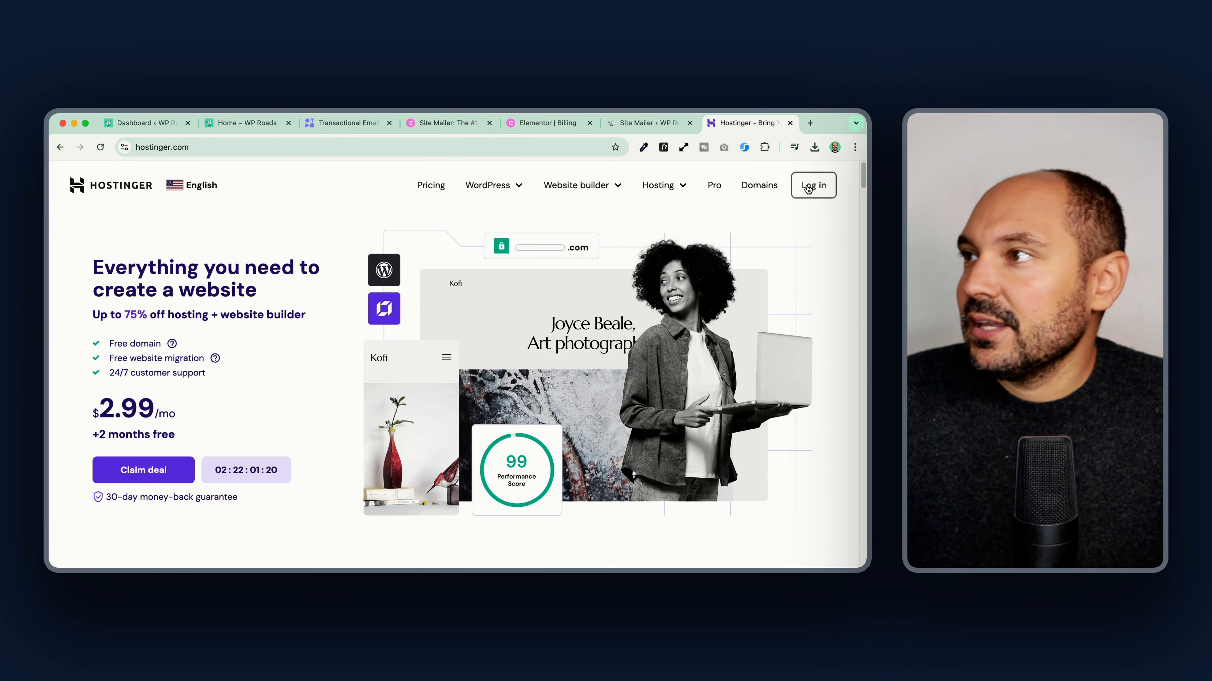
click(812, 186)
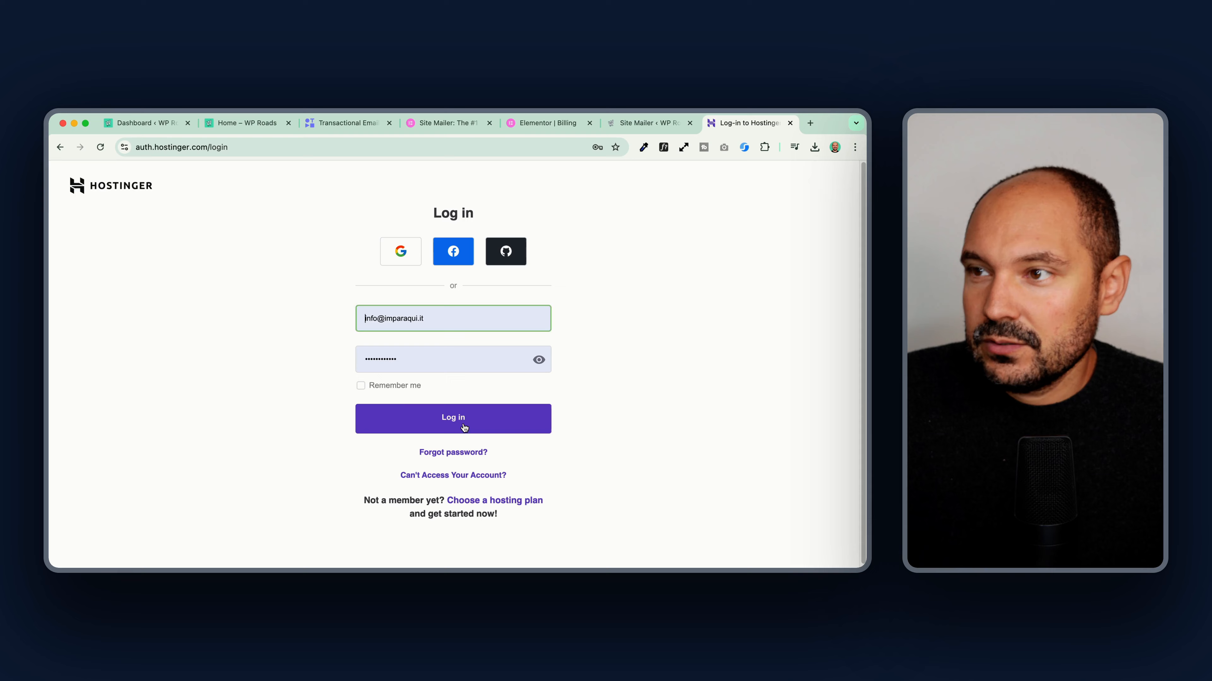
click(453, 418)
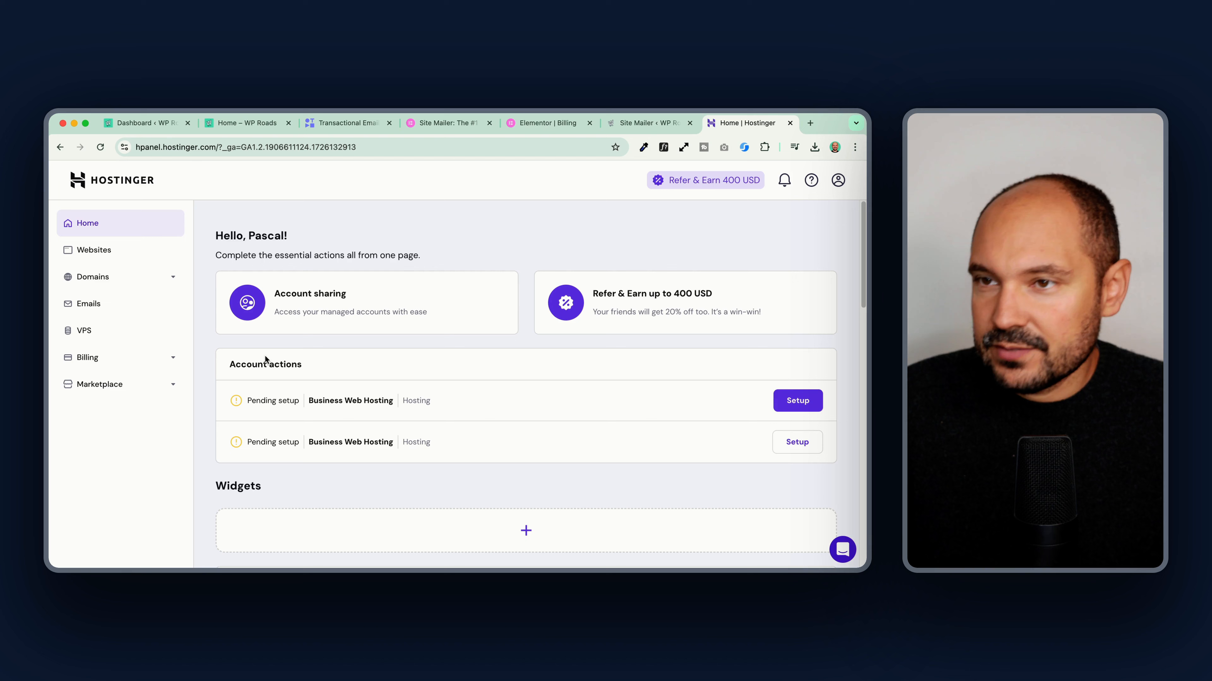
mouse_move(207, 345)
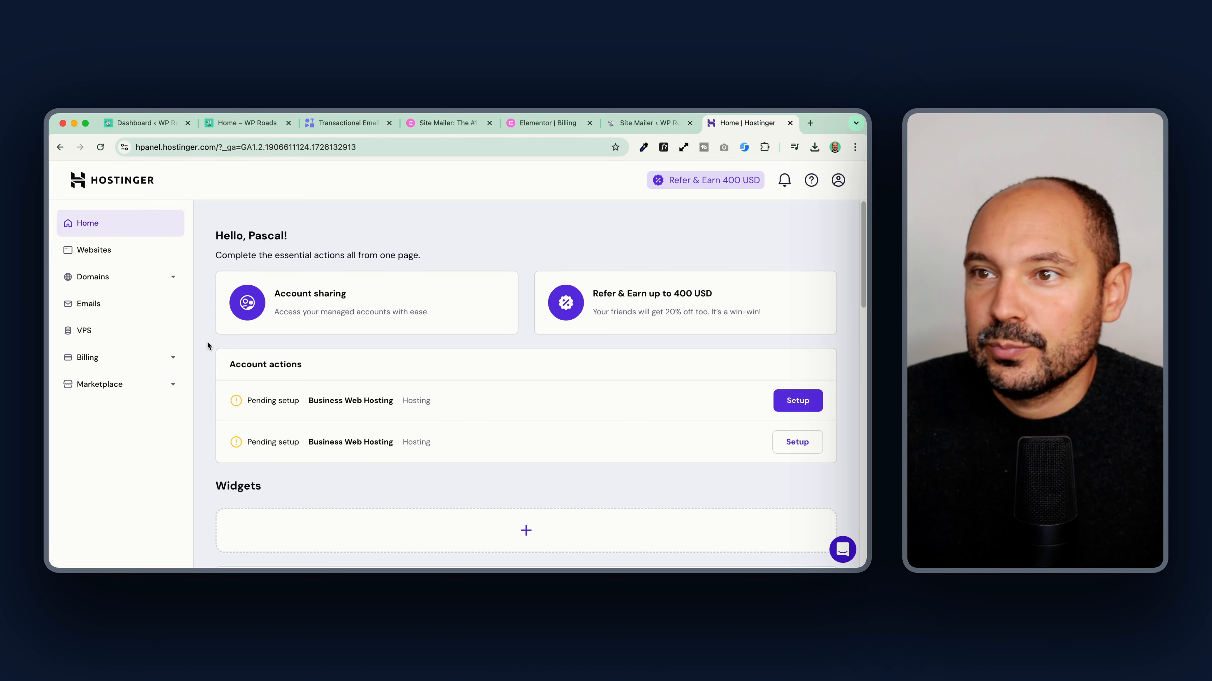
click(92, 276)
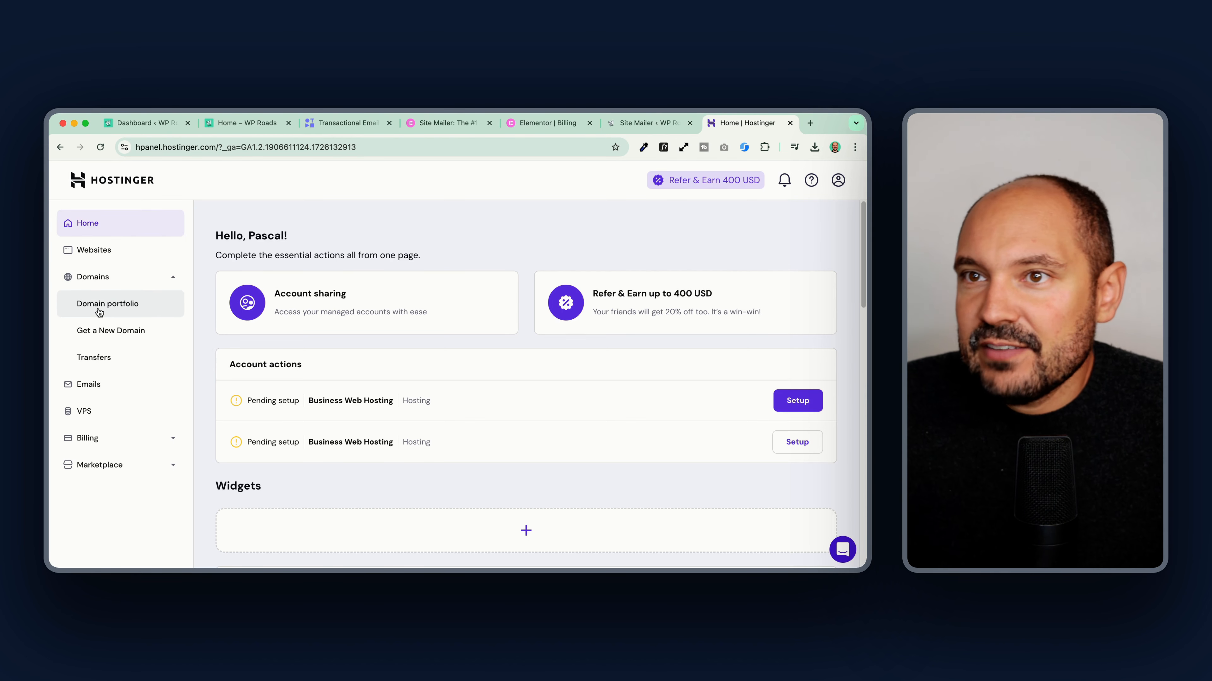
click(106, 303)
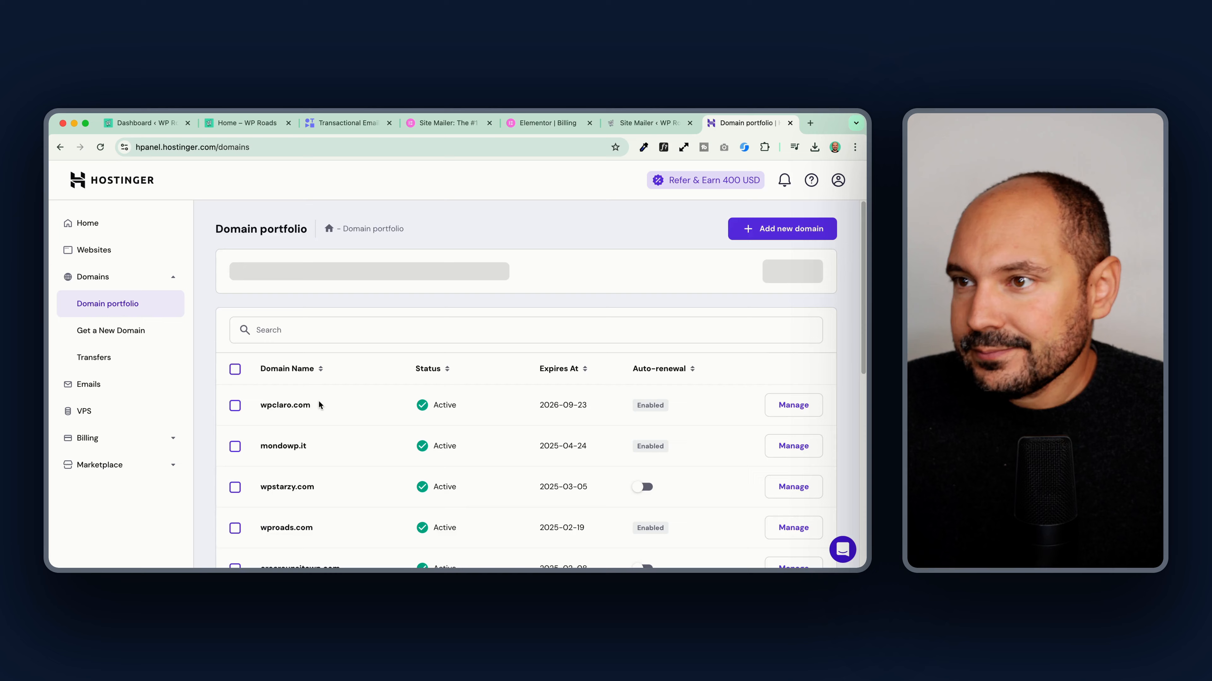
scroll(down, 3)
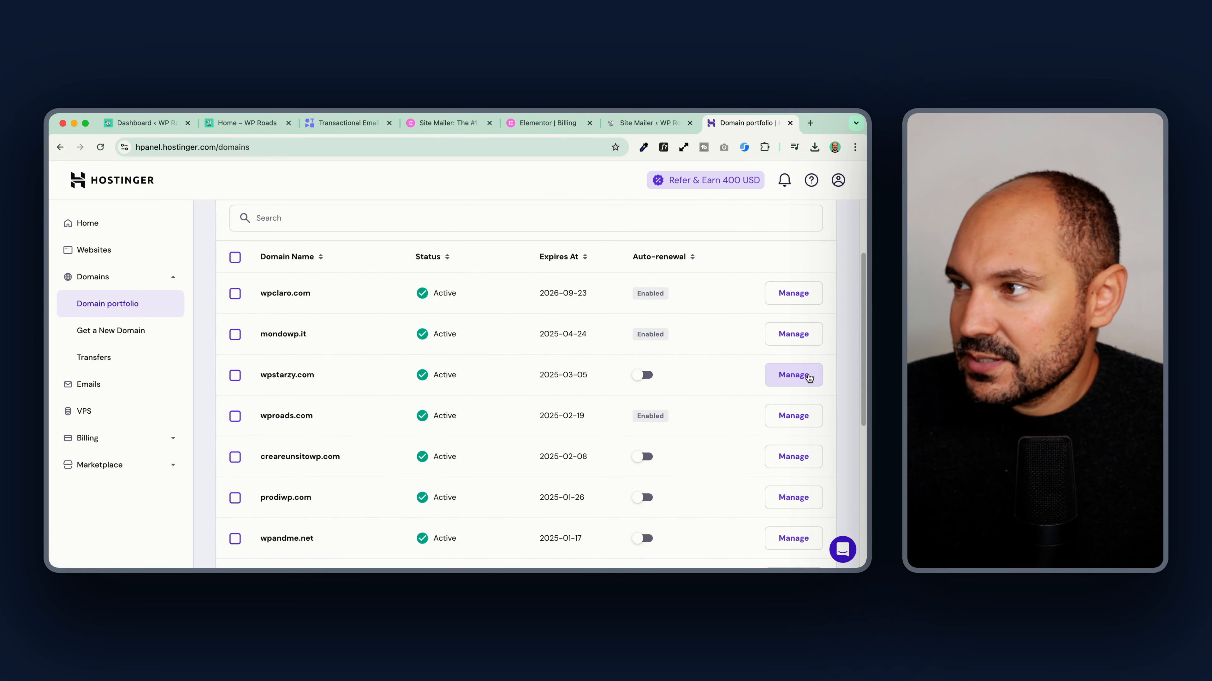
click(792, 375)
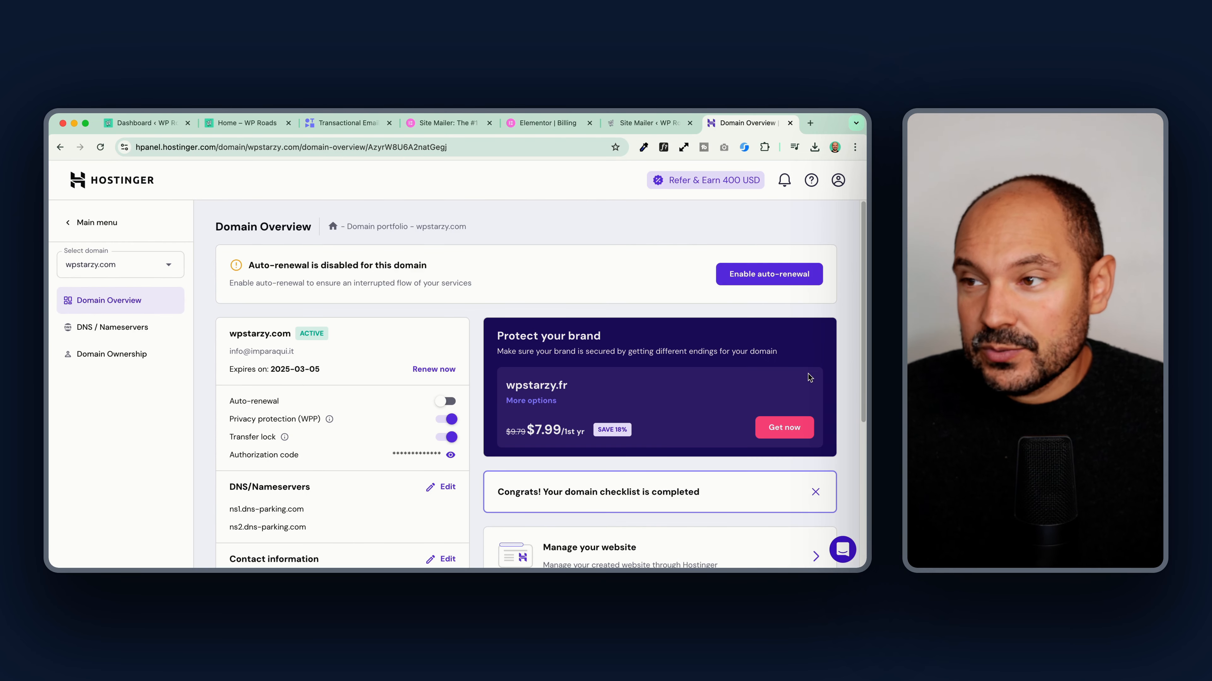
Step: Review the wpstarzy.com DNS records filtered to CNAME entries, then return to the Site Mailer setup
click(113, 327)
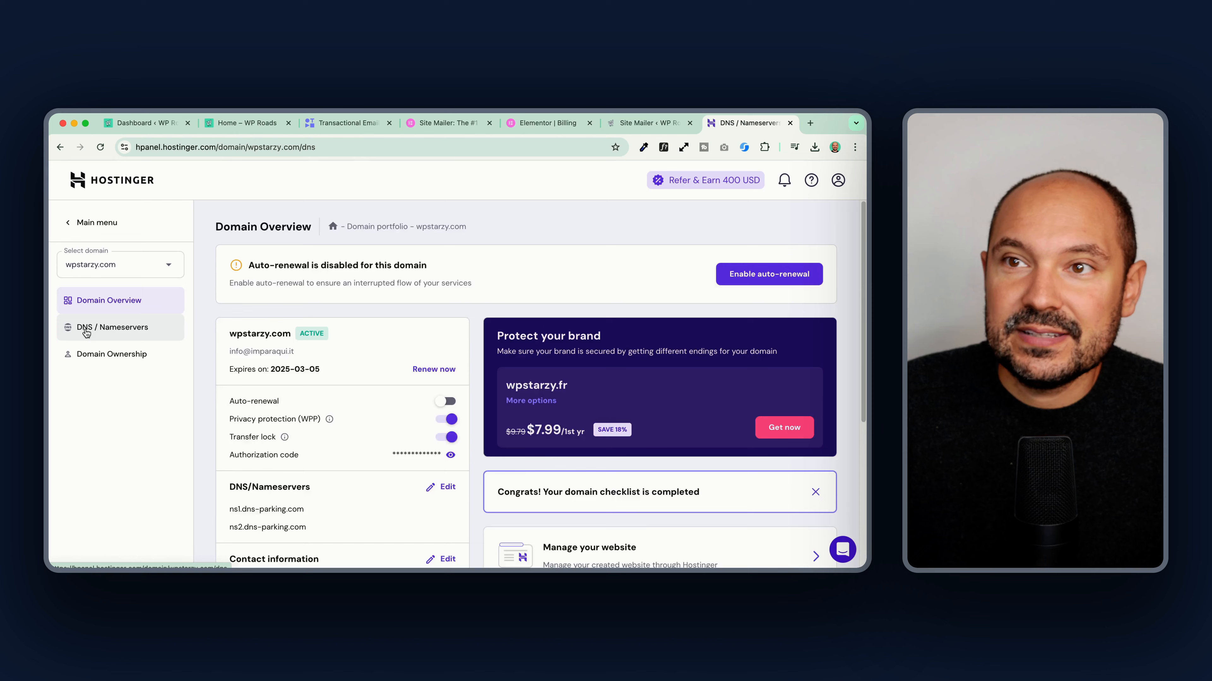
click(111, 327)
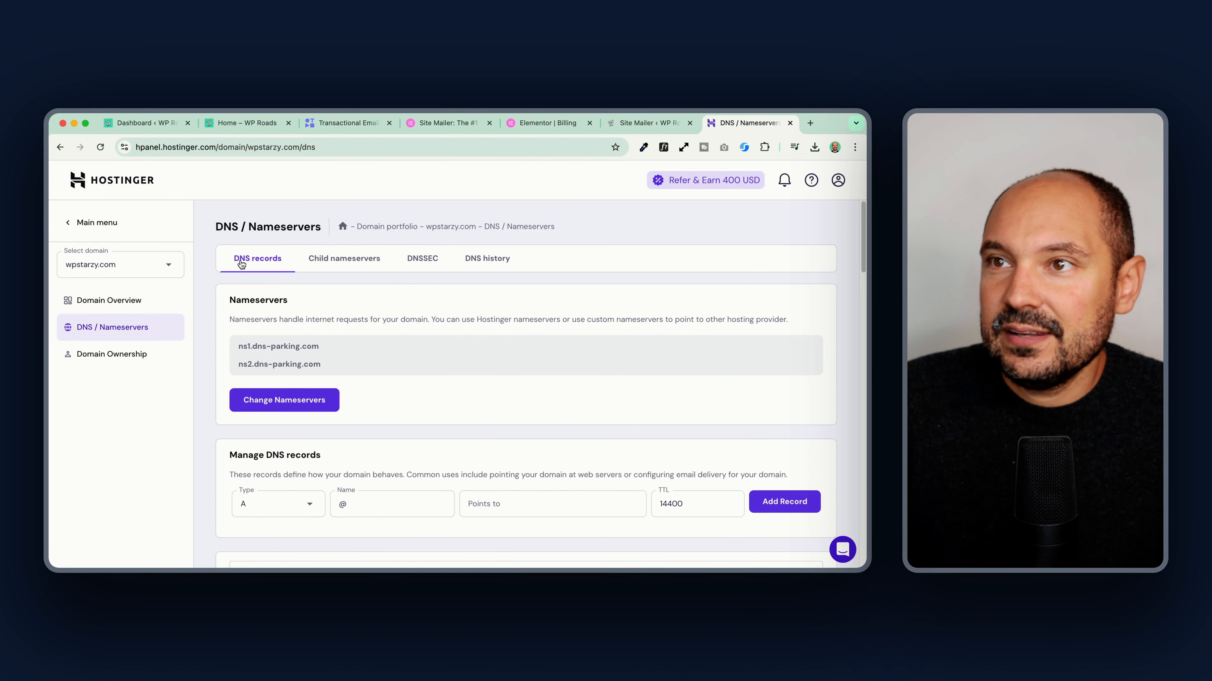
scroll(down, 3)
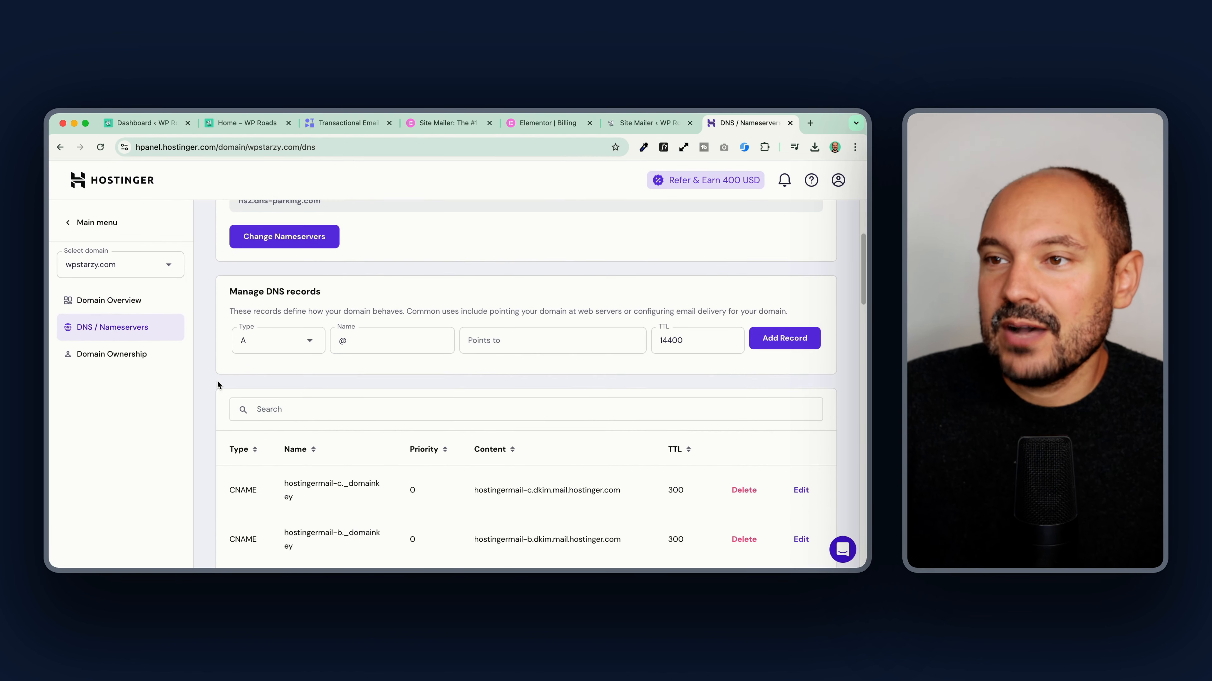
text(CN)
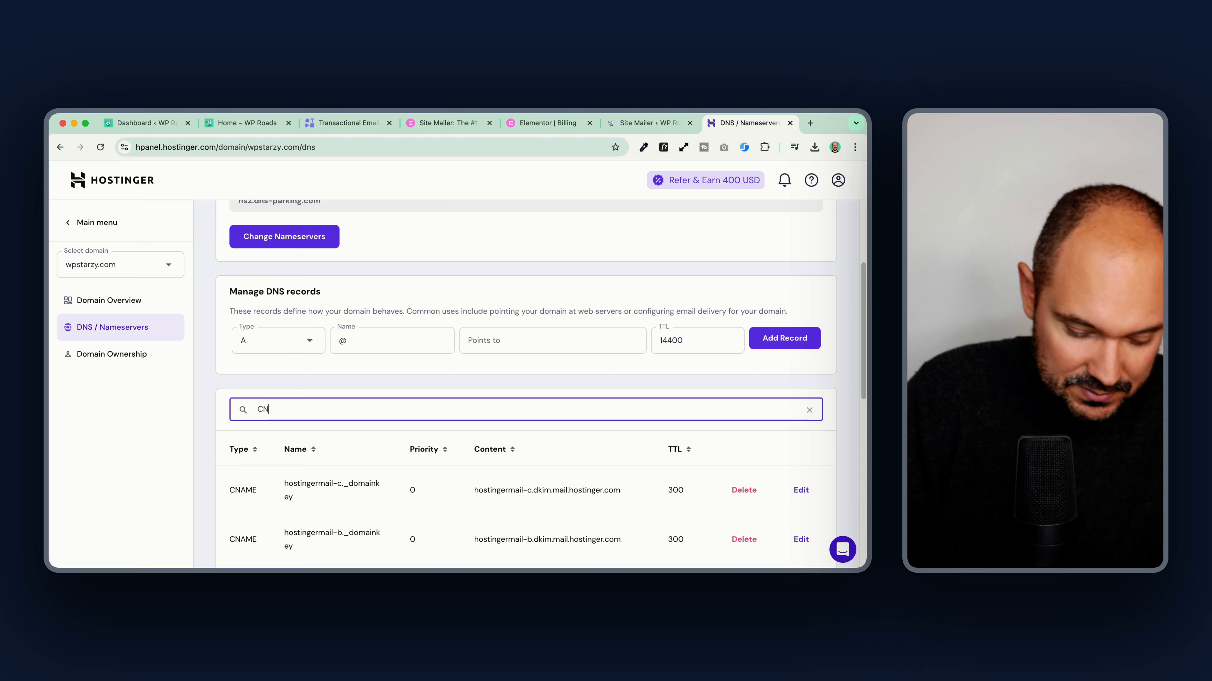
scroll(down, 3)
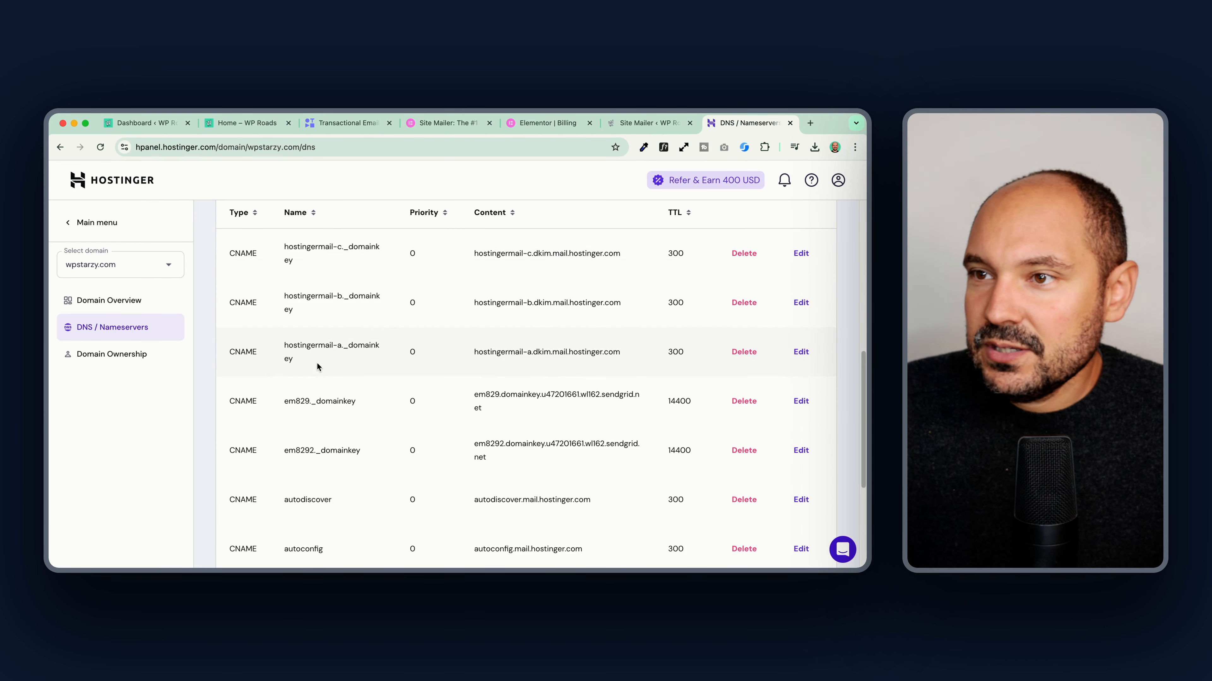
scroll(down, 3)
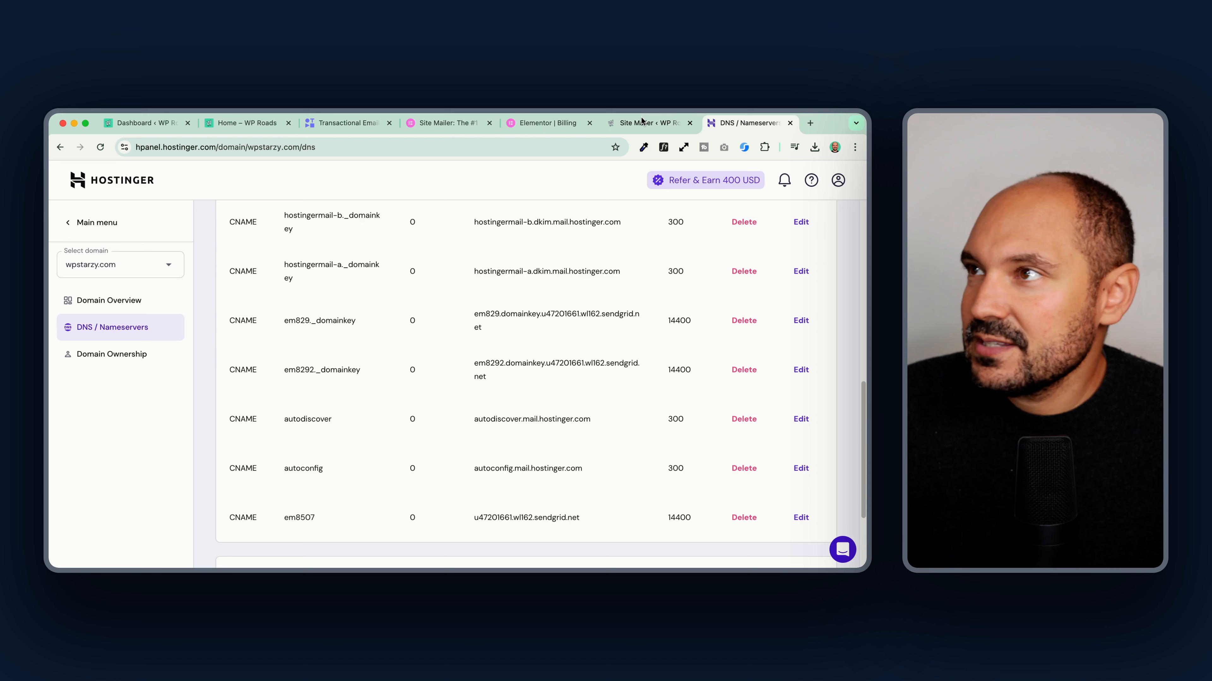
click(645, 123)
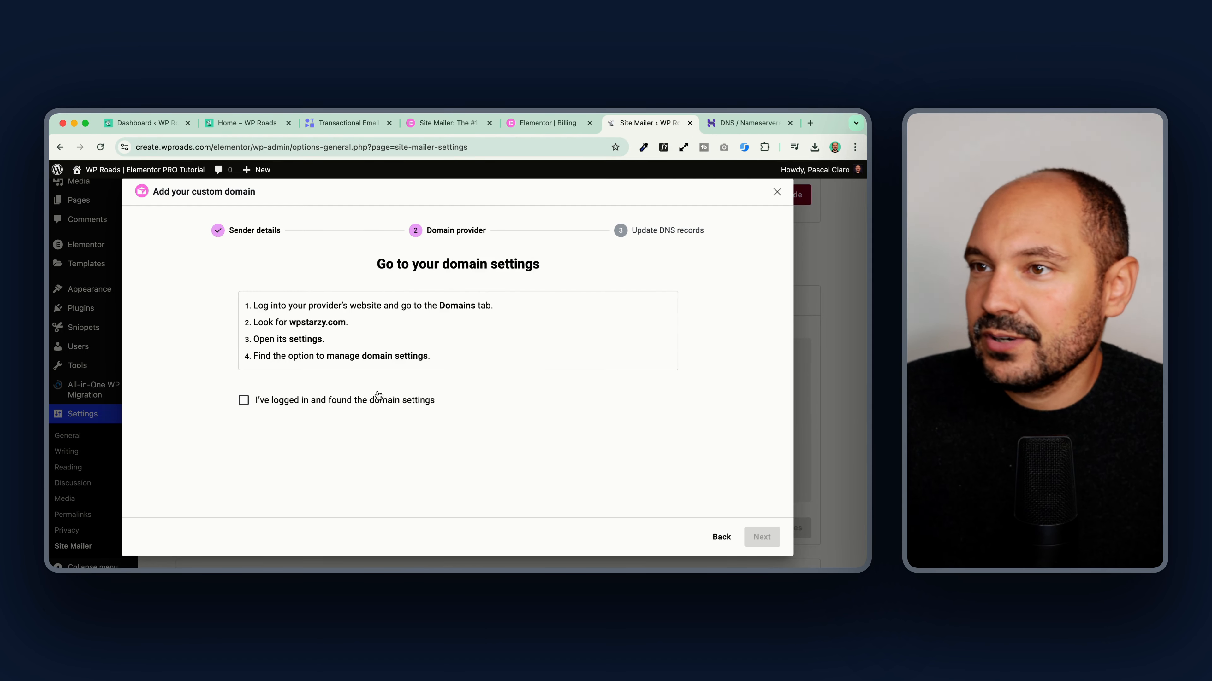
Step: Confirm the domain settings were found and reach the DNS records step listing three CNAME records
click(244, 401)
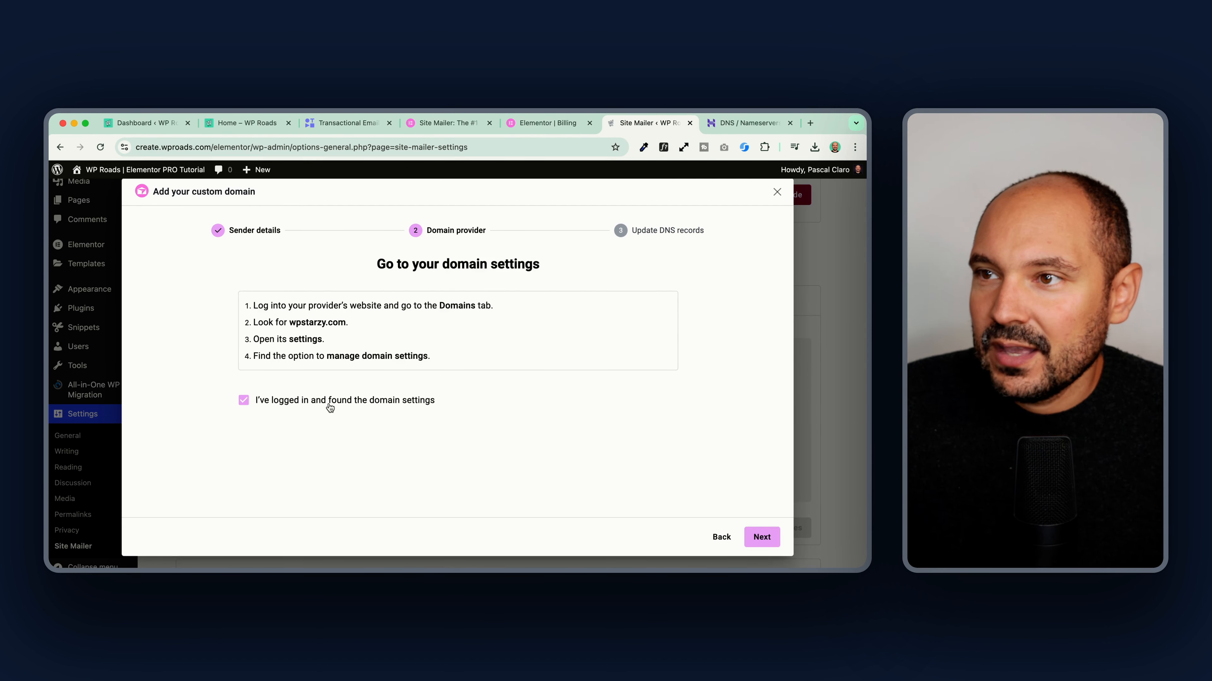
mouse_move(732, 562)
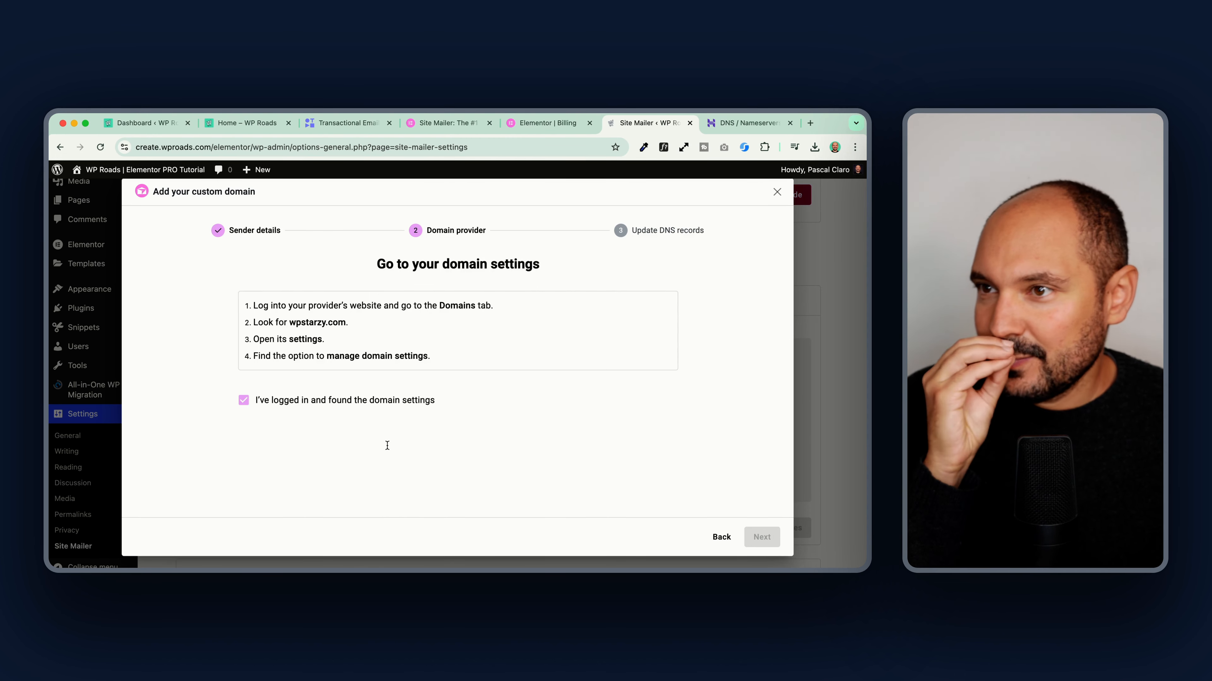
click(761, 537)
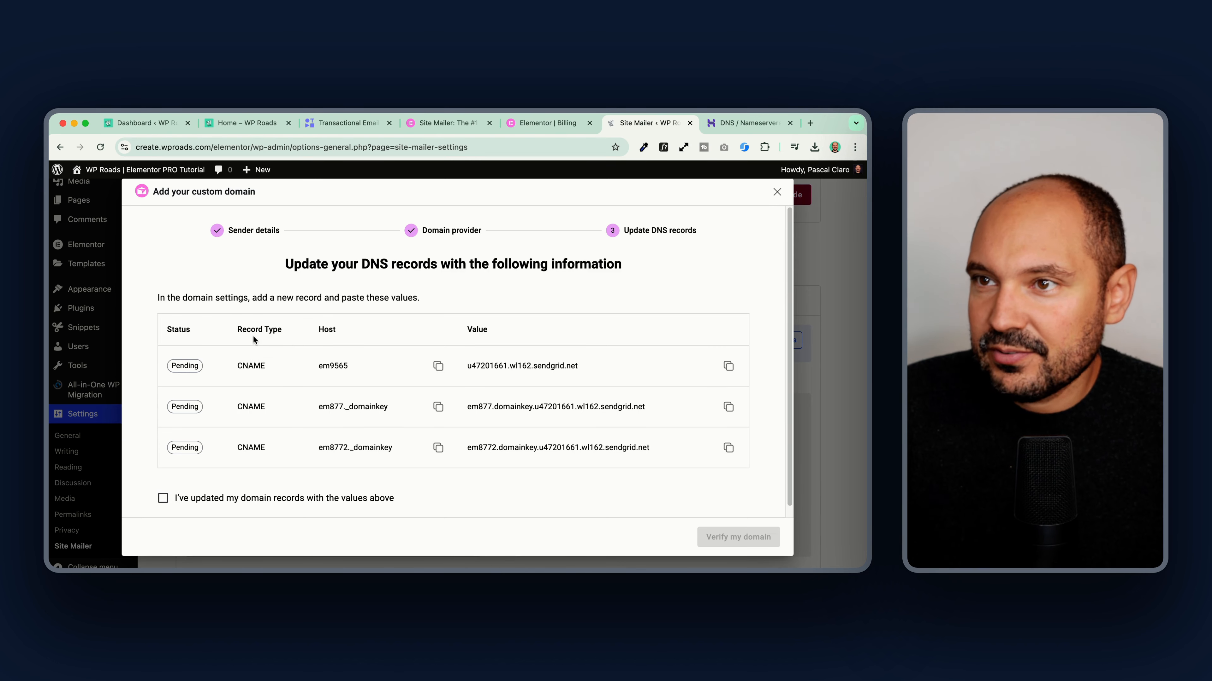
mouse_move(252, 375)
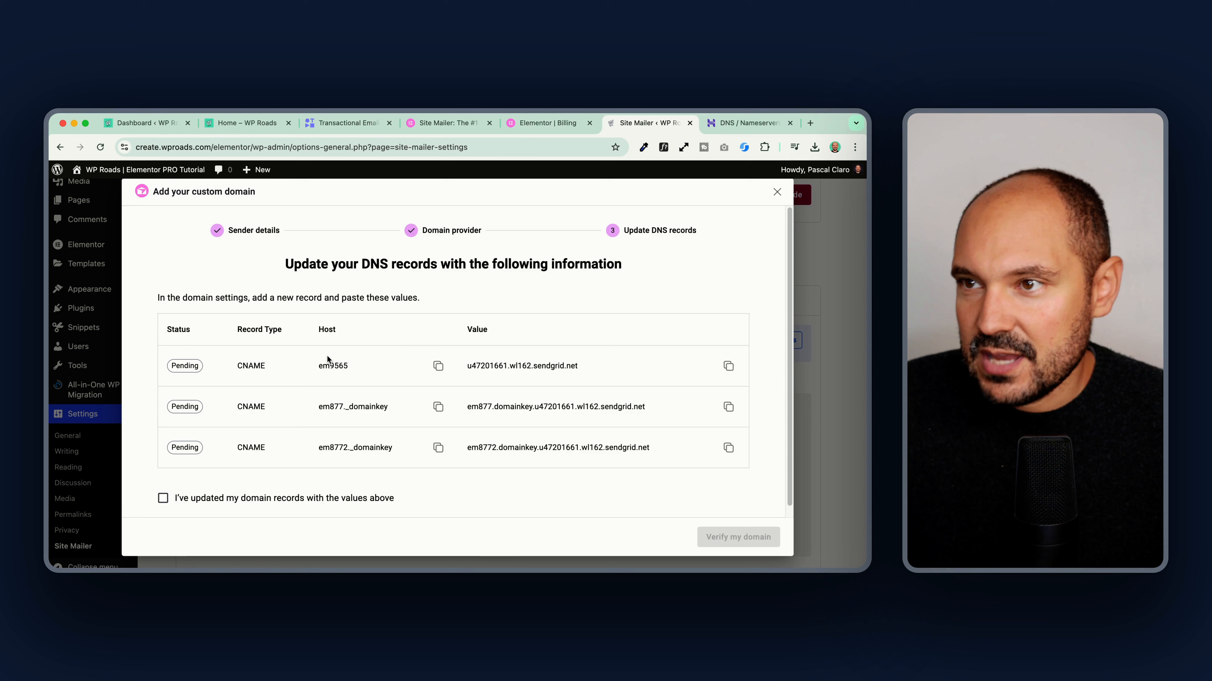
mouse_move(355, 375)
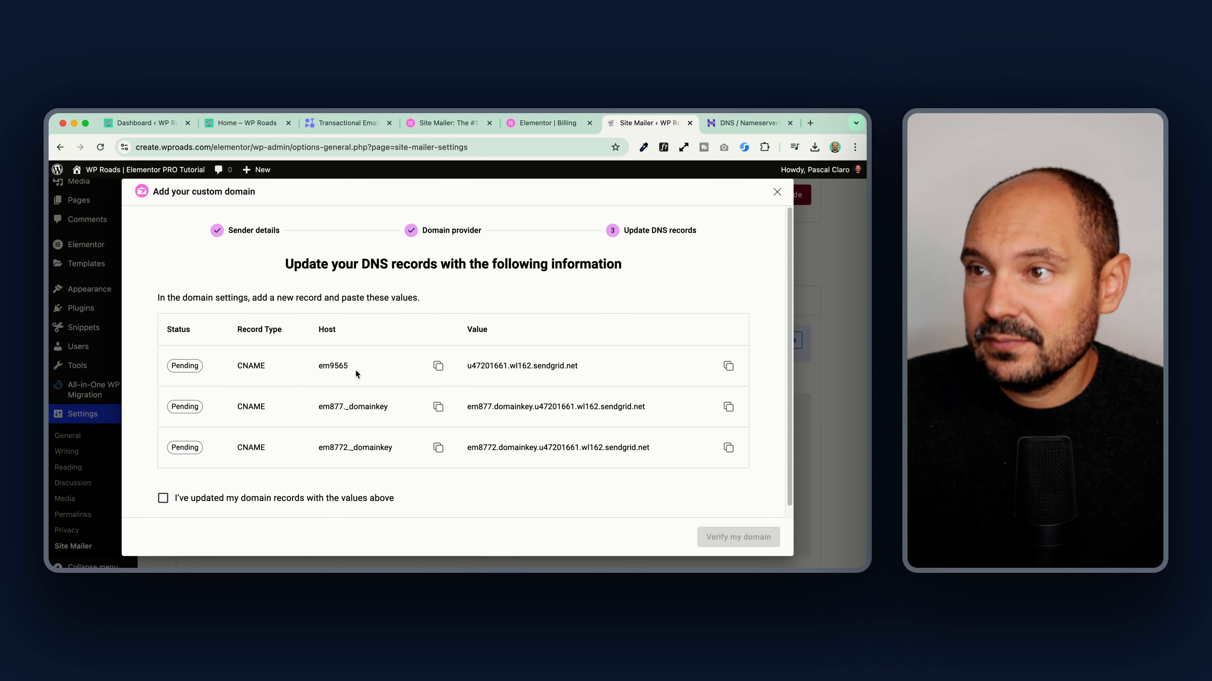
click(746, 123)
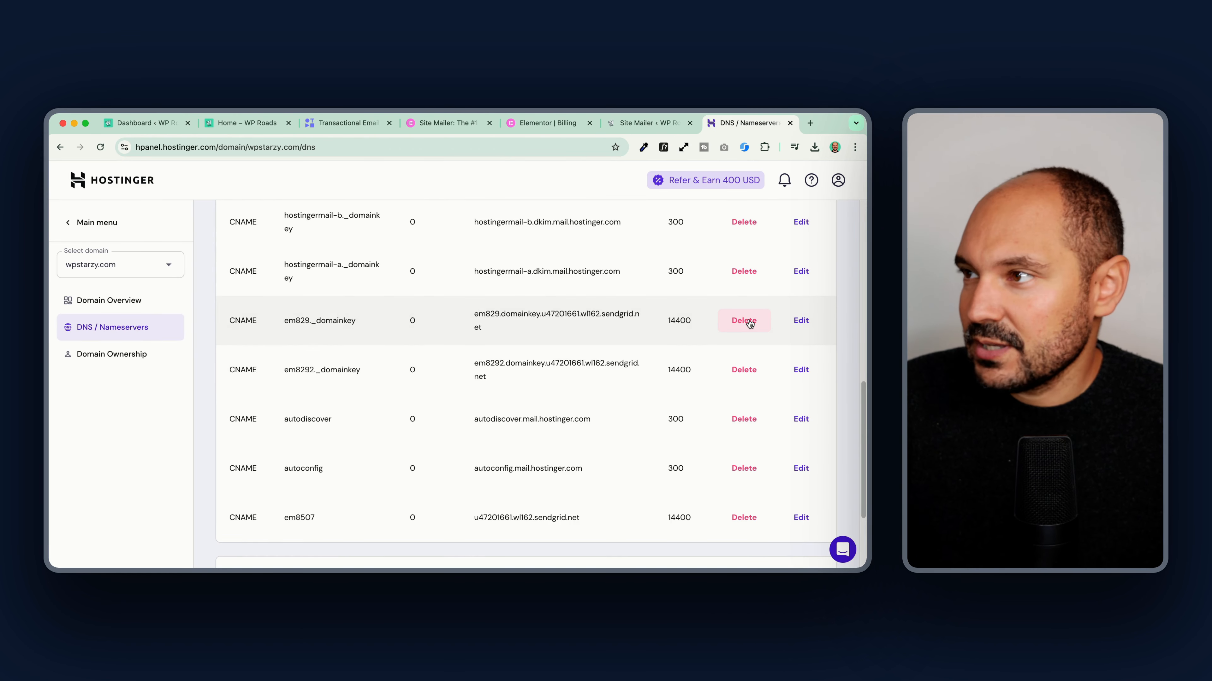
Step: Delete the two old SendGrid CNAME records for wpstarzy.com and filter the list by CNAME
click(743, 320)
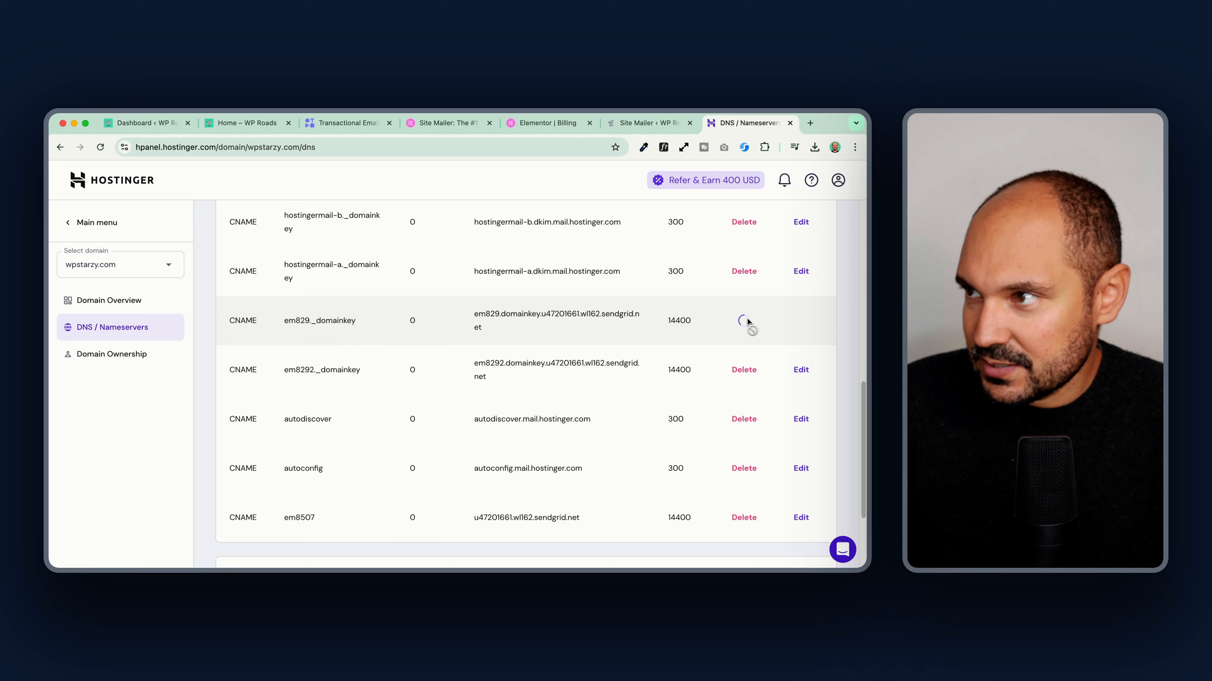
click(742, 319)
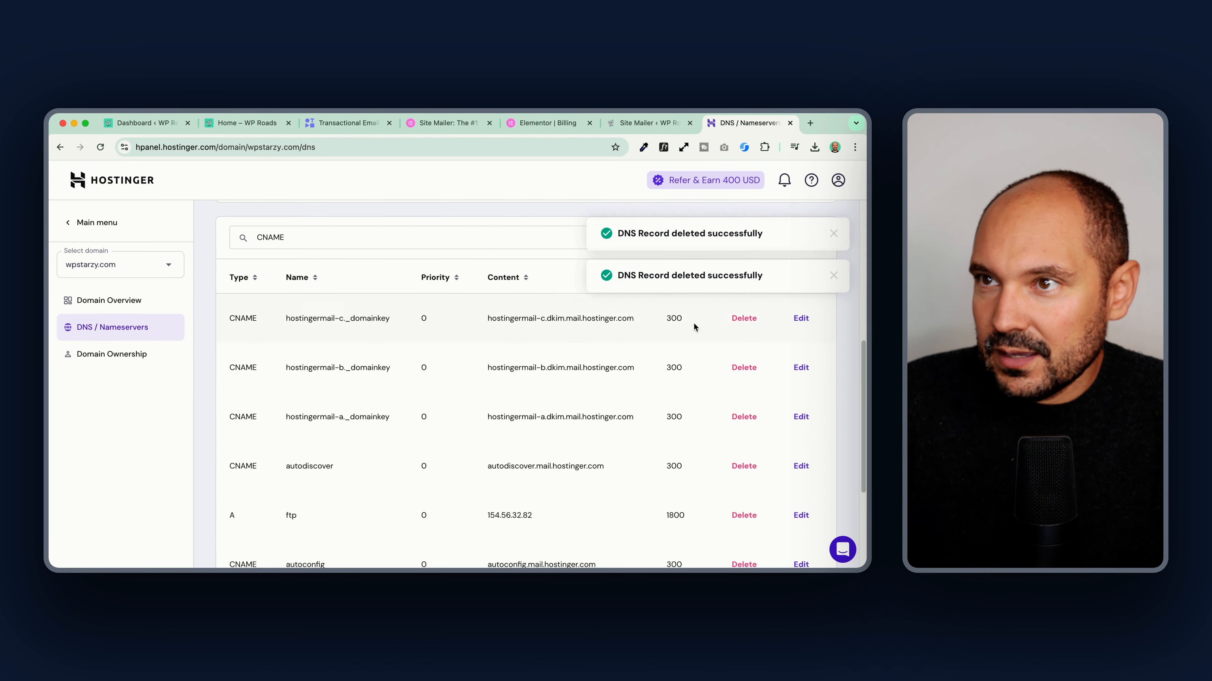
scroll(down, 3)
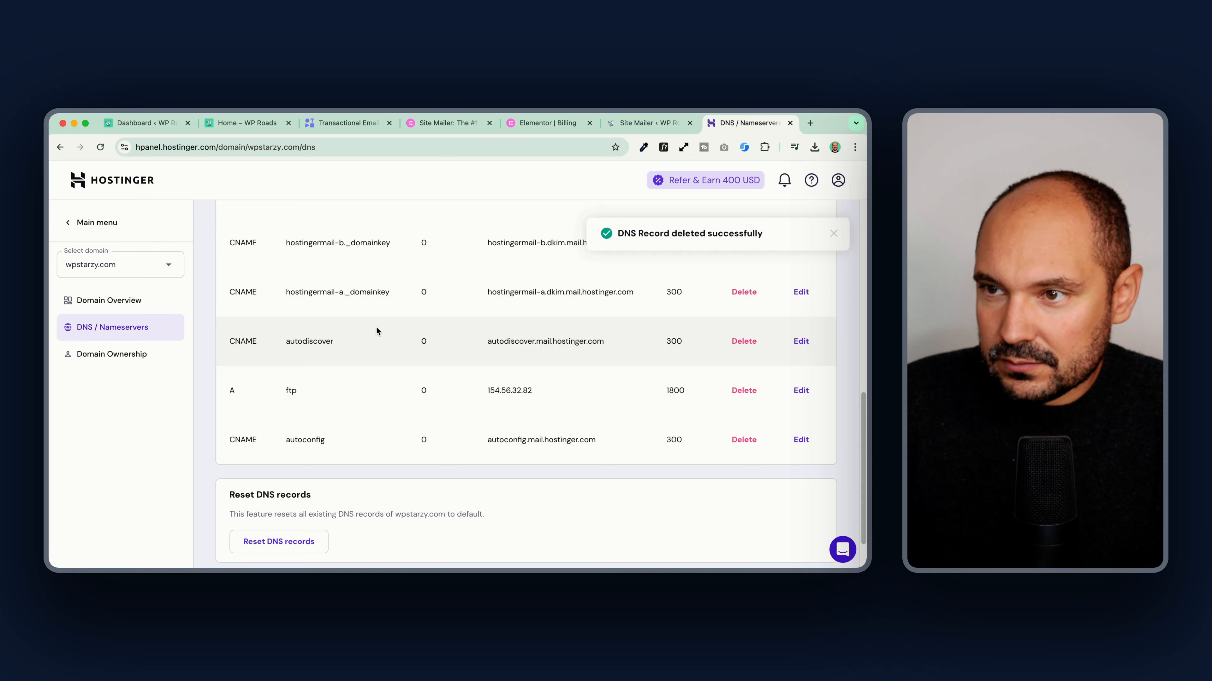
text(CNAME)
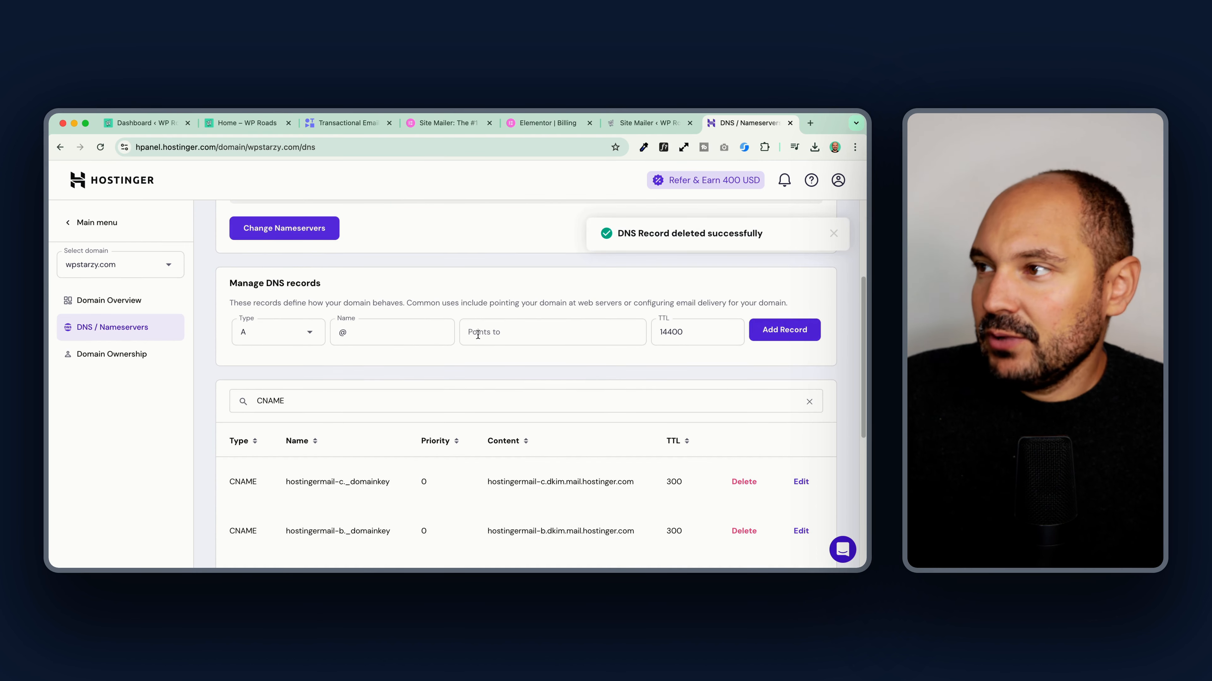
Step: Add CNAME record em9565 pointing to u47201661.wl162.sendgrid.net
click(276, 332)
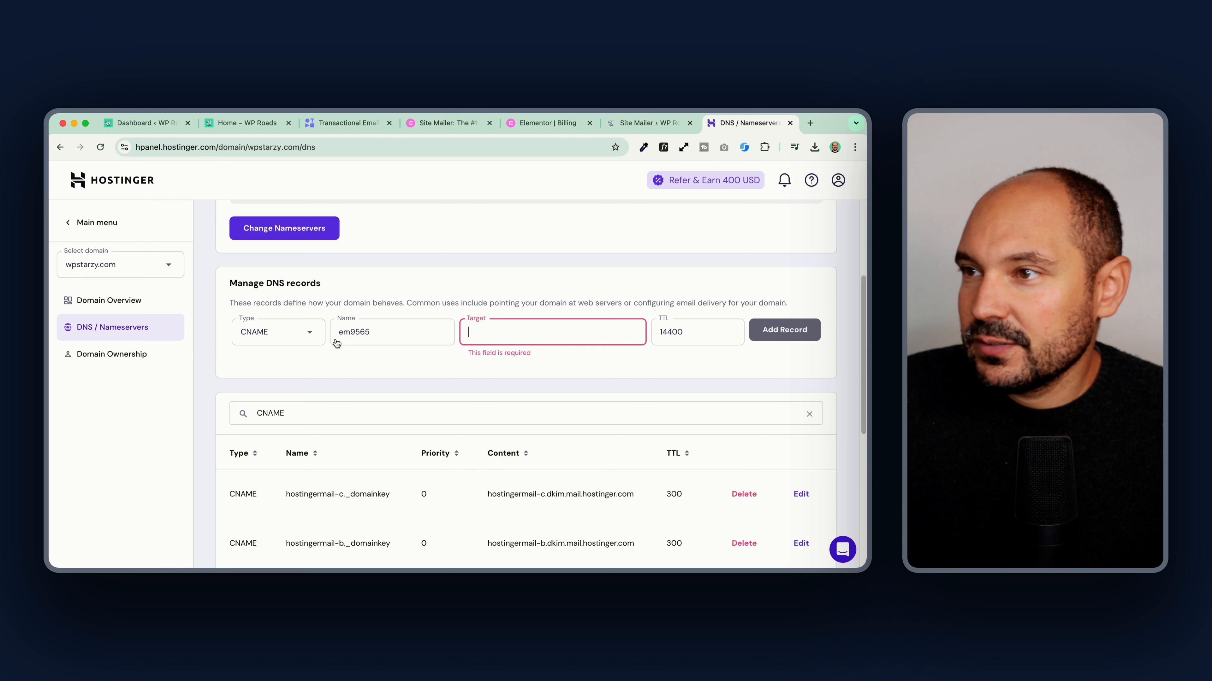
text(u47201661.wl162.sendgrid.net)
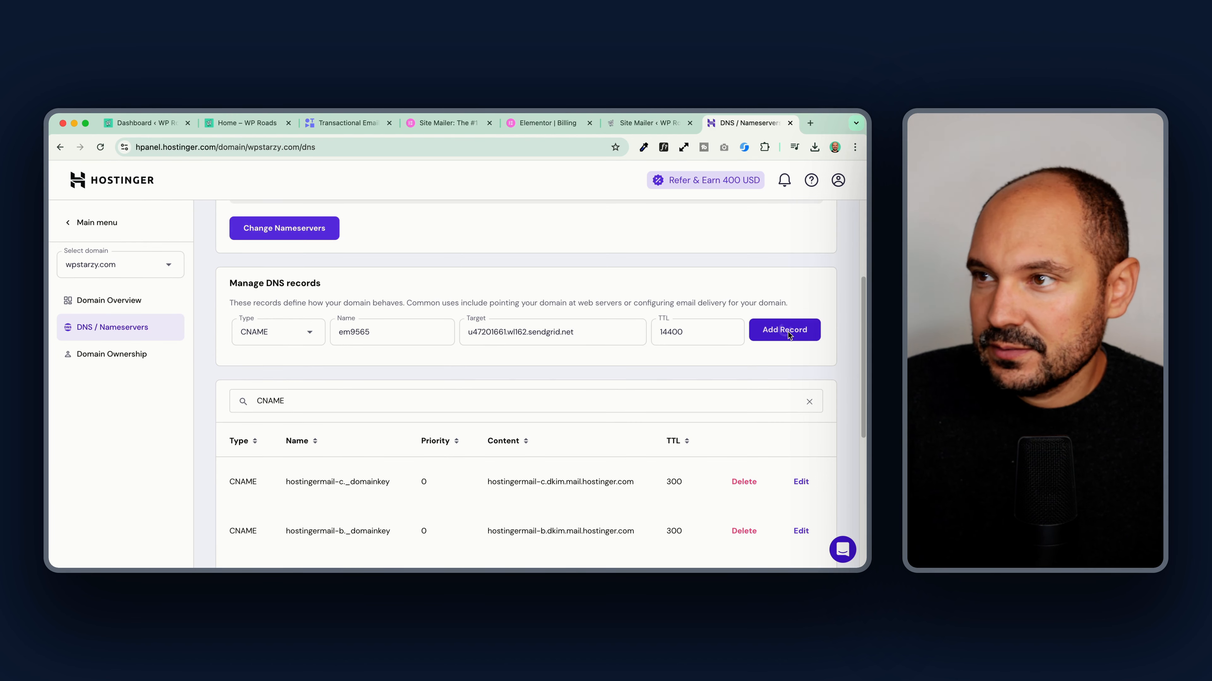
click(784, 330)
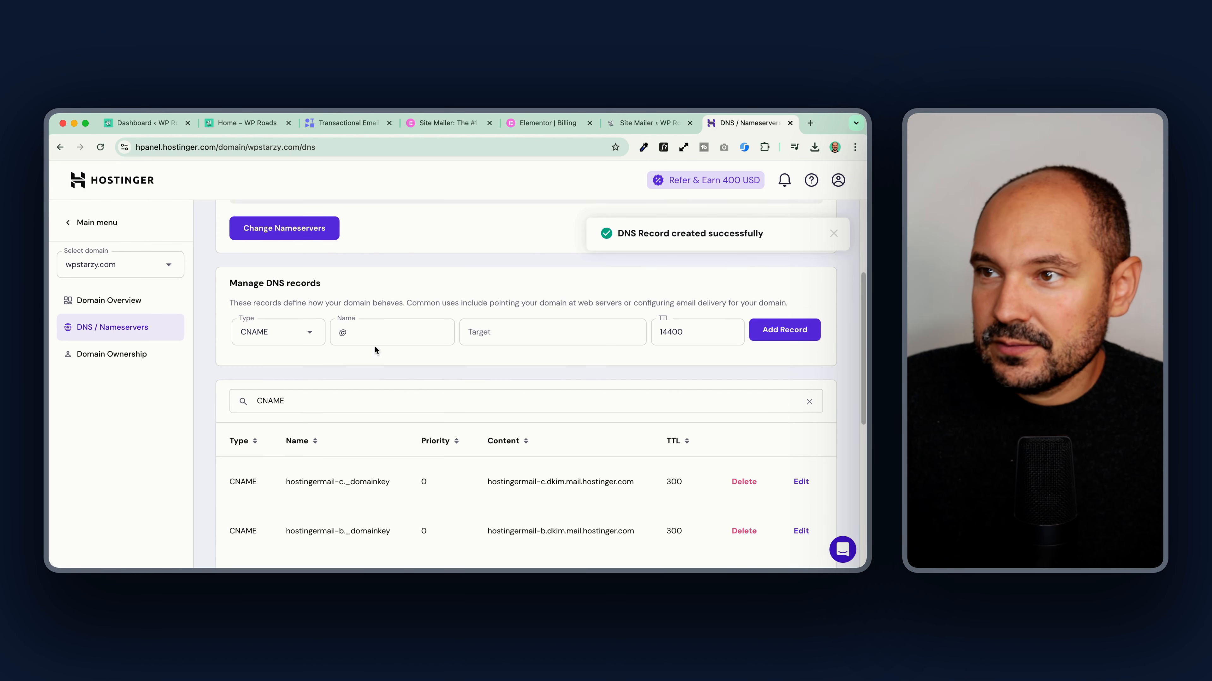
click(649, 123)
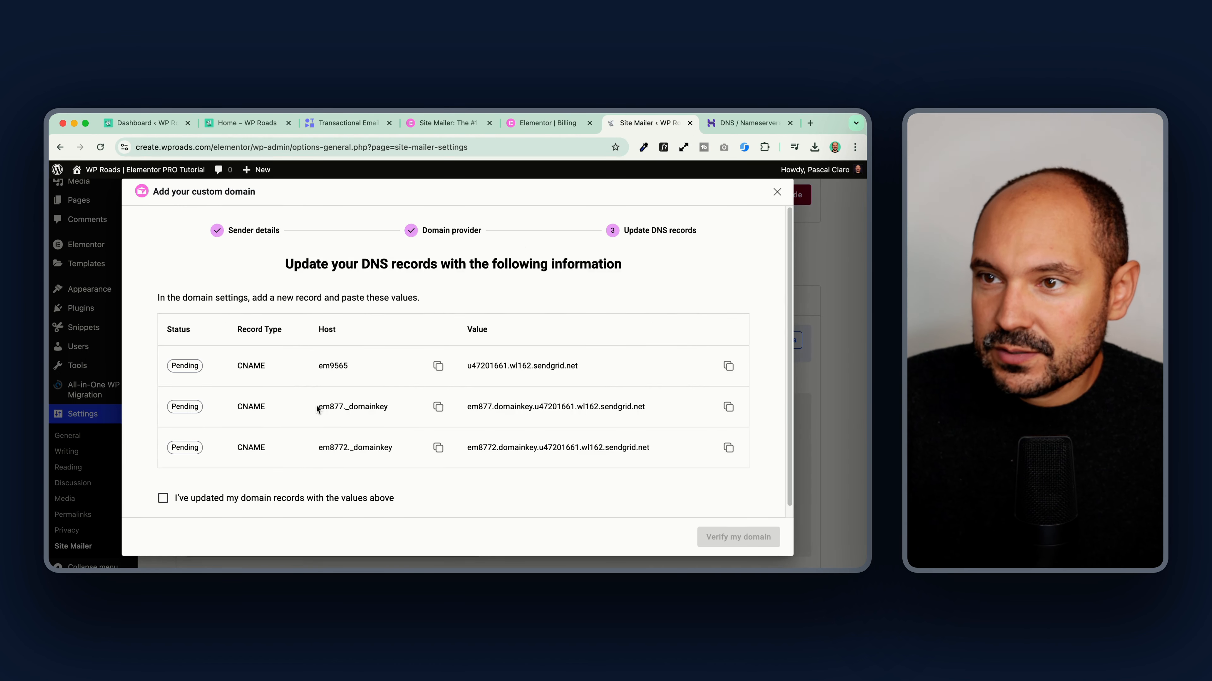
click(744, 123)
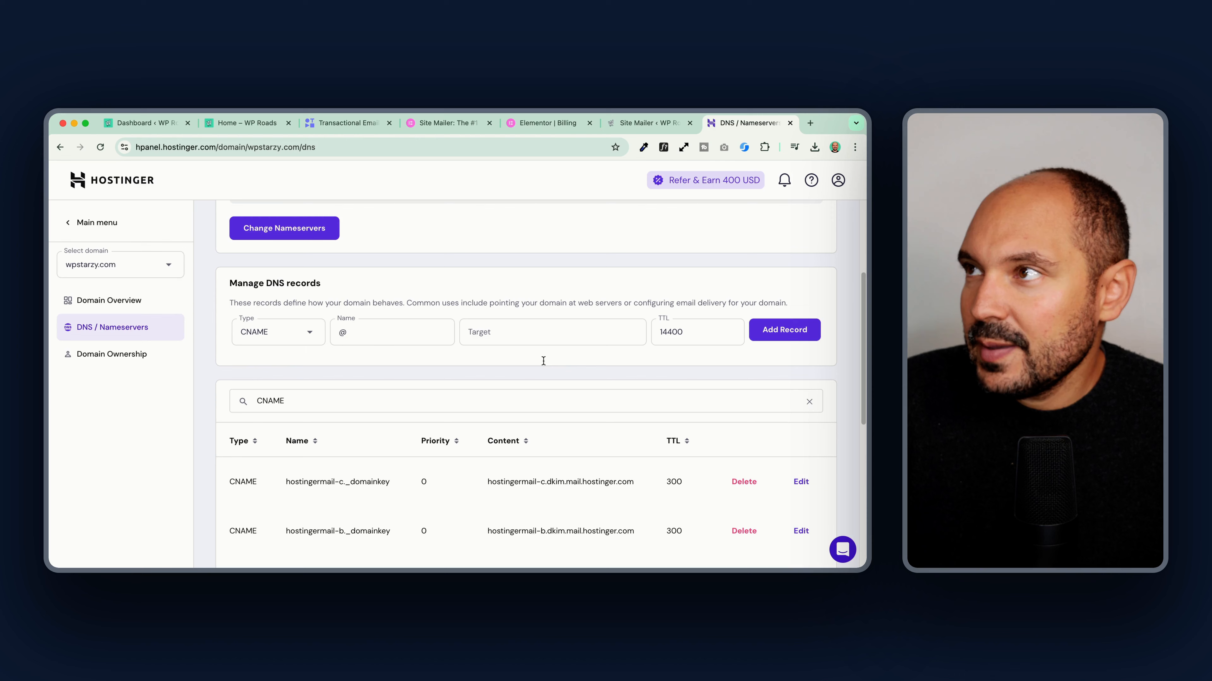
Step: Add CNAME record em877._domainkey pointing to em877.domainkey.u47201661.wl162.sendgrid.net
text(em877._domainkey)
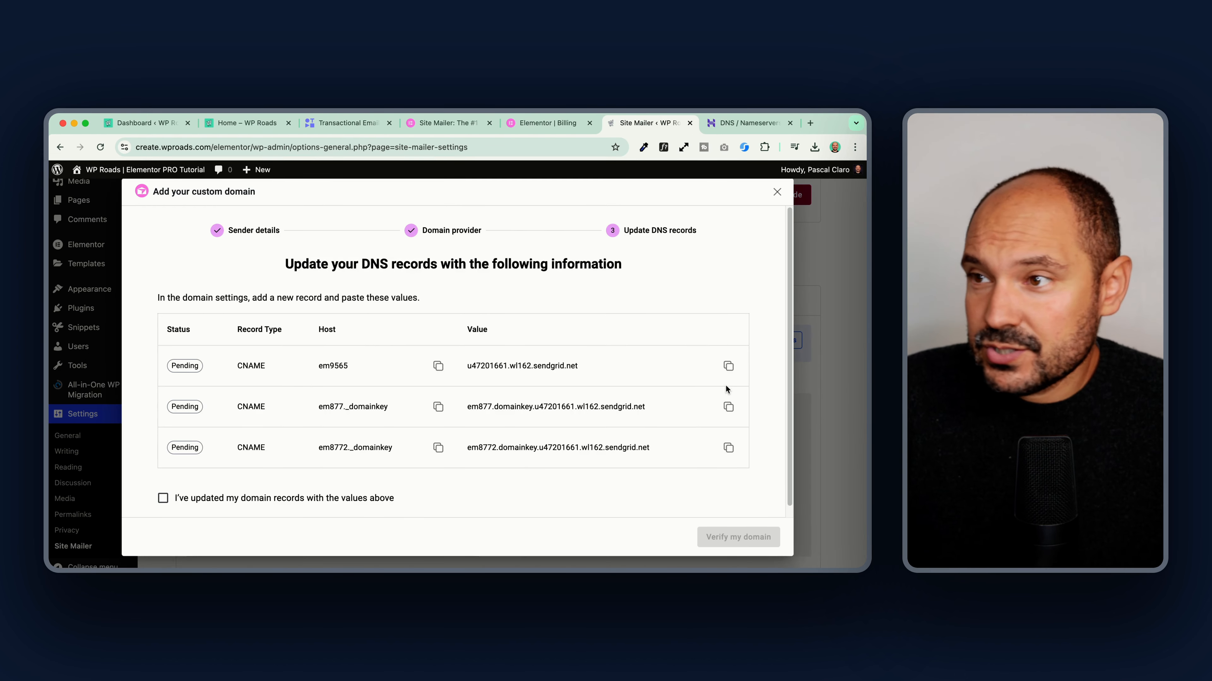
click(746, 123)
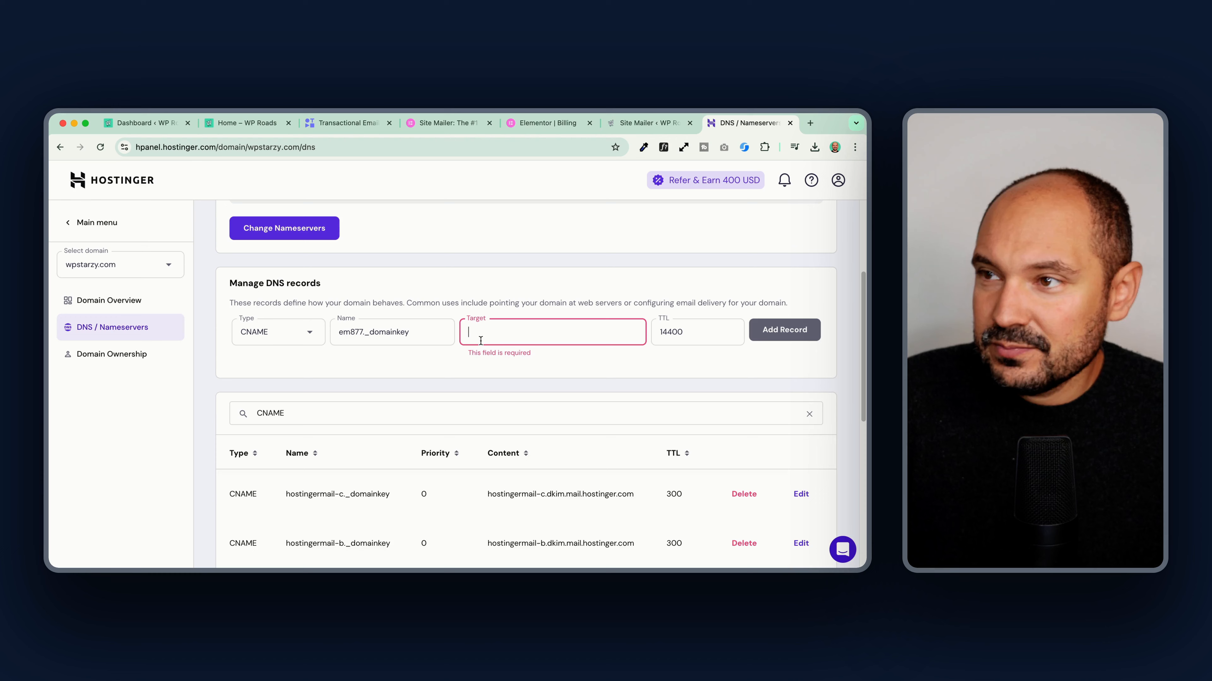
text(em877.domainkey.u47201661.wl162.sendgrid.net)
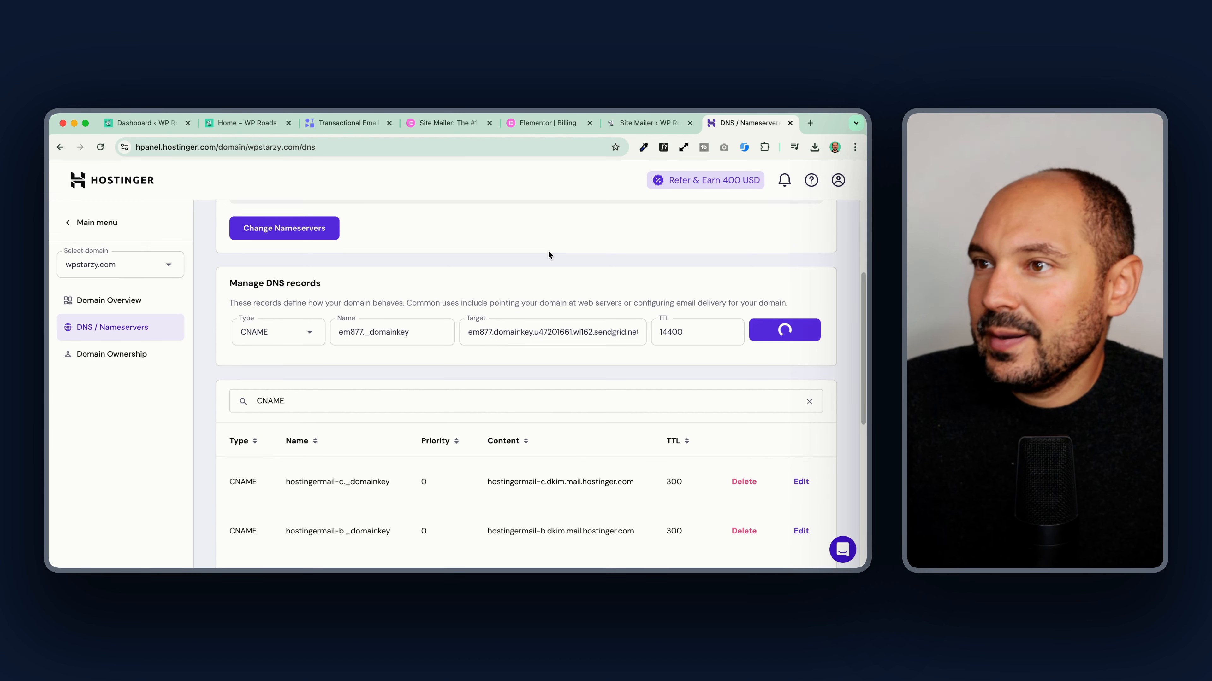
click(783, 330)
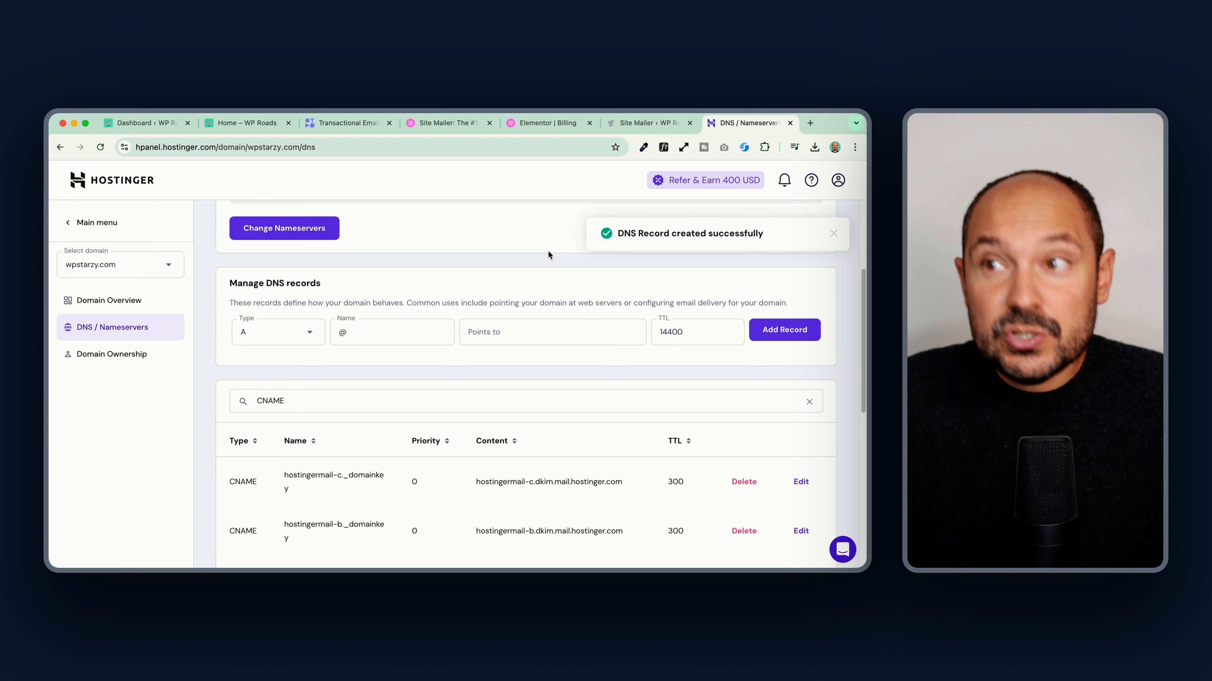
Step: Add CNAME record em8772._domainkey pointing to its domainkey sendgrid.net target
click(276, 332)
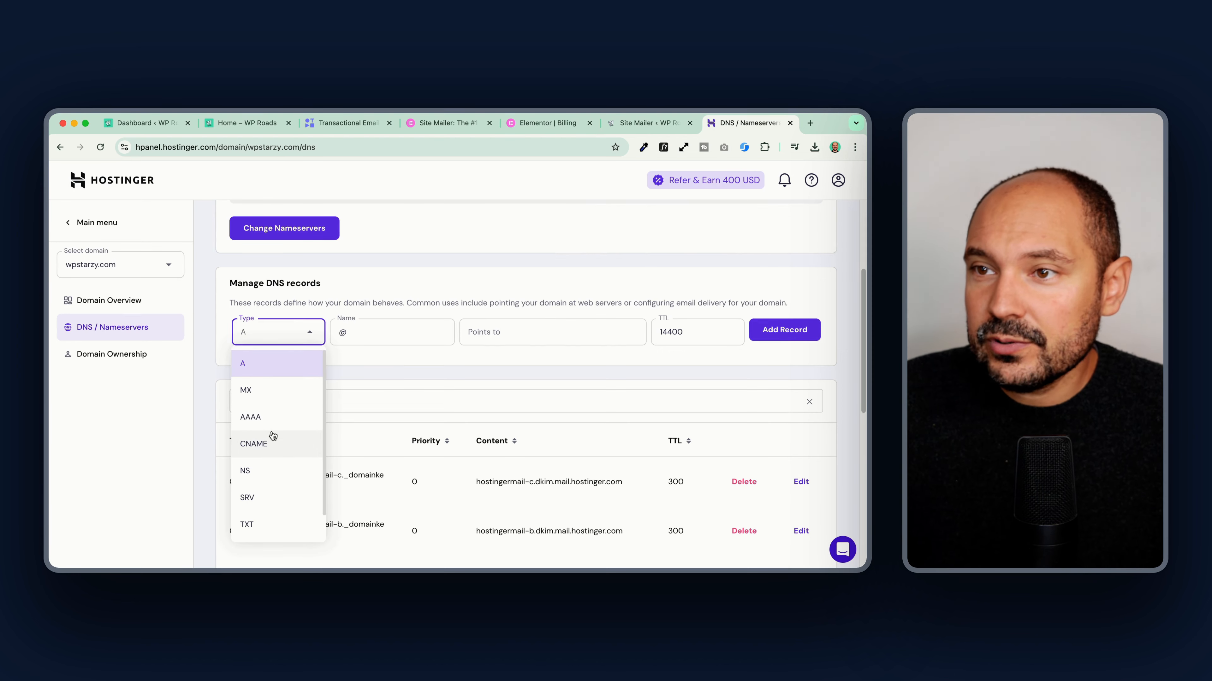
click(254, 443)
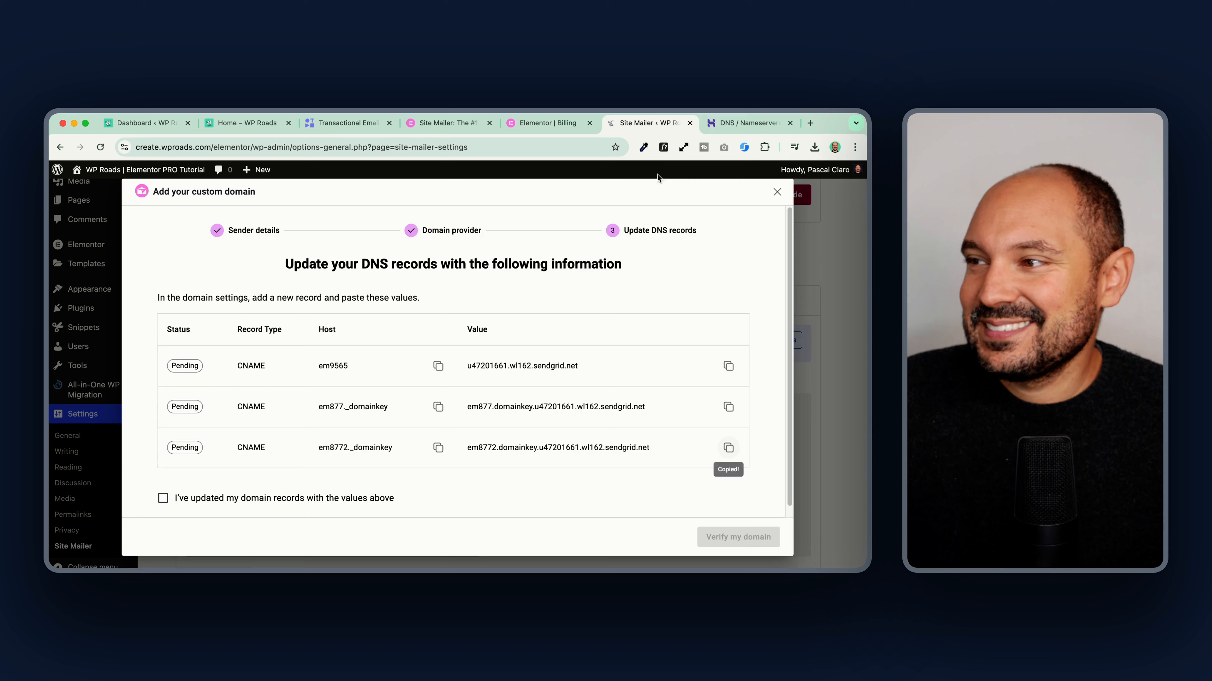
click(745, 123)
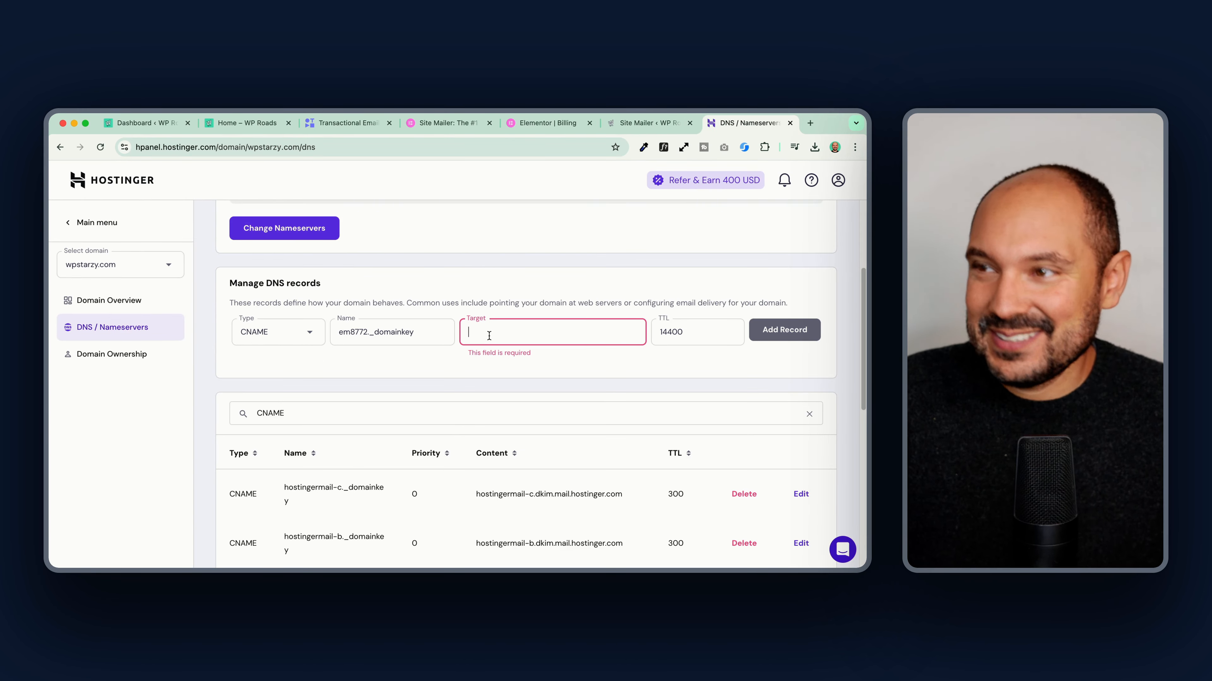
text(n8772.domainkey.u4720166l.wl162.sendgrid.net)
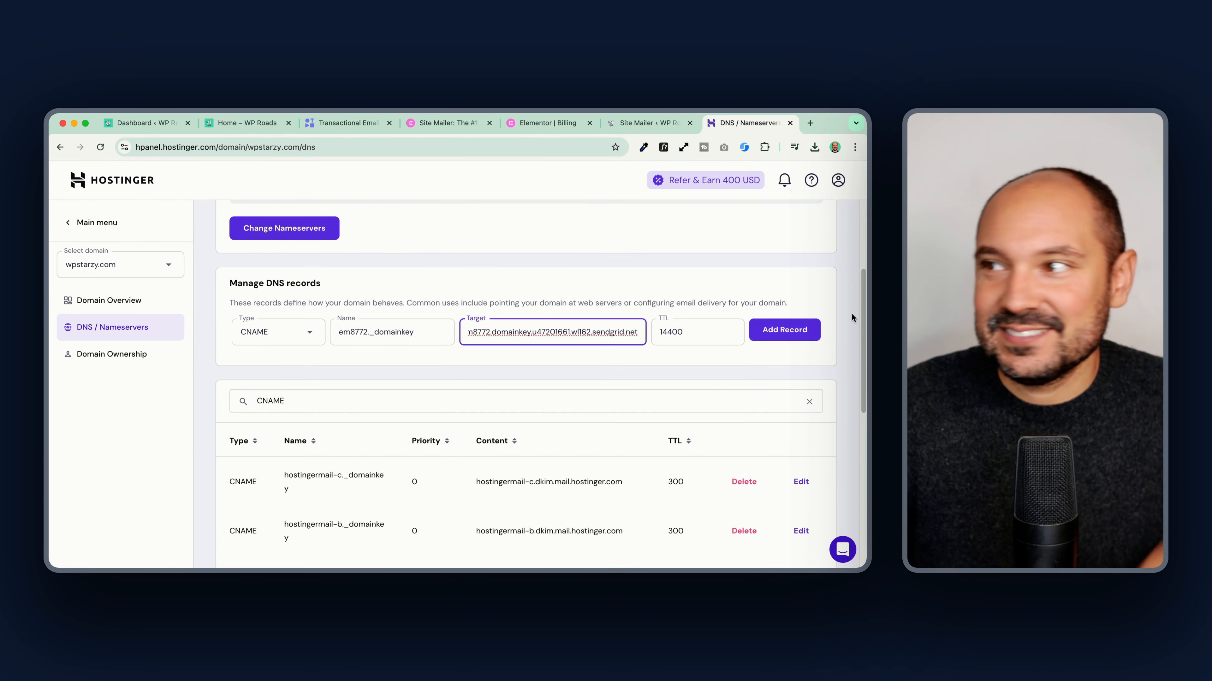
click(783, 330)
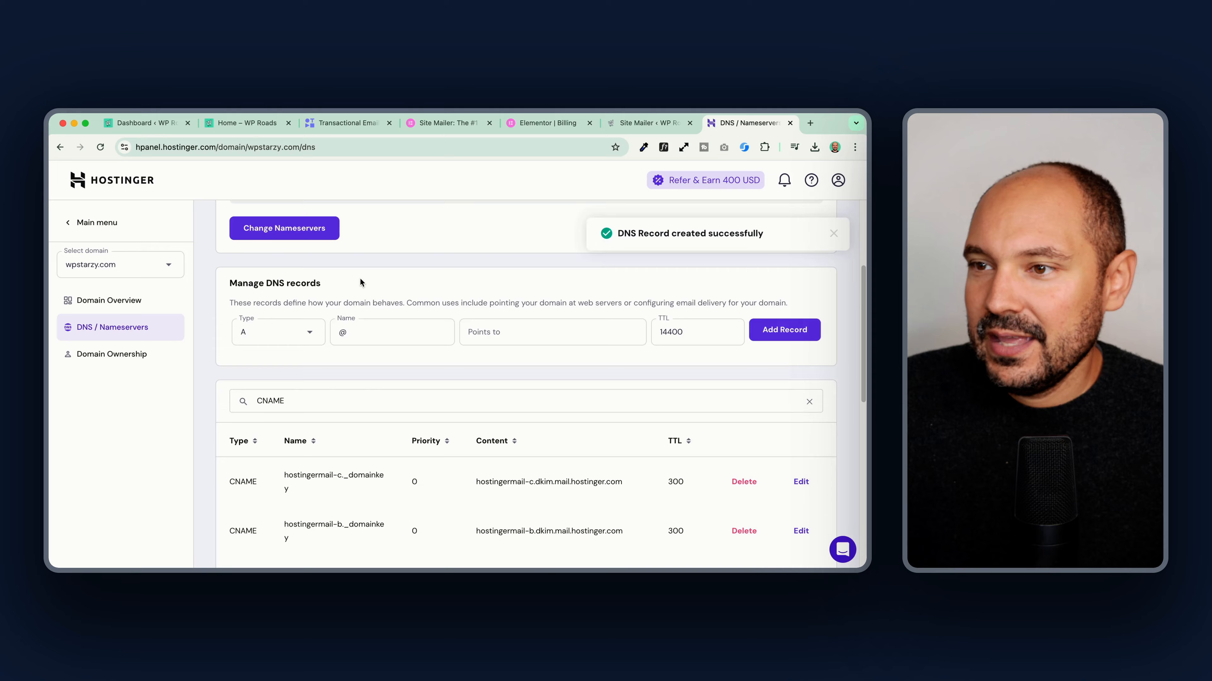
Step: Filter the DNS list to CNAME entries to check the three new SendGrid records
scroll(down, 3)
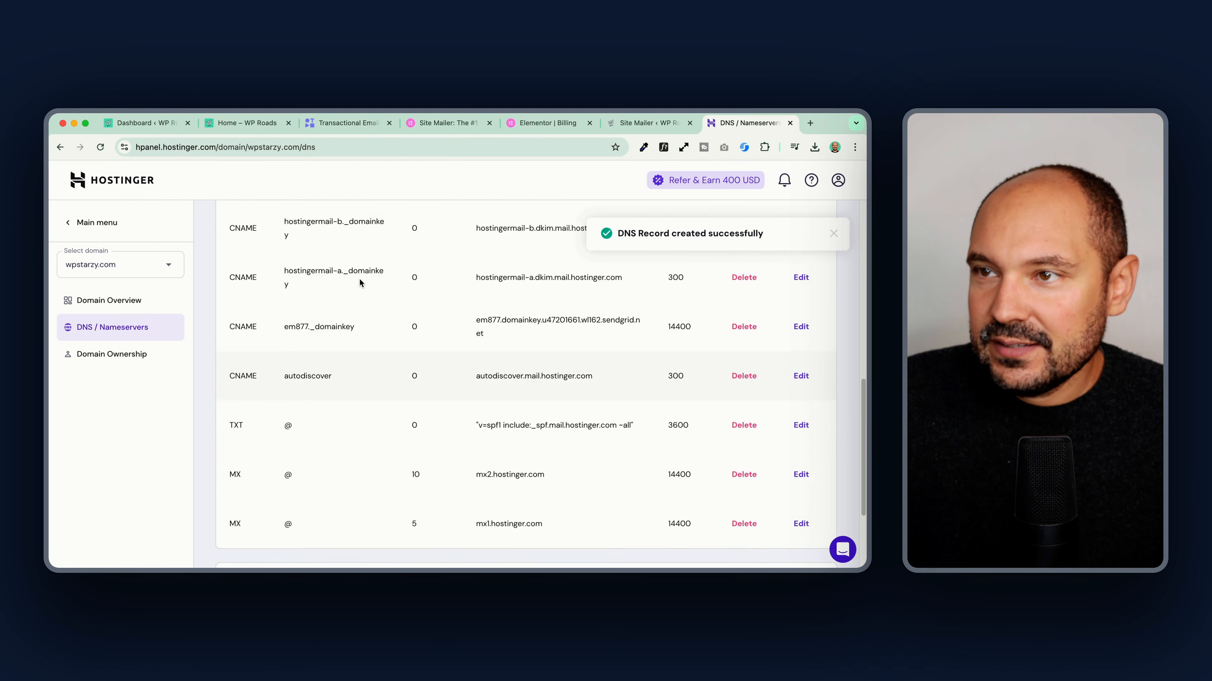
text(CNAME)
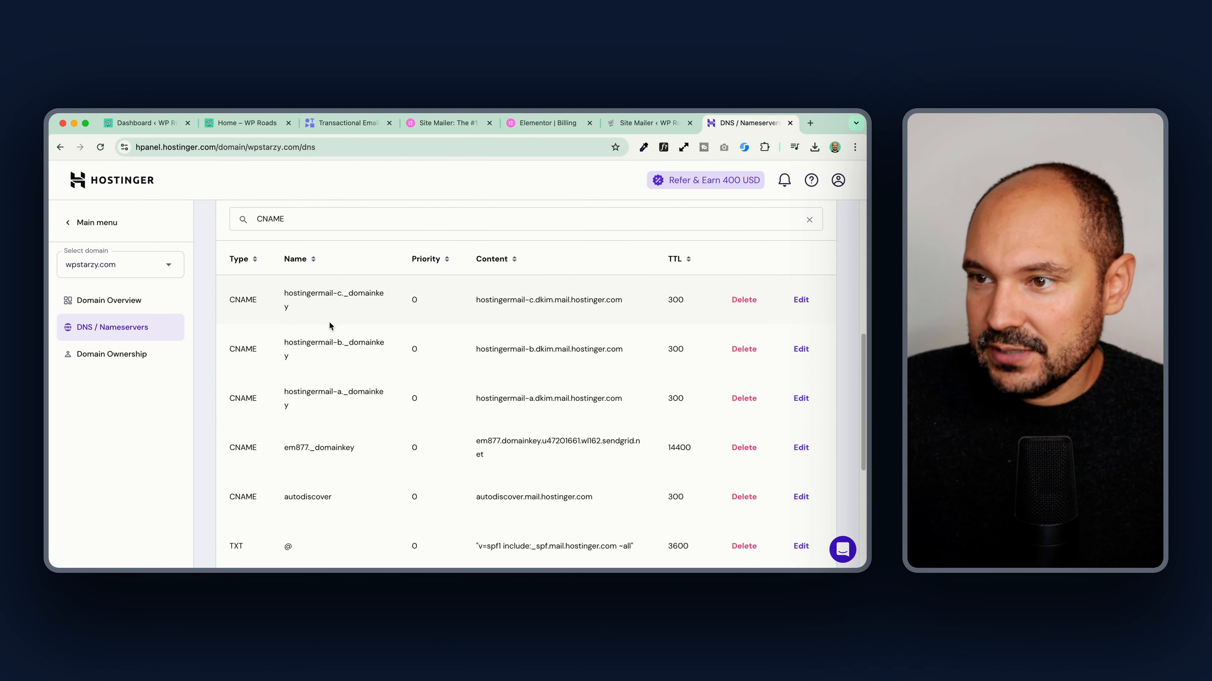
click(524, 219)
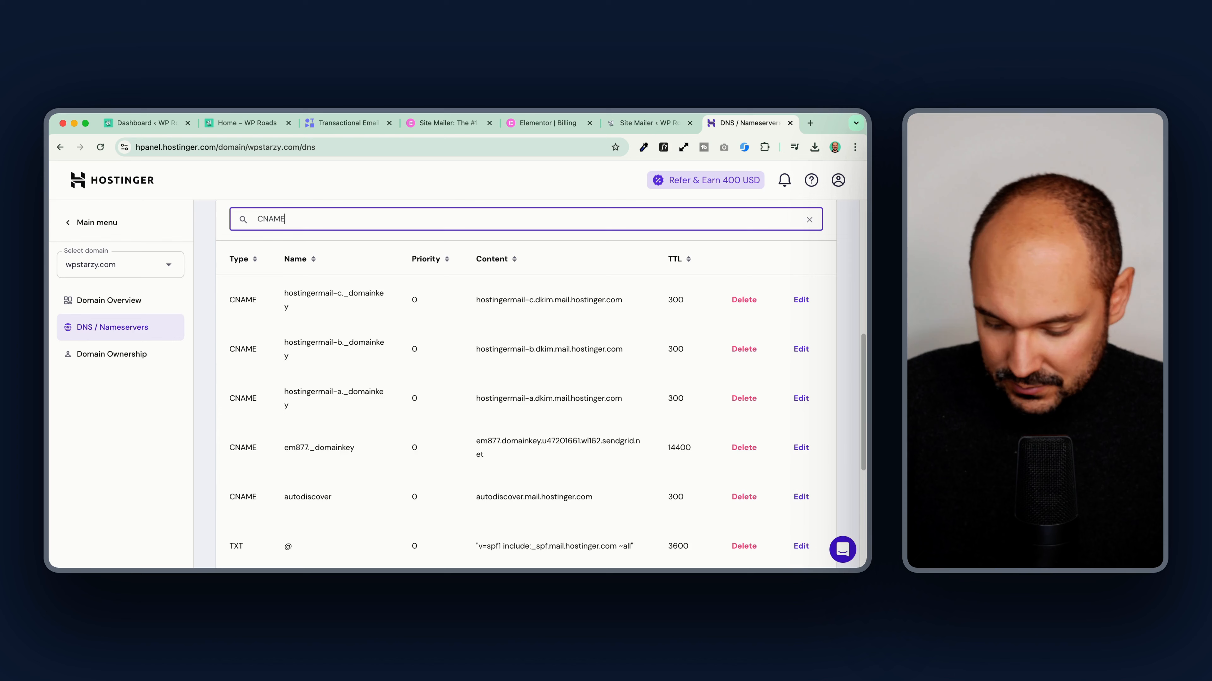
scroll(down, 3)
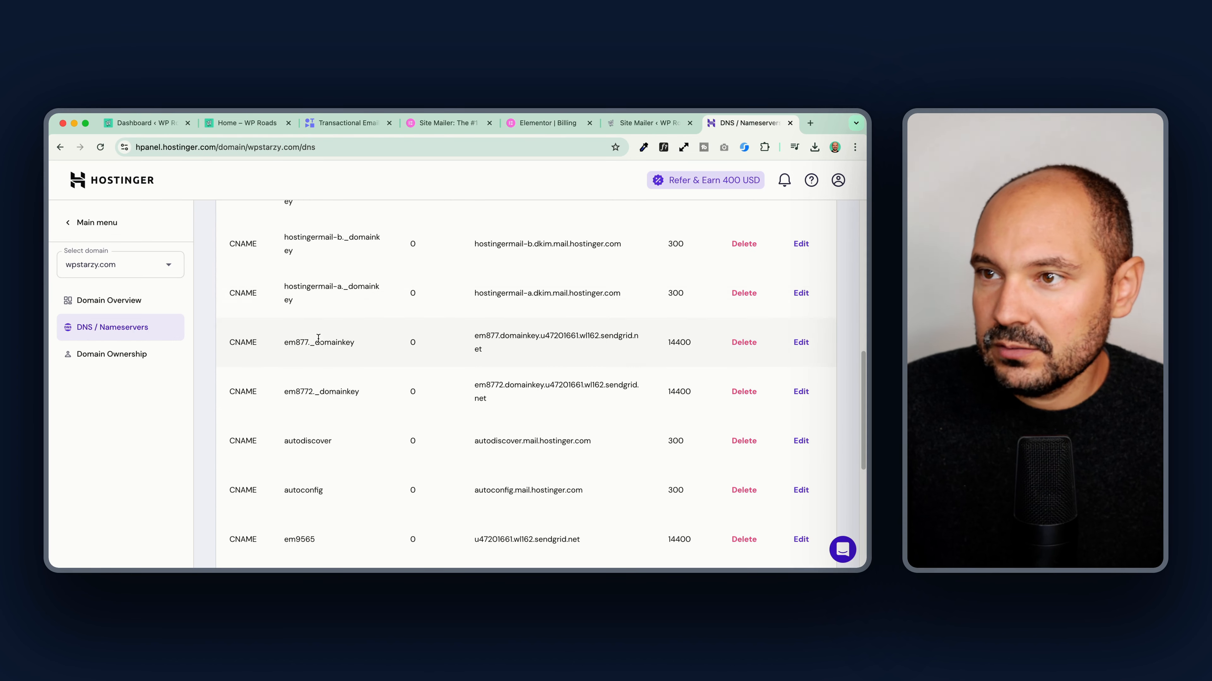
scroll(down, 3)
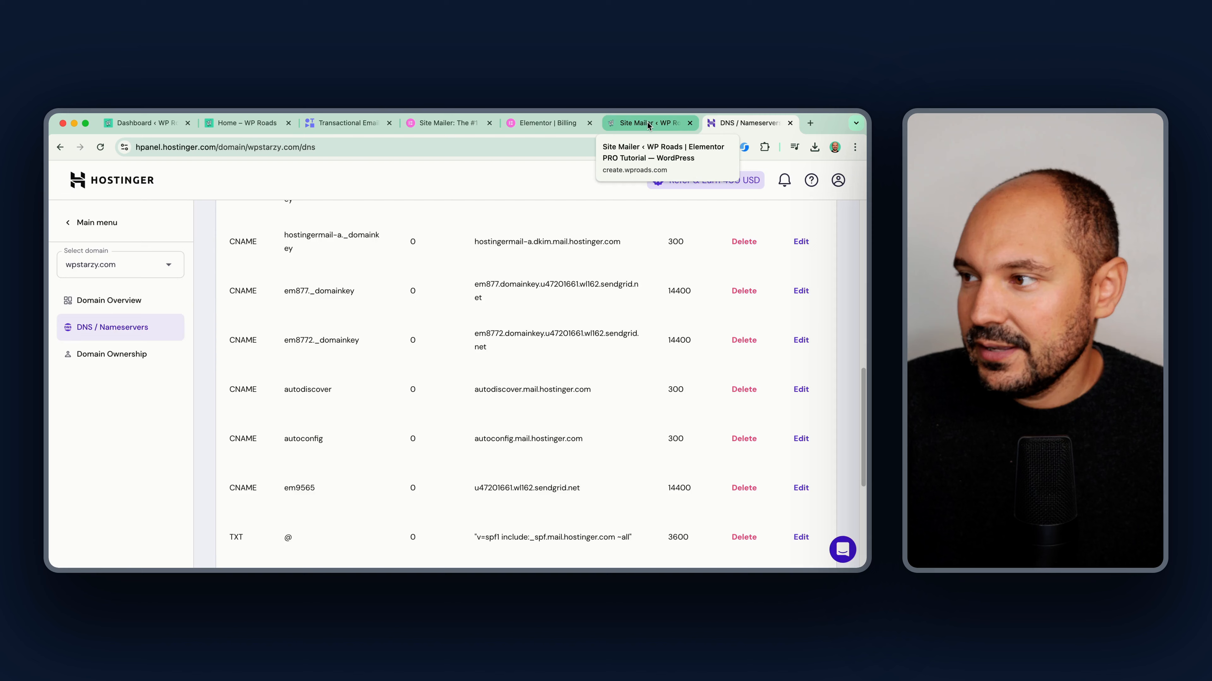
Step: Confirm the records are updated and verify wpstarzy.com as the custom sender domain
click(647, 123)
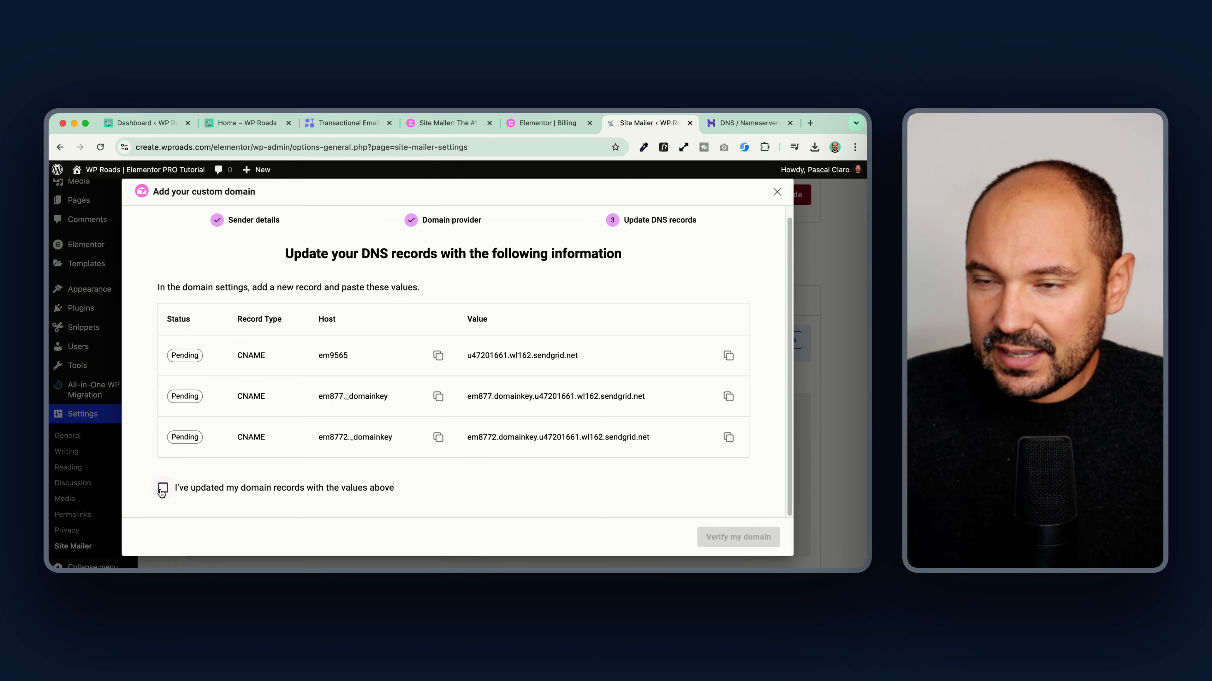
click(162, 488)
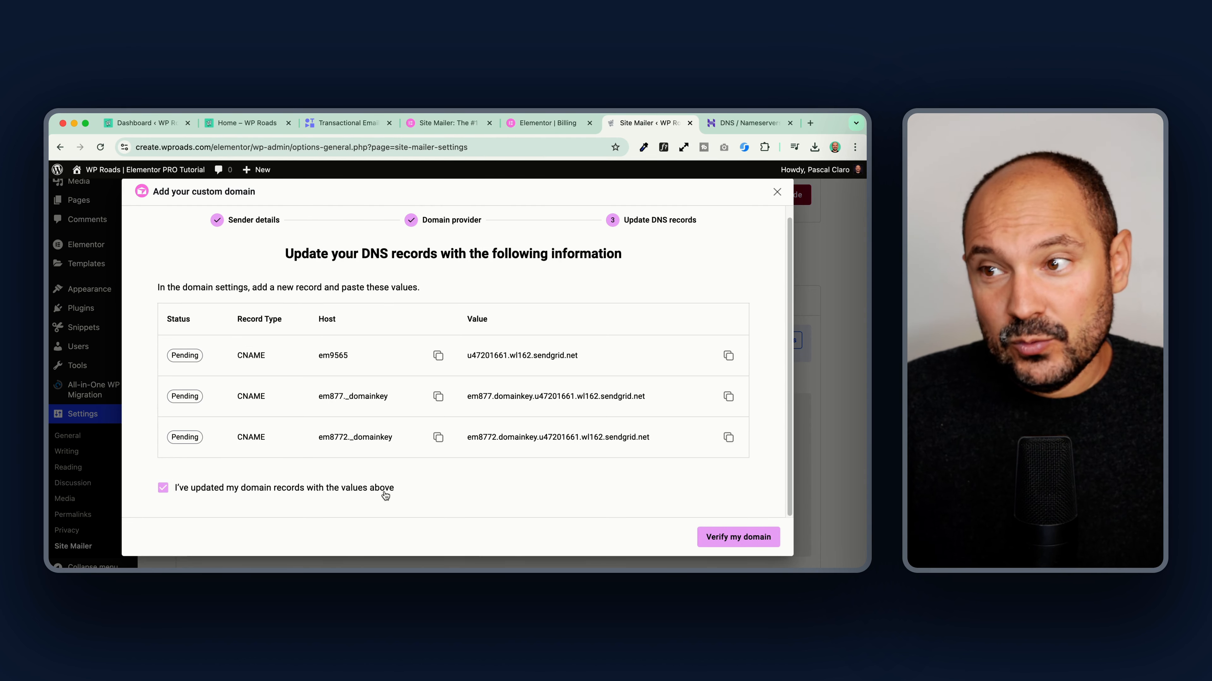
mouse_move(732, 524)
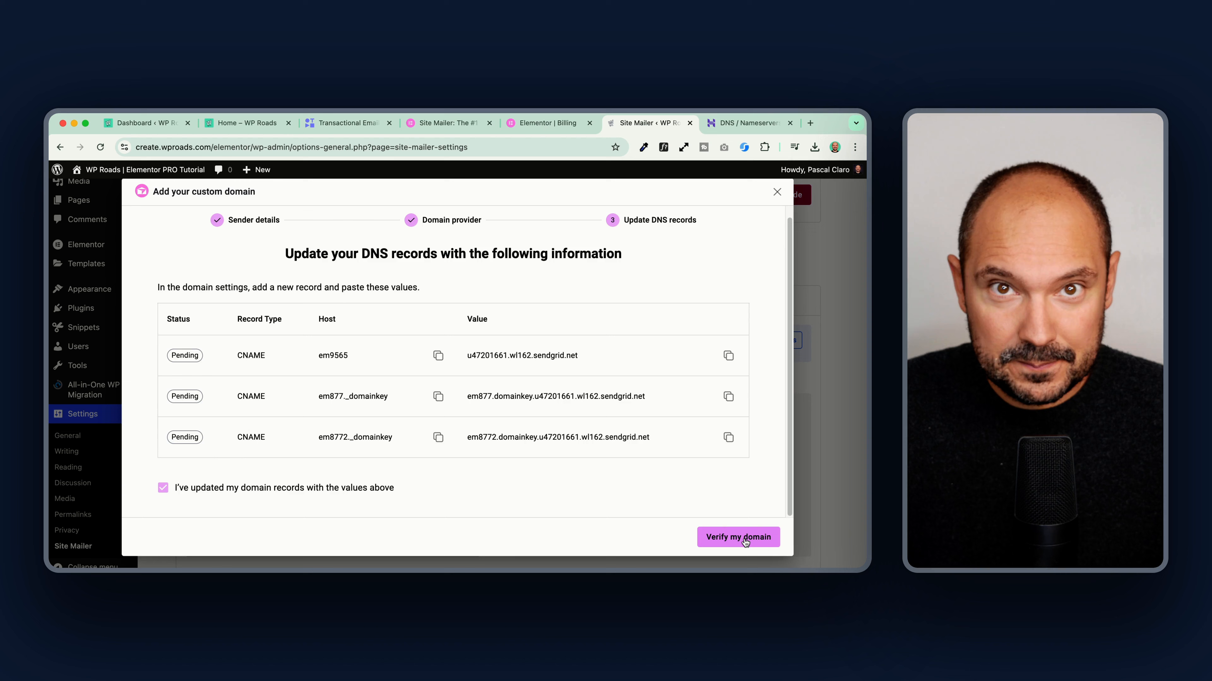
click(737, 537)
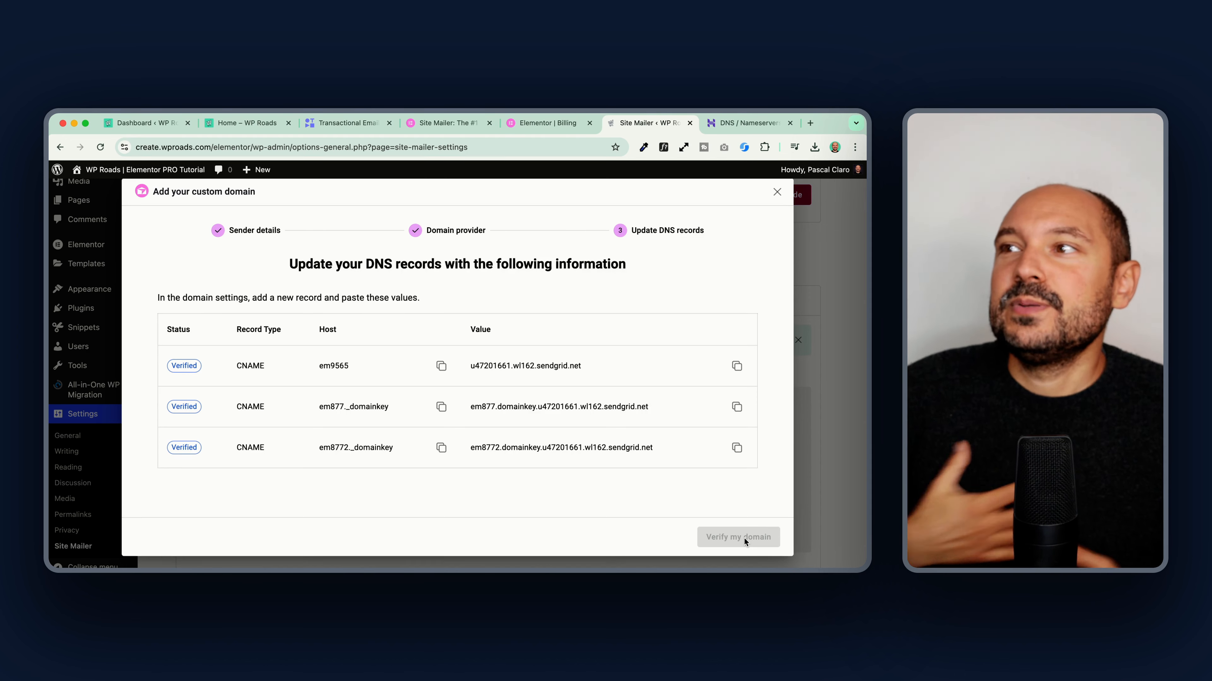
click(737, 537)
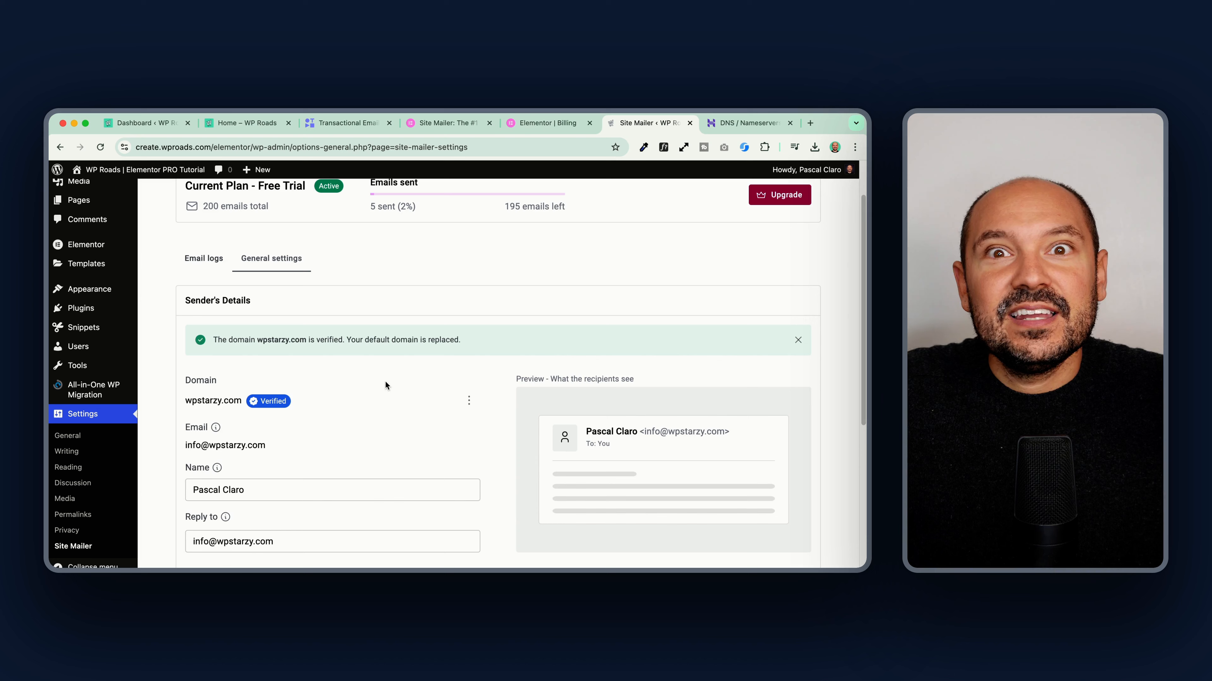
mouse_move(341, 382)
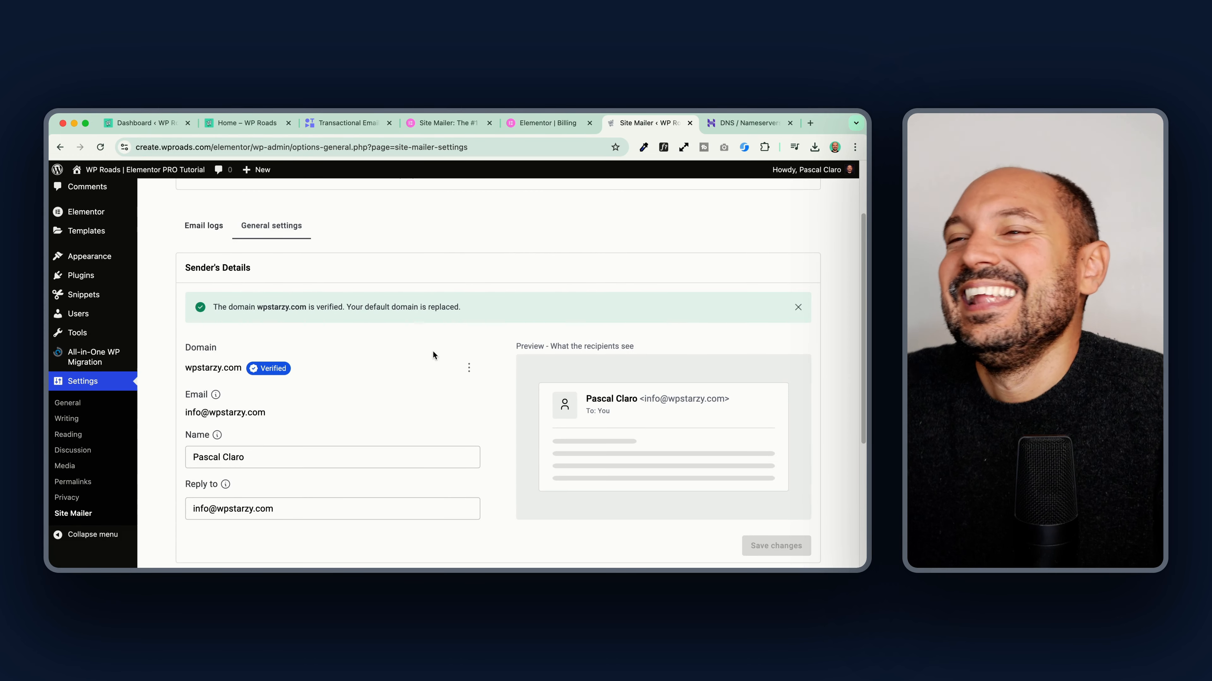
scroll(down, 3)
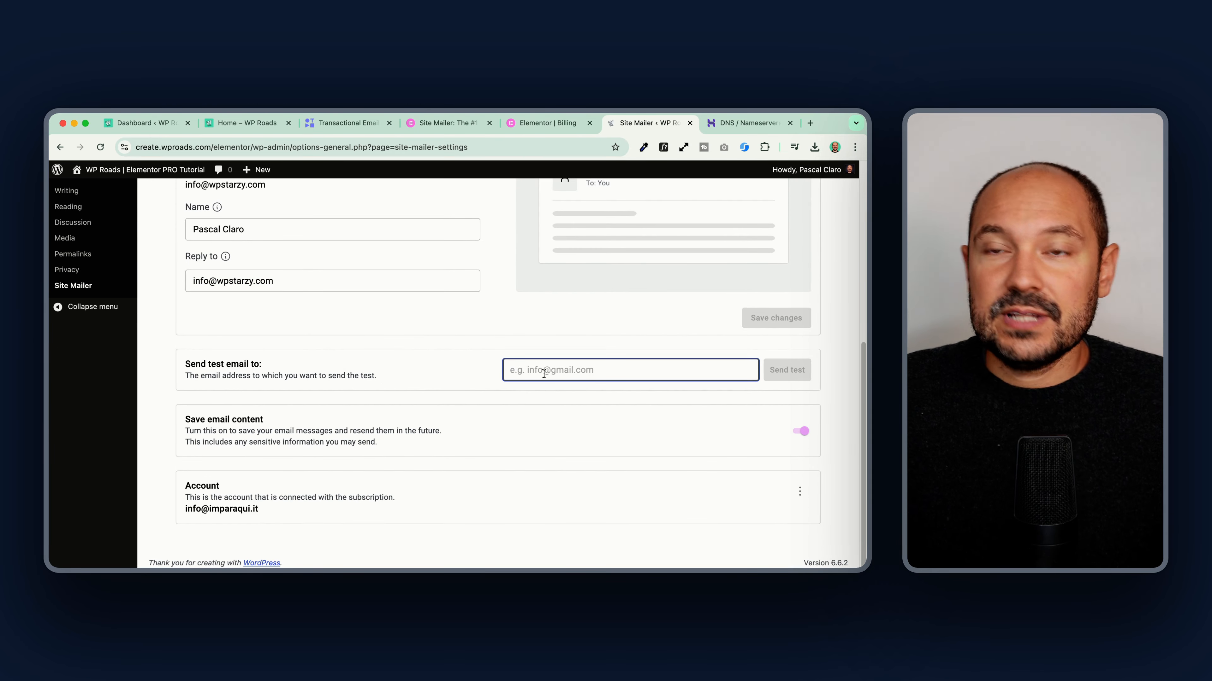
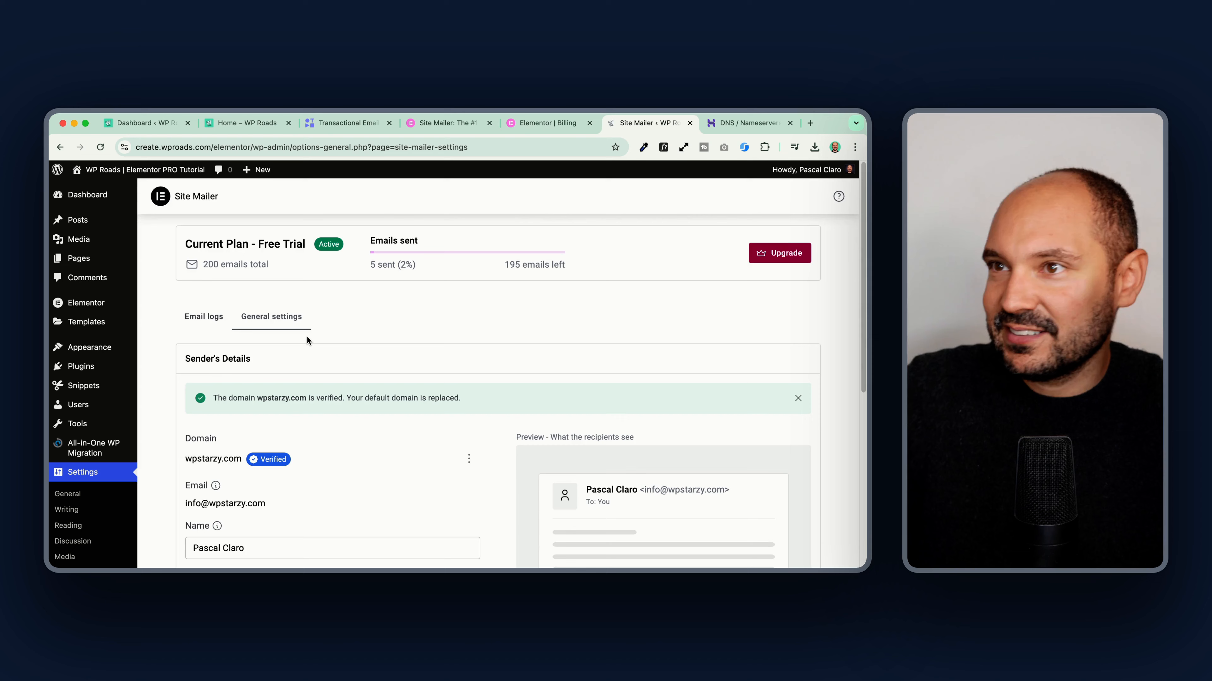
mouse_move(416, 349)
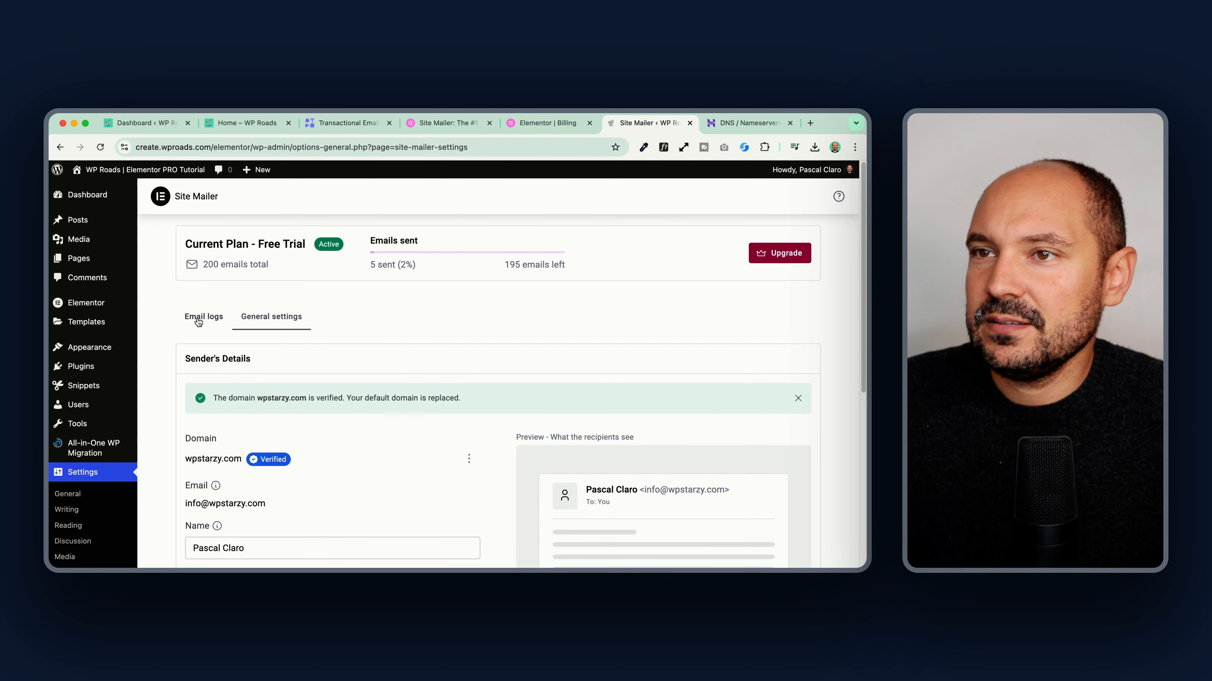
Step: Check the Email logs showing the newest test email as Sending, then switch to the mail app
click(203, 317)
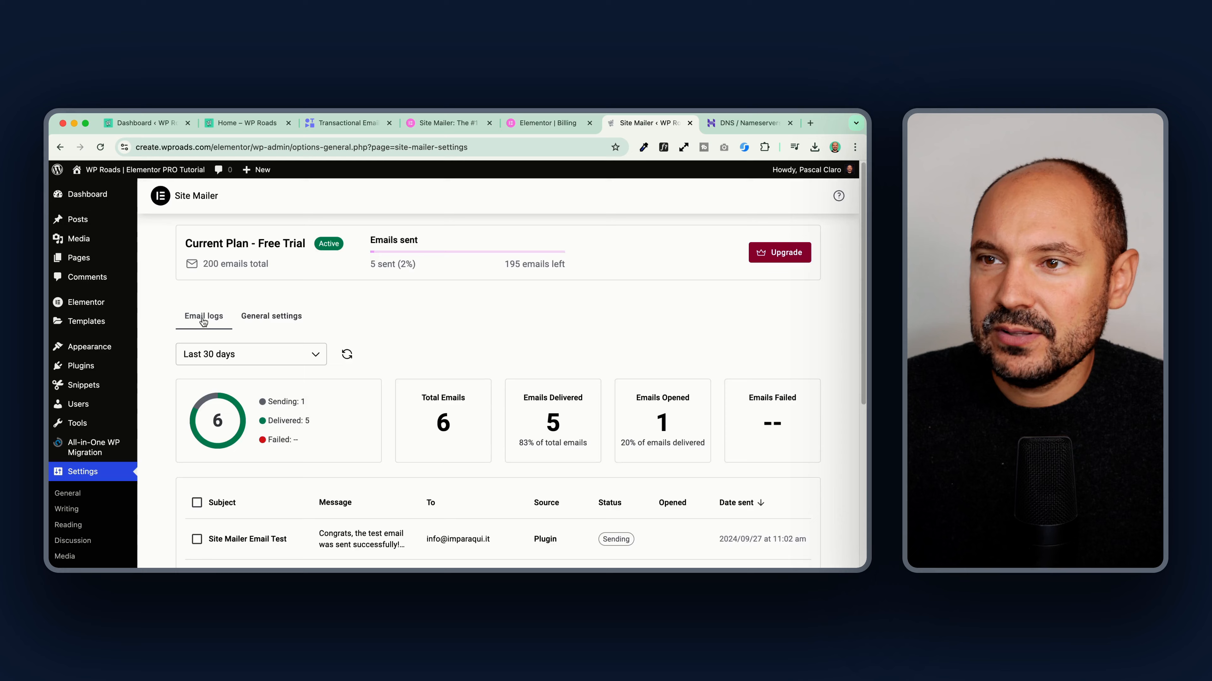
scroll(down, 3)
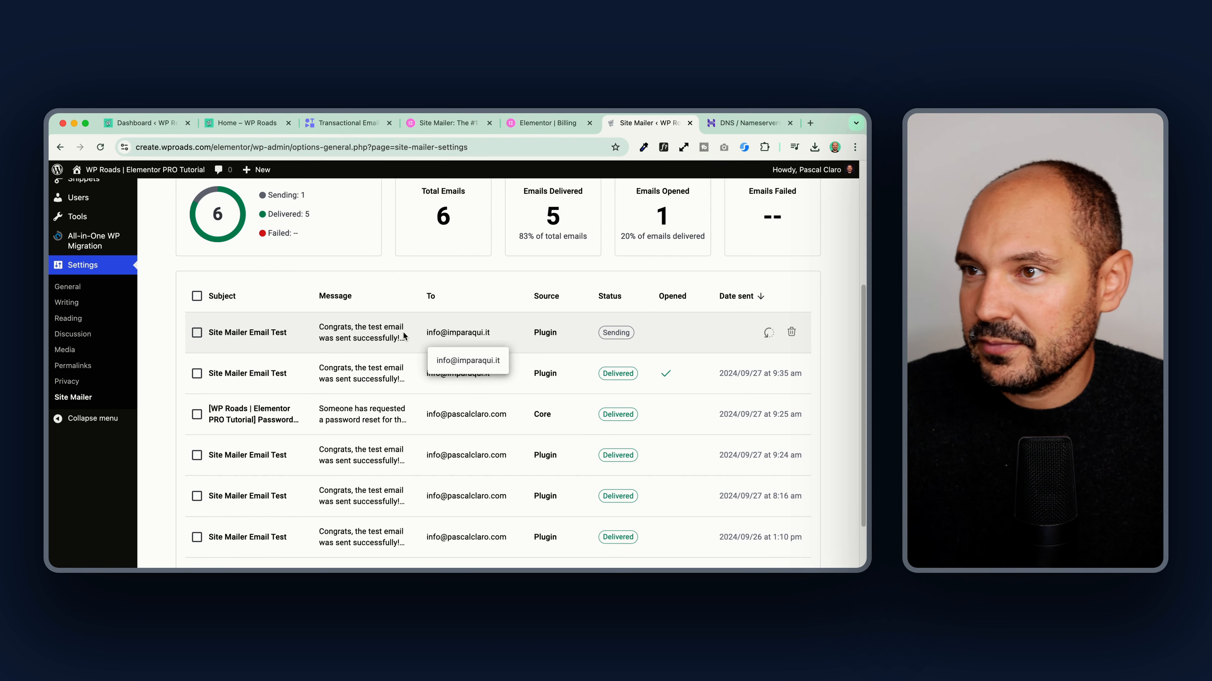
click(360, 333)
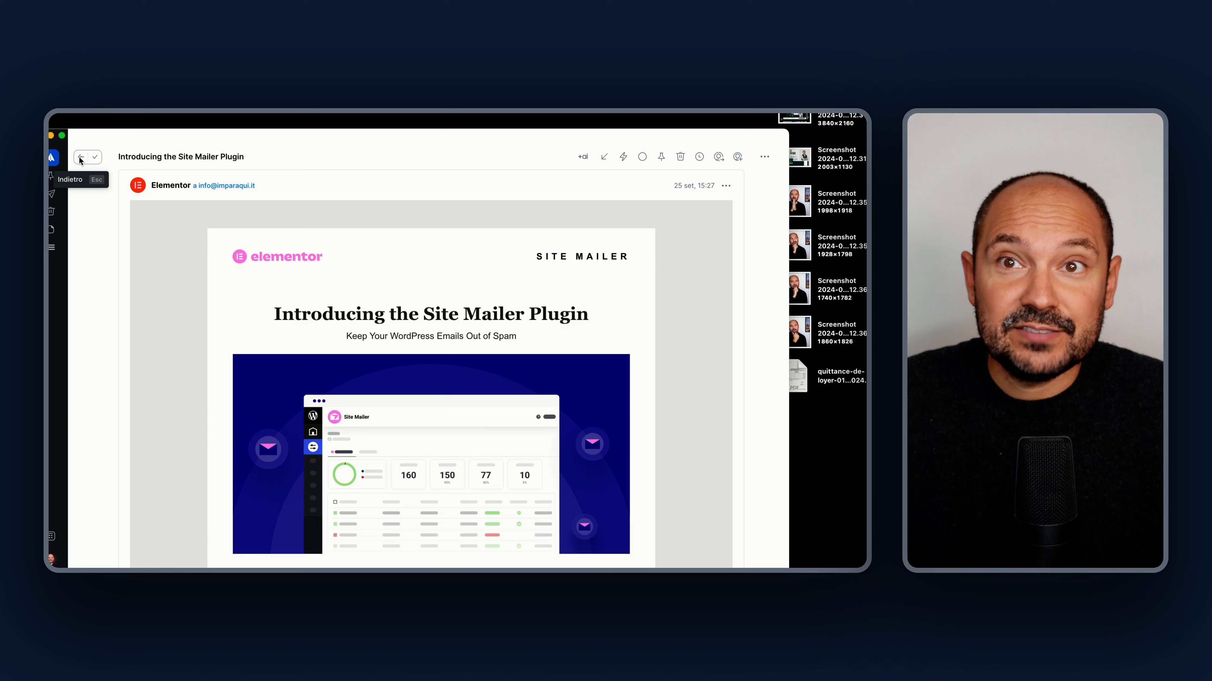
Step: Return to the inbox from the Elementor announcement email
click(79, 157)
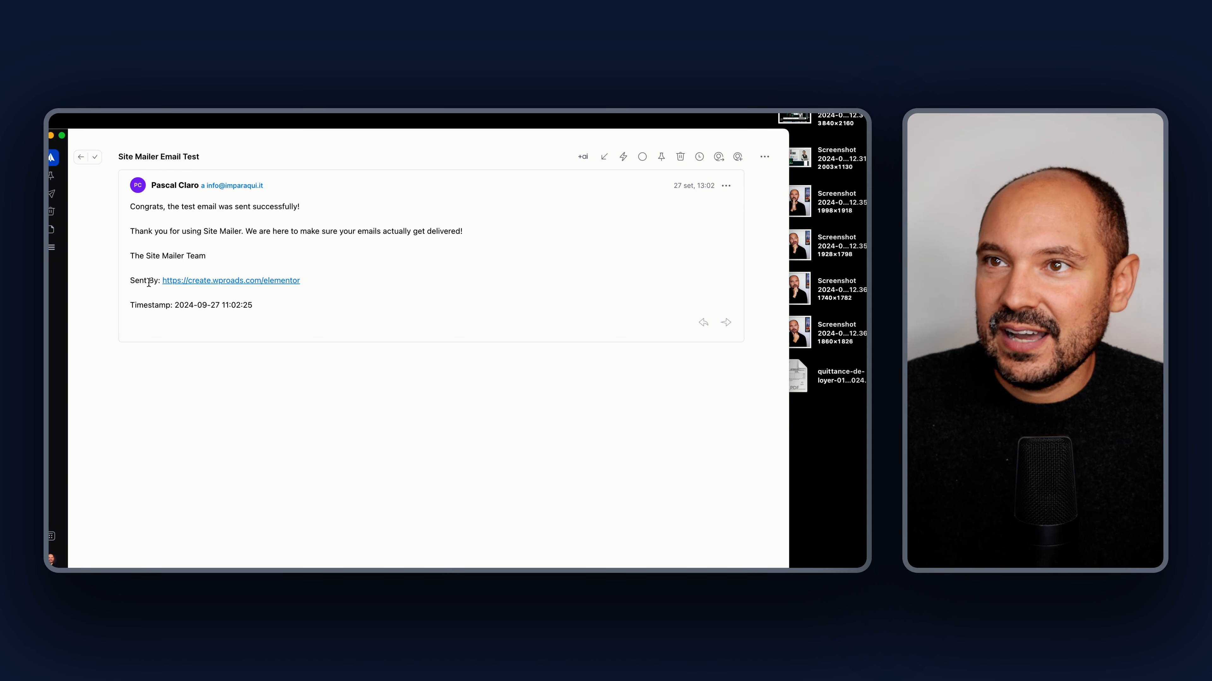
mouse_move(362, 264)
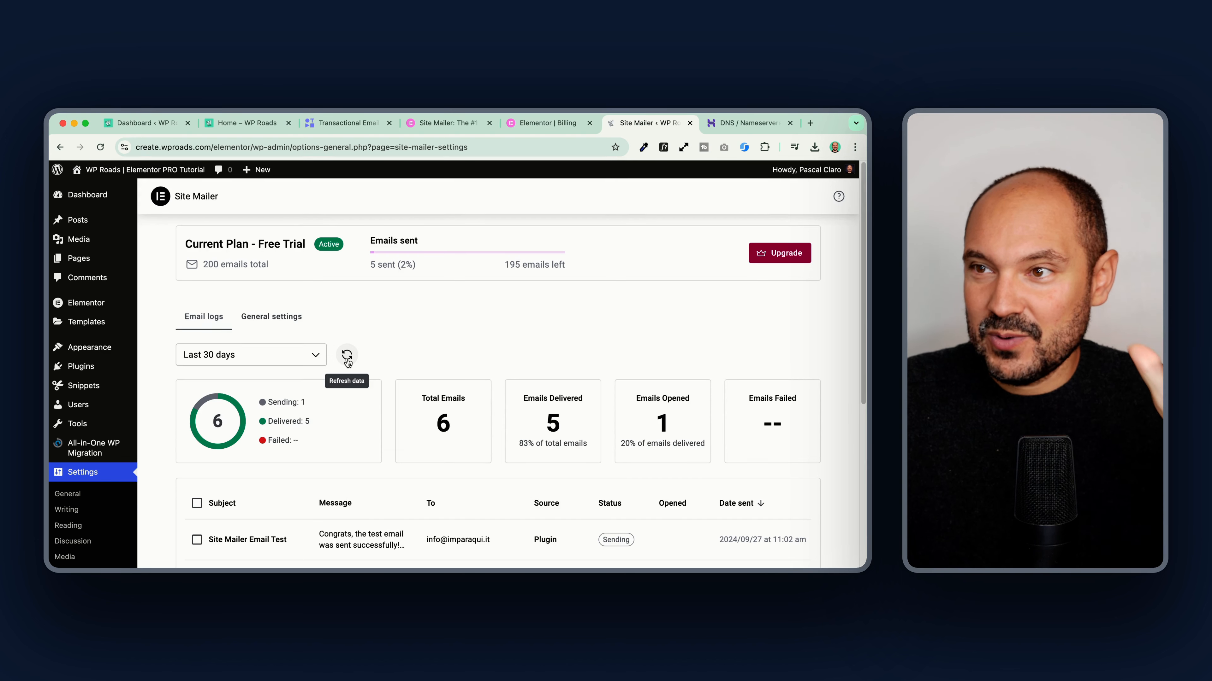
Step: Refresh the email log to show 6 emails sent and 194 left, newest still Sending
click(347, 354)
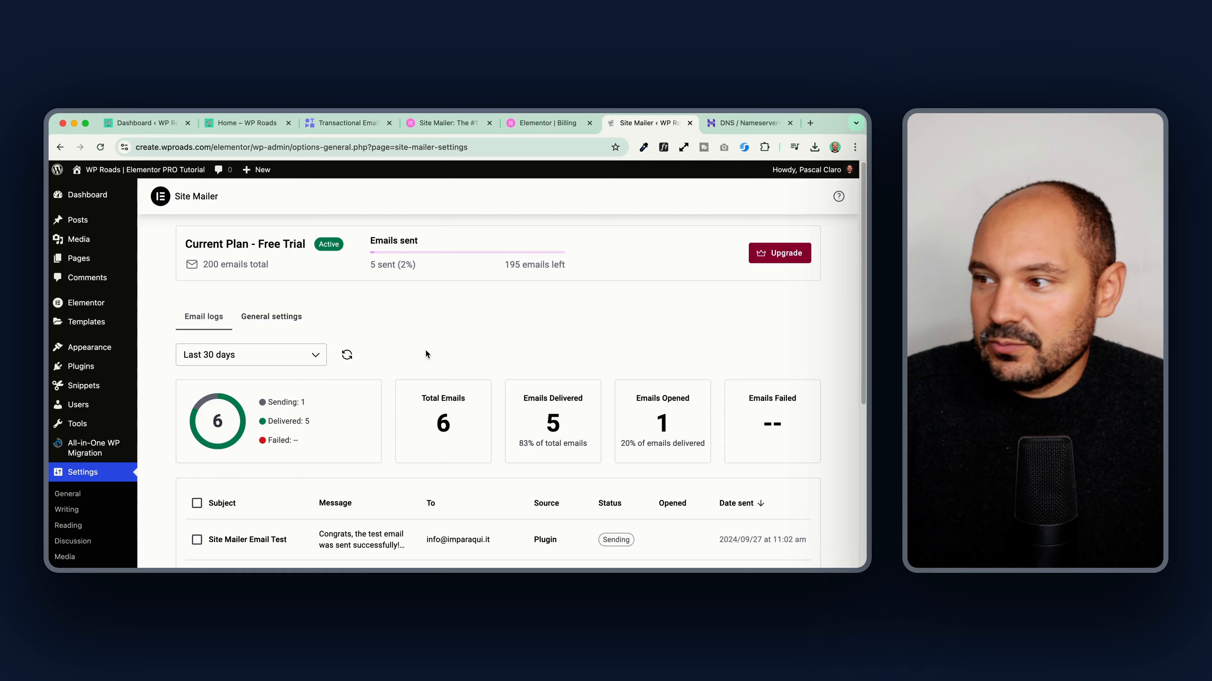
scroll(down, 3)
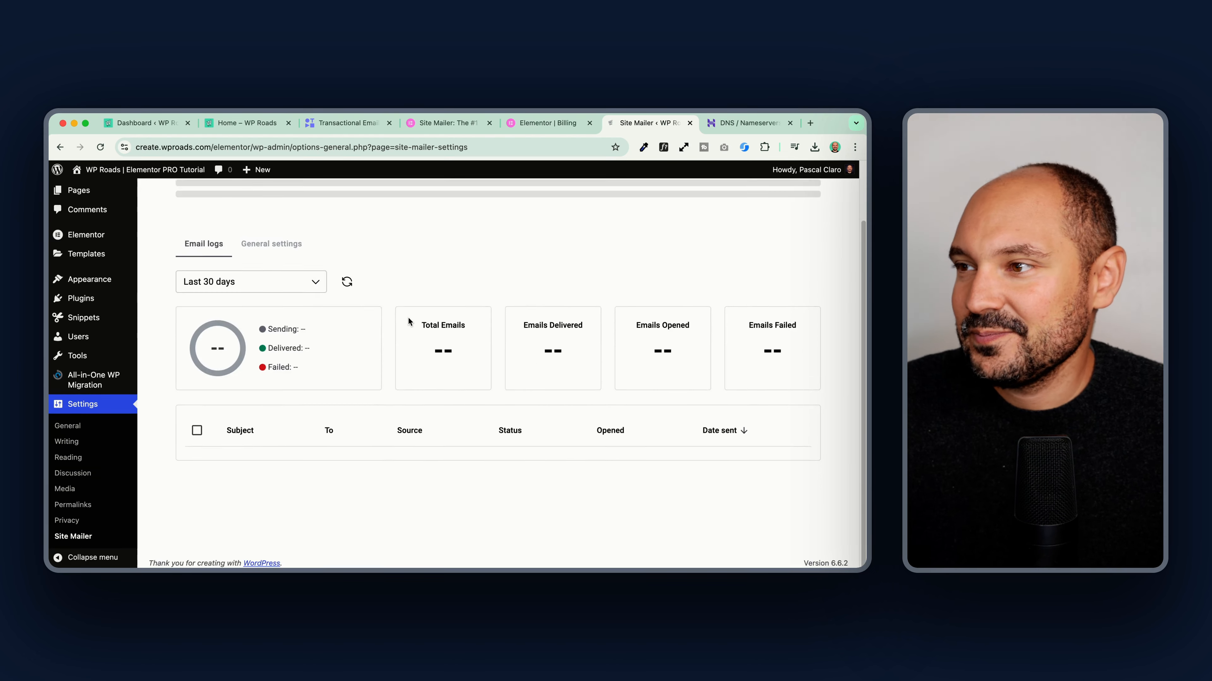
click(347, 282)
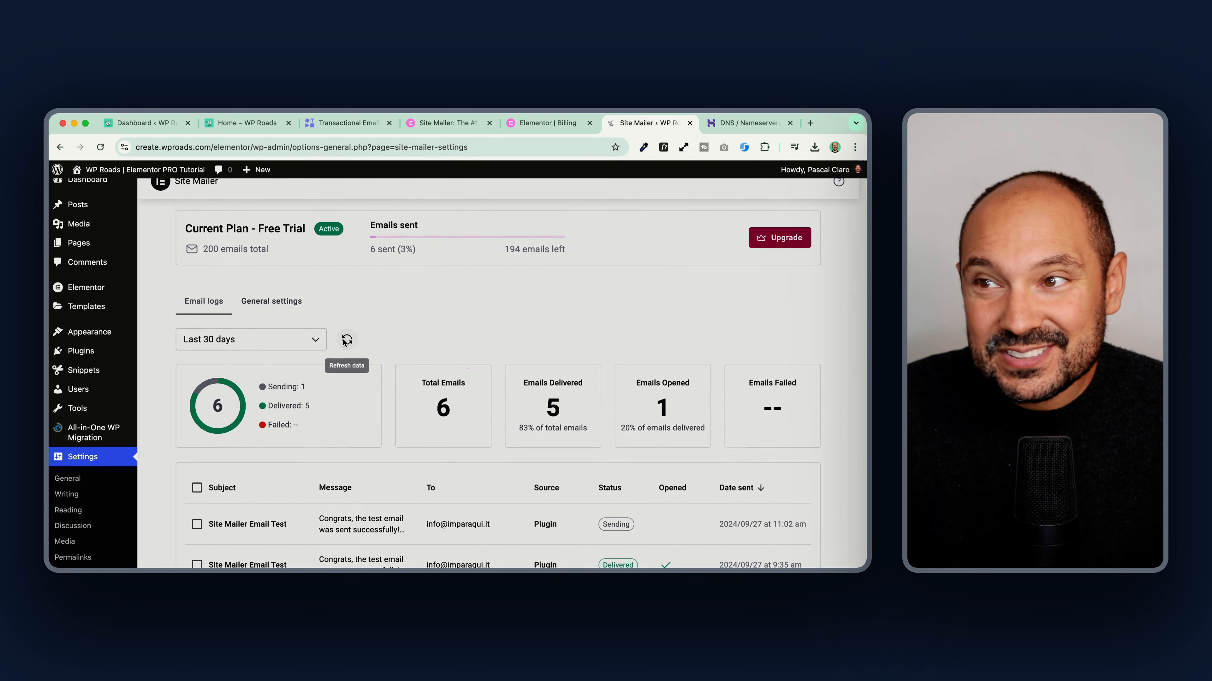
click(346, 340)
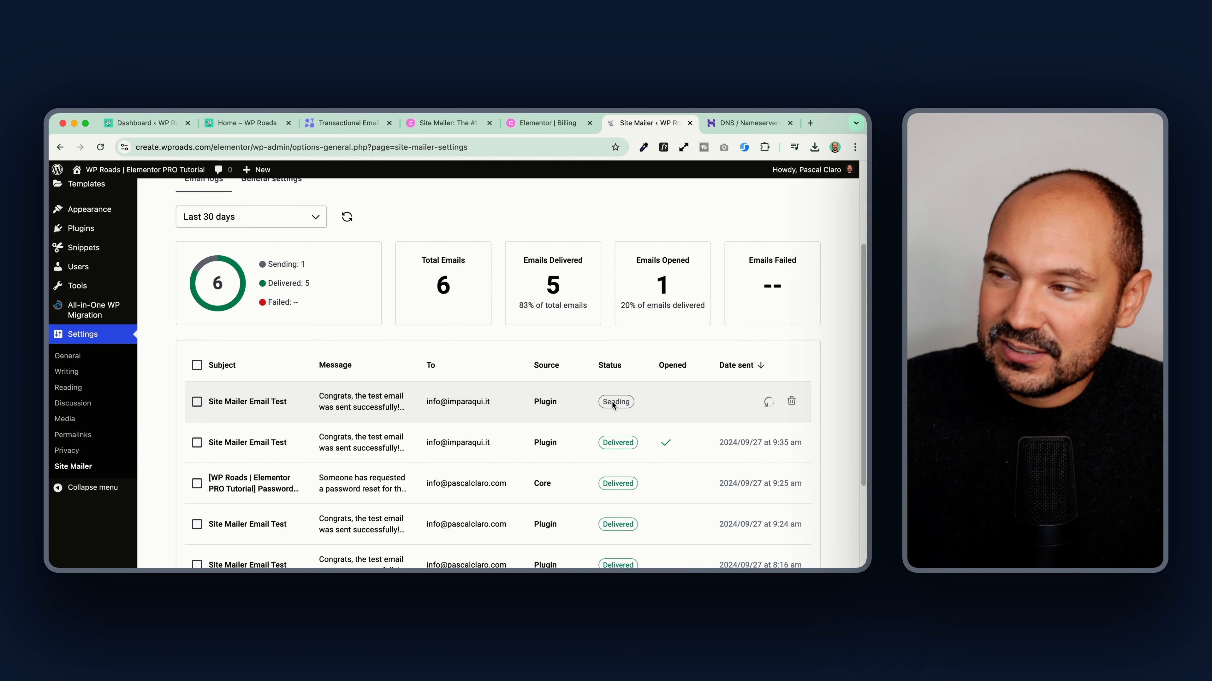
scroll(down, 3)
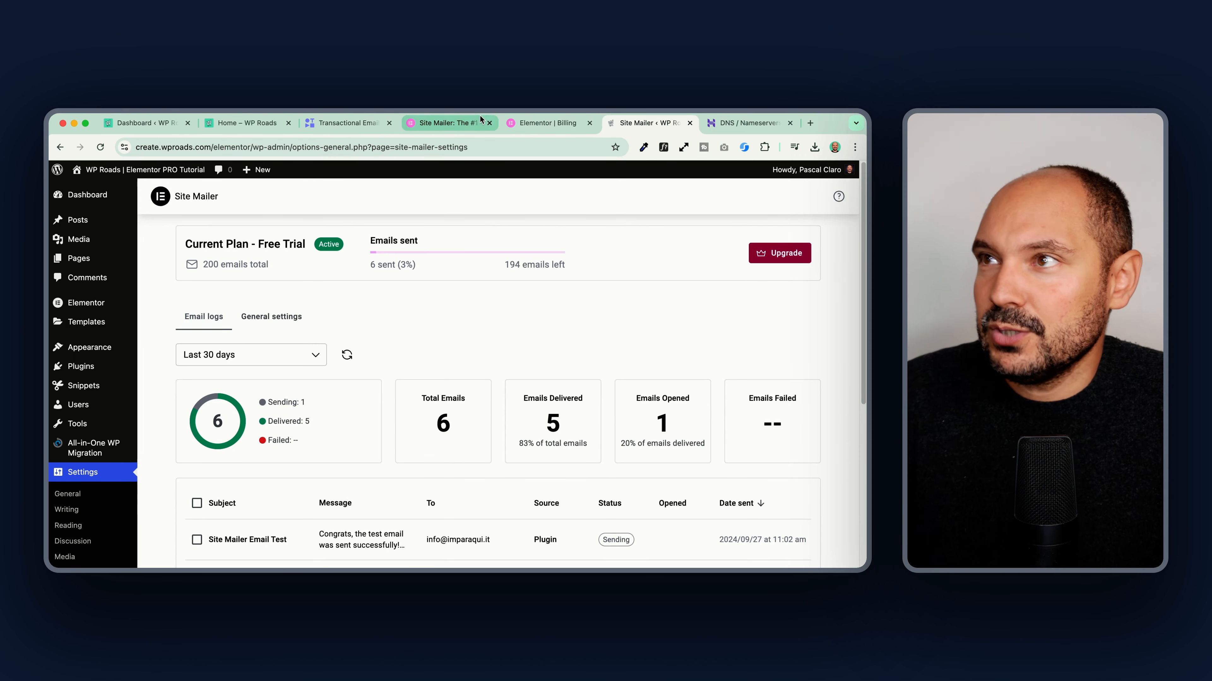
Step: Switch to the Elementor Site Mailer pricing page
click(450, 123)
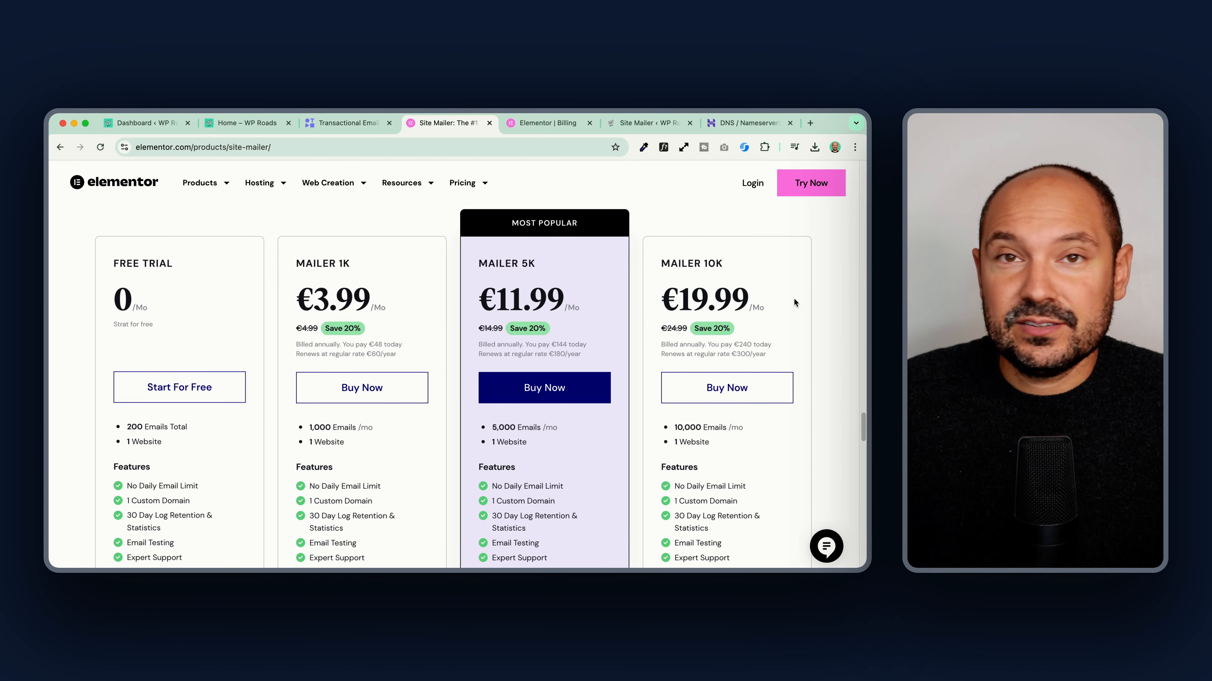
mouse_move(373, 356)
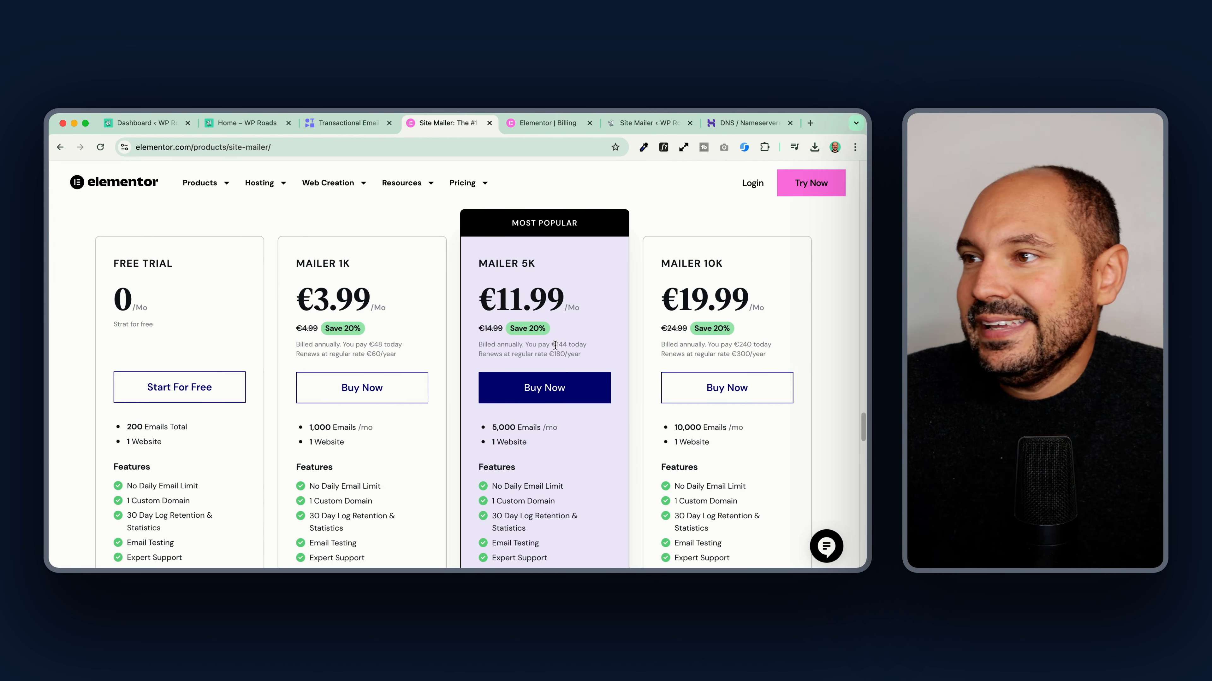
Step: Review the Site Mailer plans: Free Trial, Mailer 1K €3.99, 5K €11.99, 10K €19.99 monthly
drag(541, 344, 587, 344)
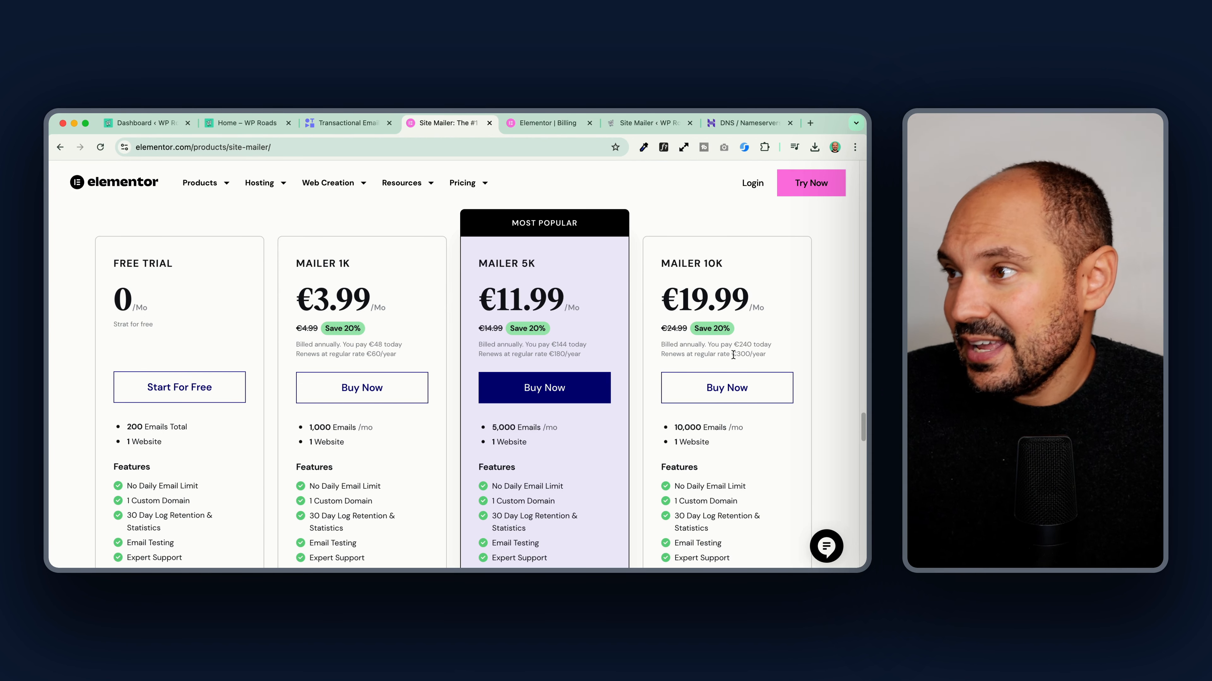
double_click(749, 354)
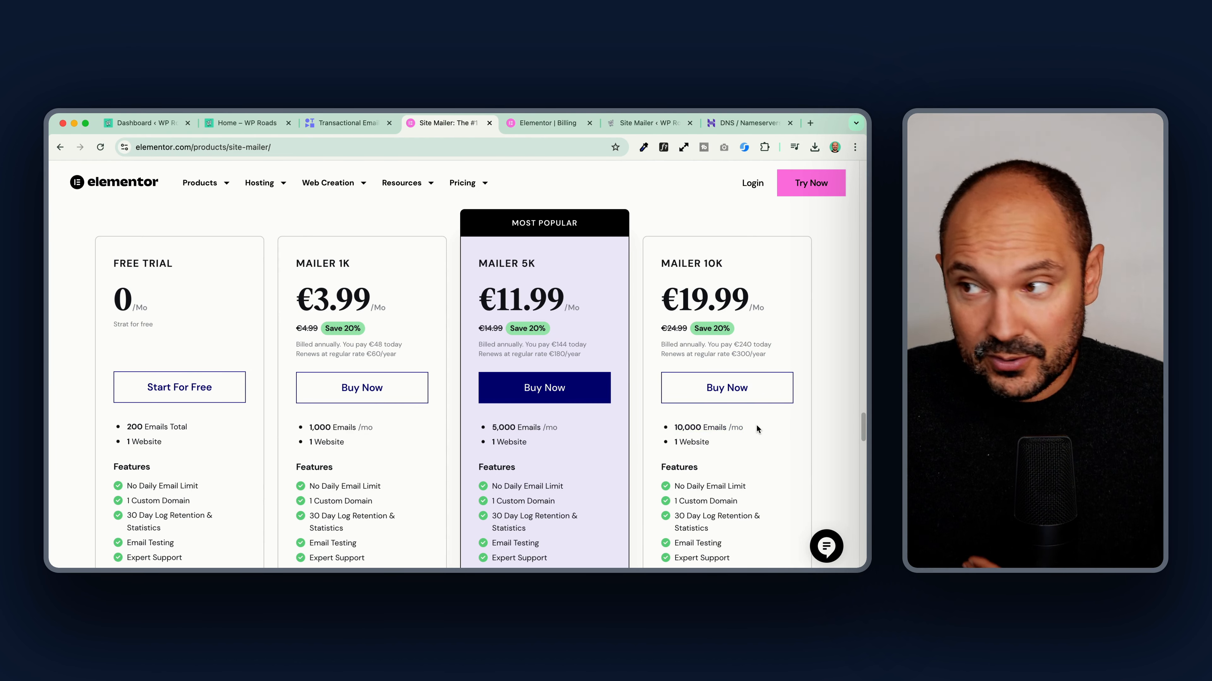
scroll(down, 3)
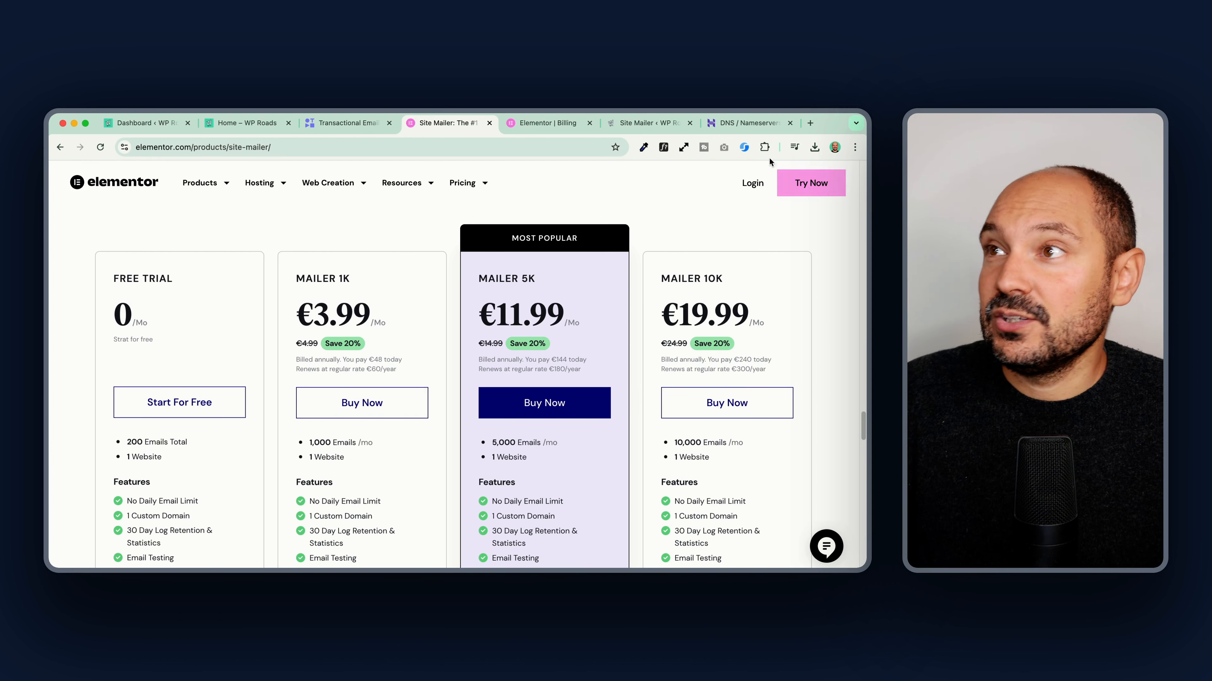
Step: Return to the Site Mailer email logs showing six emails, five delivered and one sending
click(647, 124)
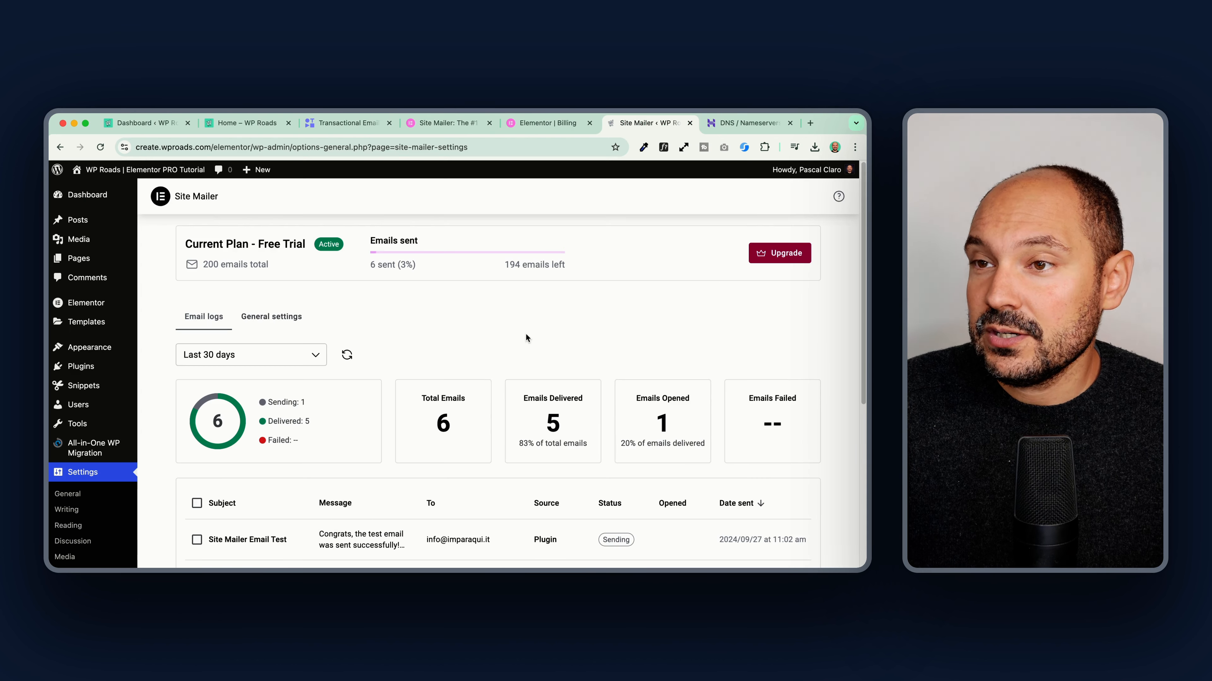
scroll(down, 3)
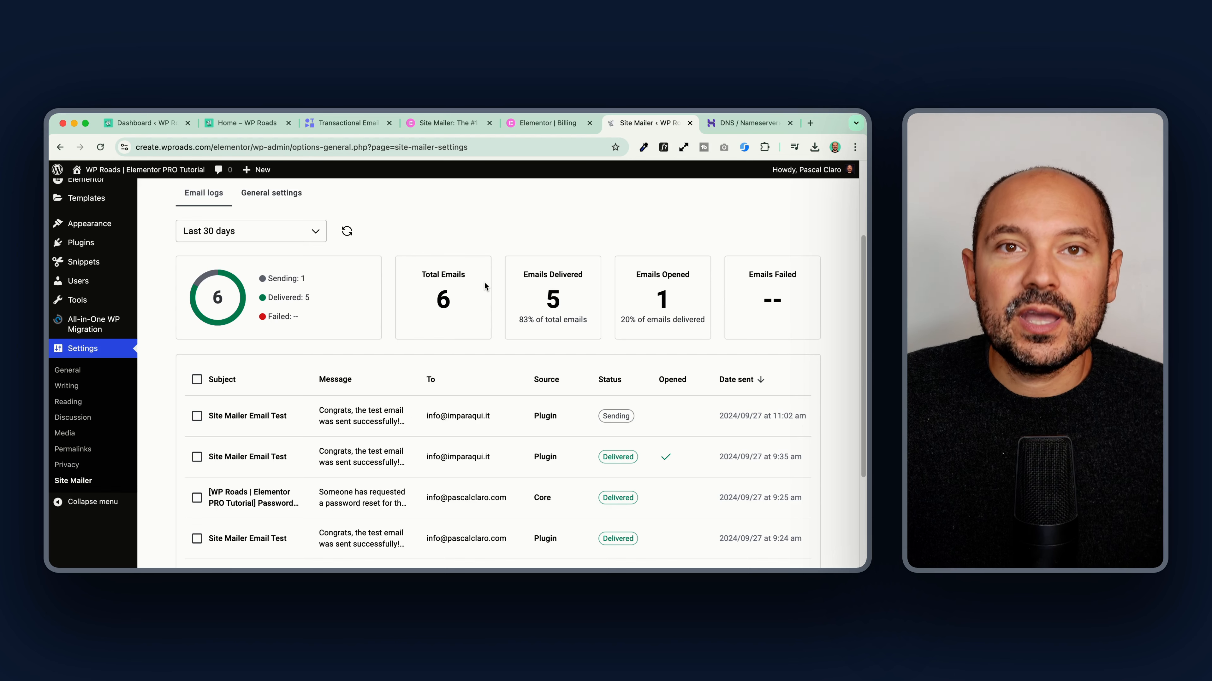
click(746, 123)
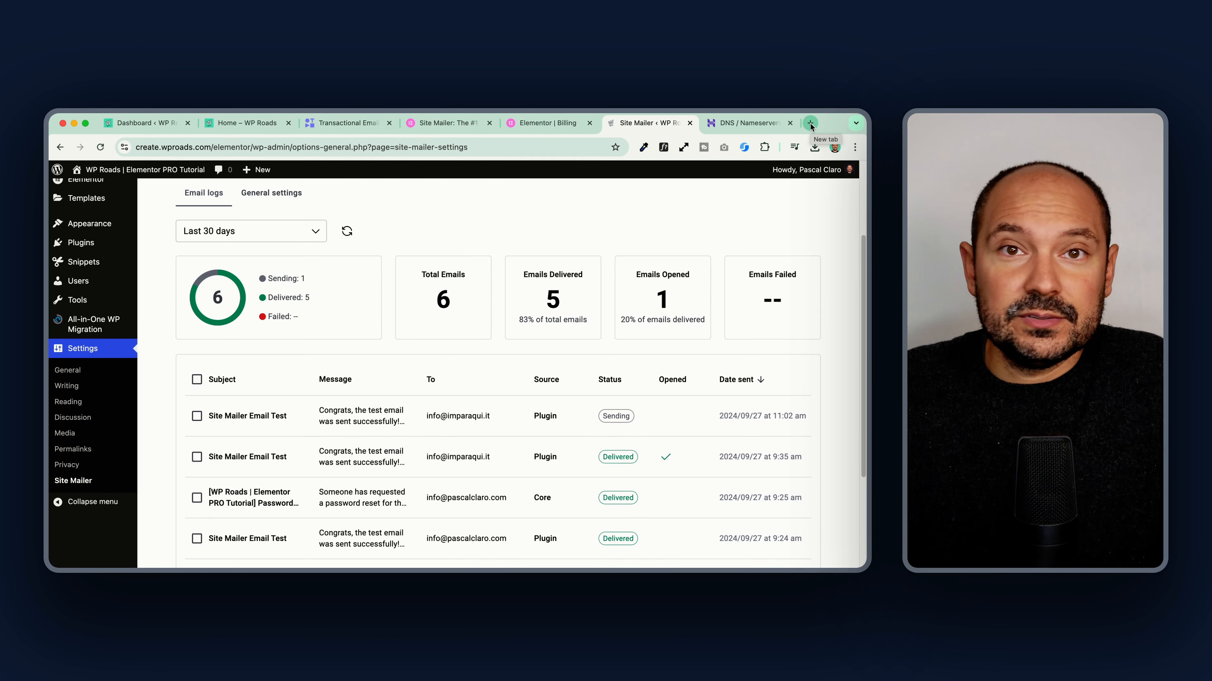
Step: Search Google for 'wp smtp' in a new tab and open the WP Mail SMTP homepage
click(810, 123)
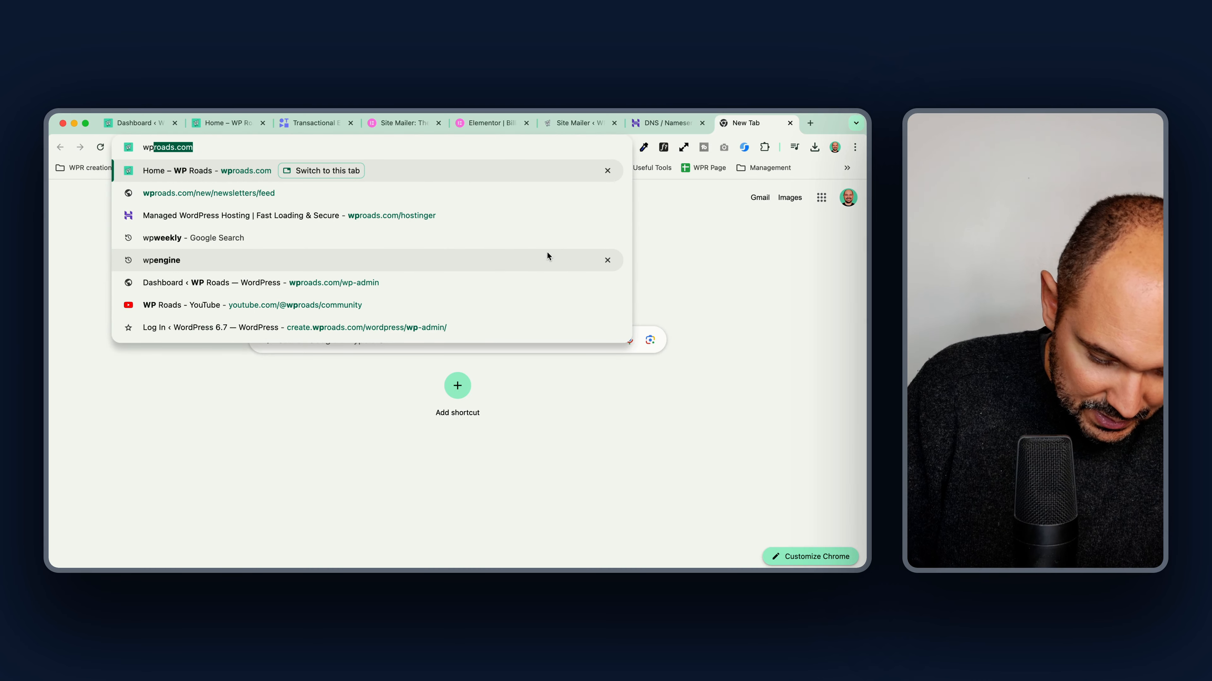
text(wp smtp)
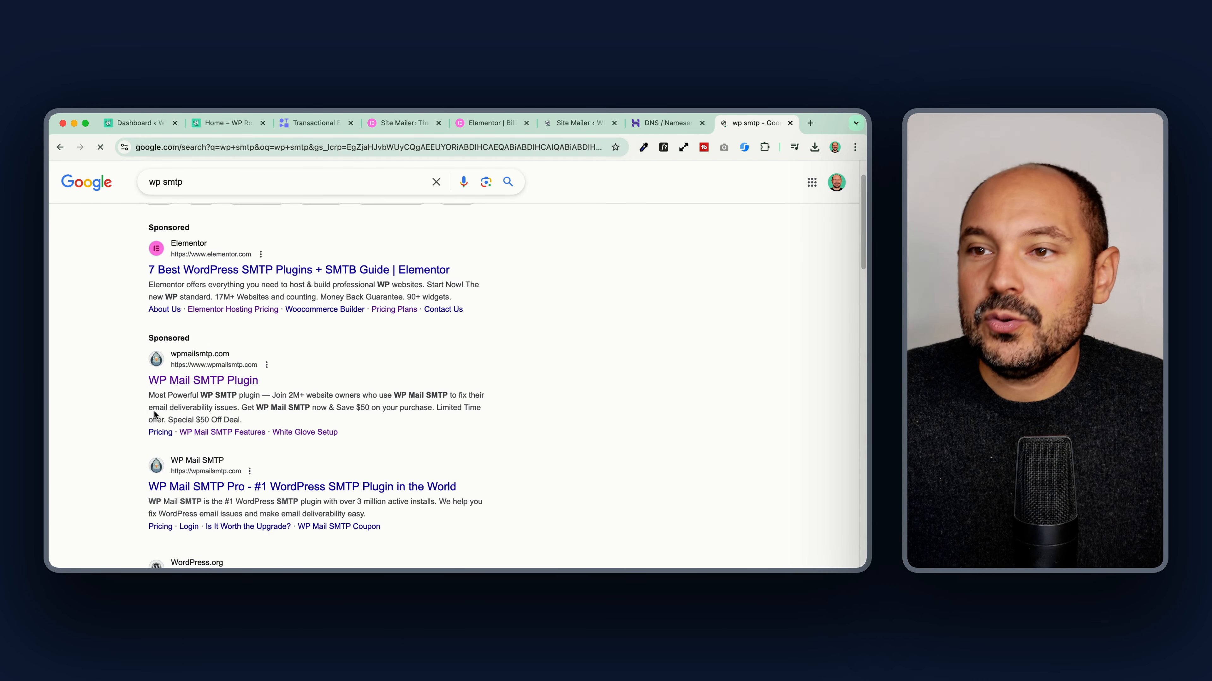
click(203, 380)
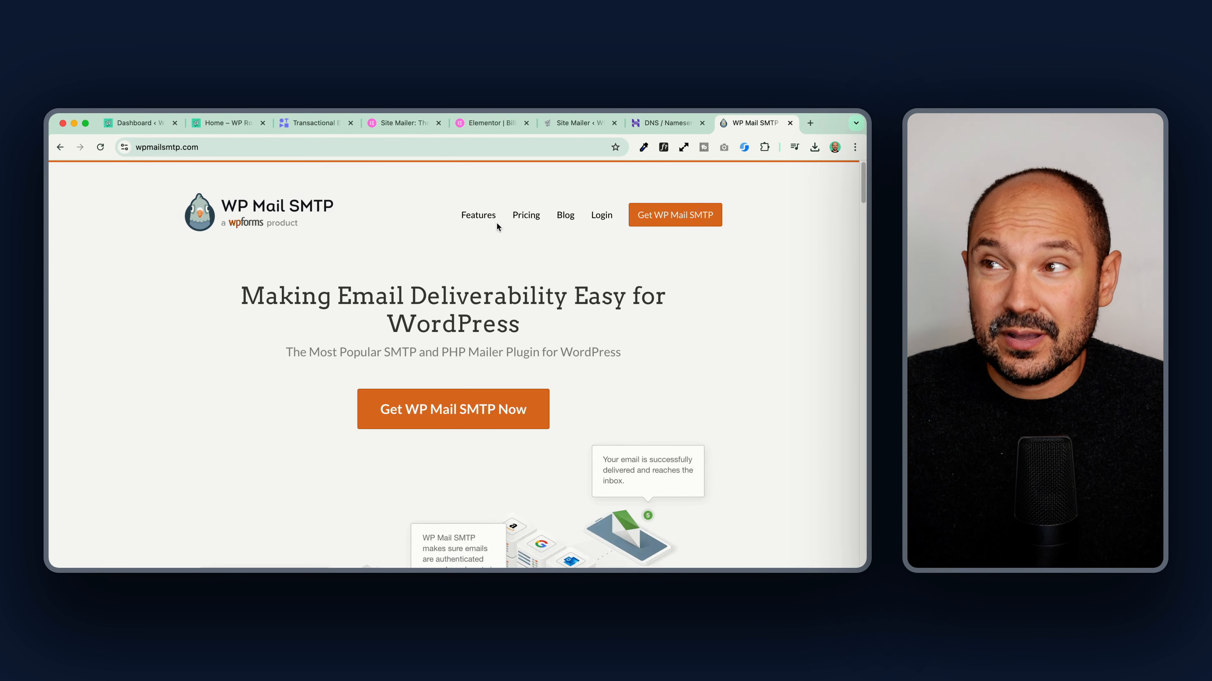
Step: Open WP Mail SMTP pricing: Pro $49, Elite $99, Developer $199, Agency $399 yearly
click(525, 214)
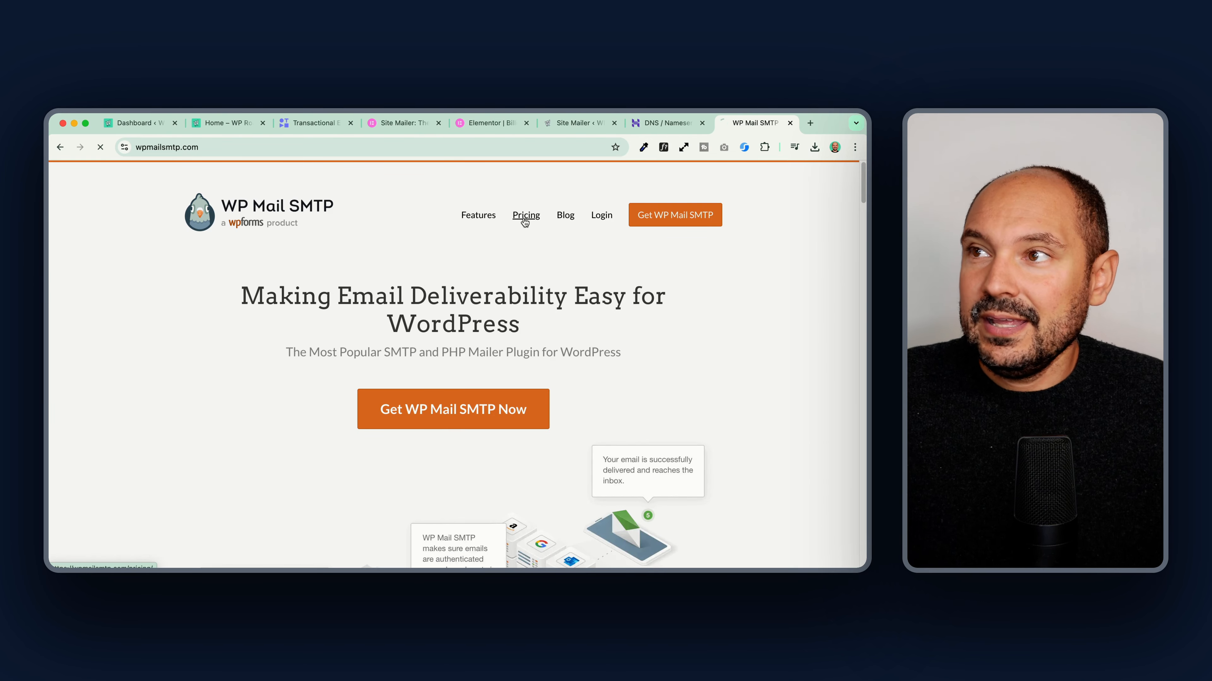
click(526, 214)
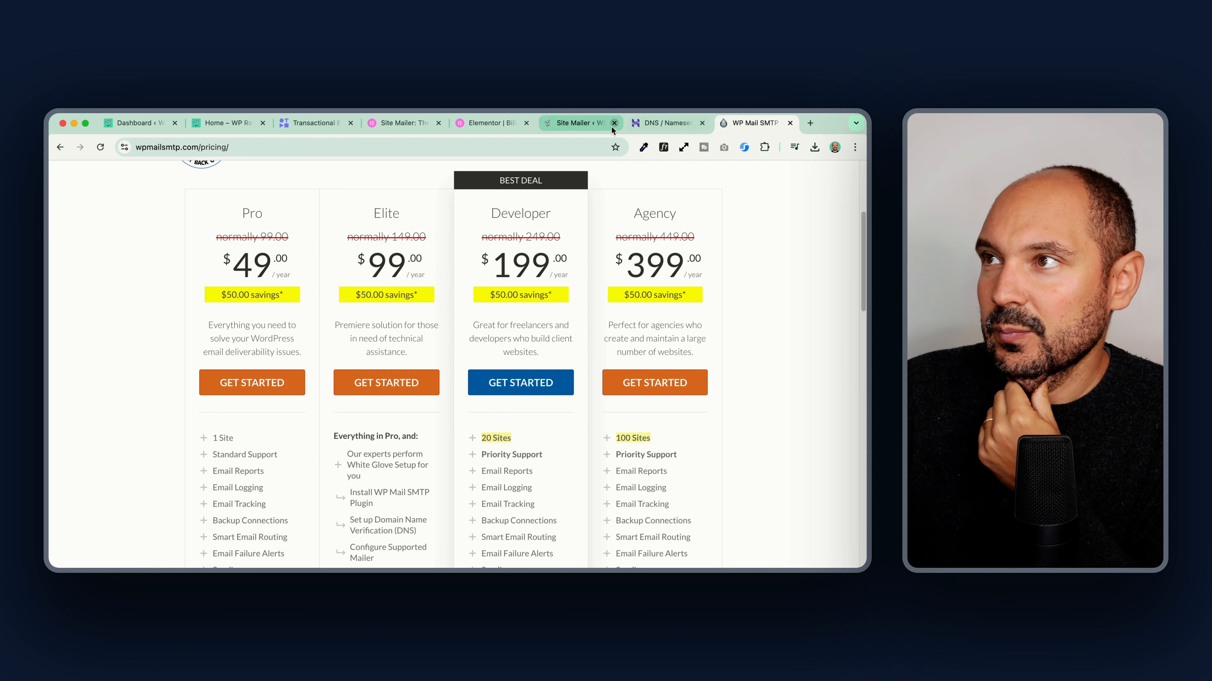
click(398, 123)
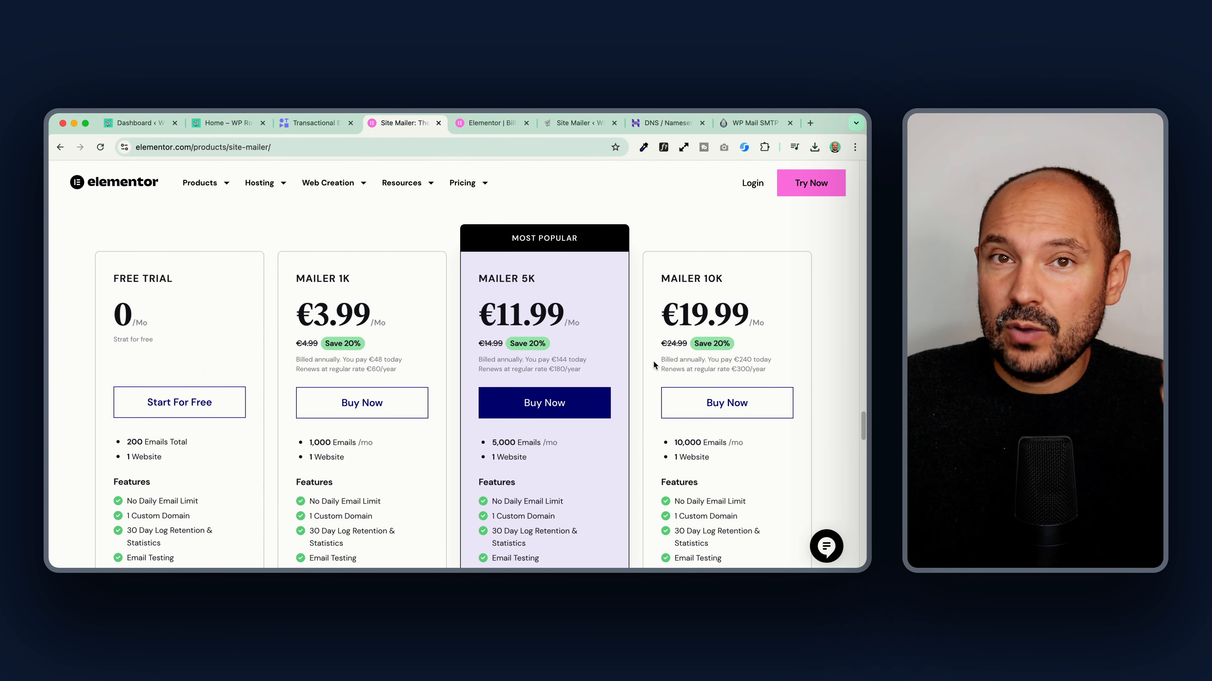
click(754, 124)
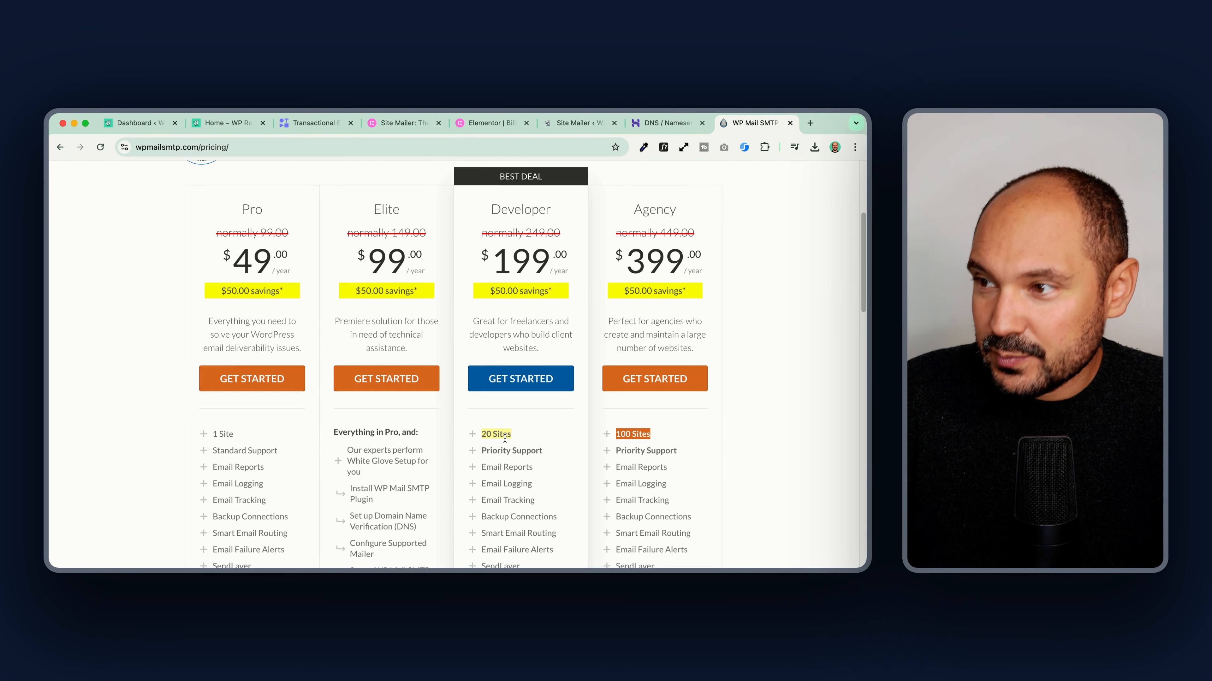
Step: Scroll the plan feature lists and site limits, comparing against the Site Mailer tab
scroll(down, 3)
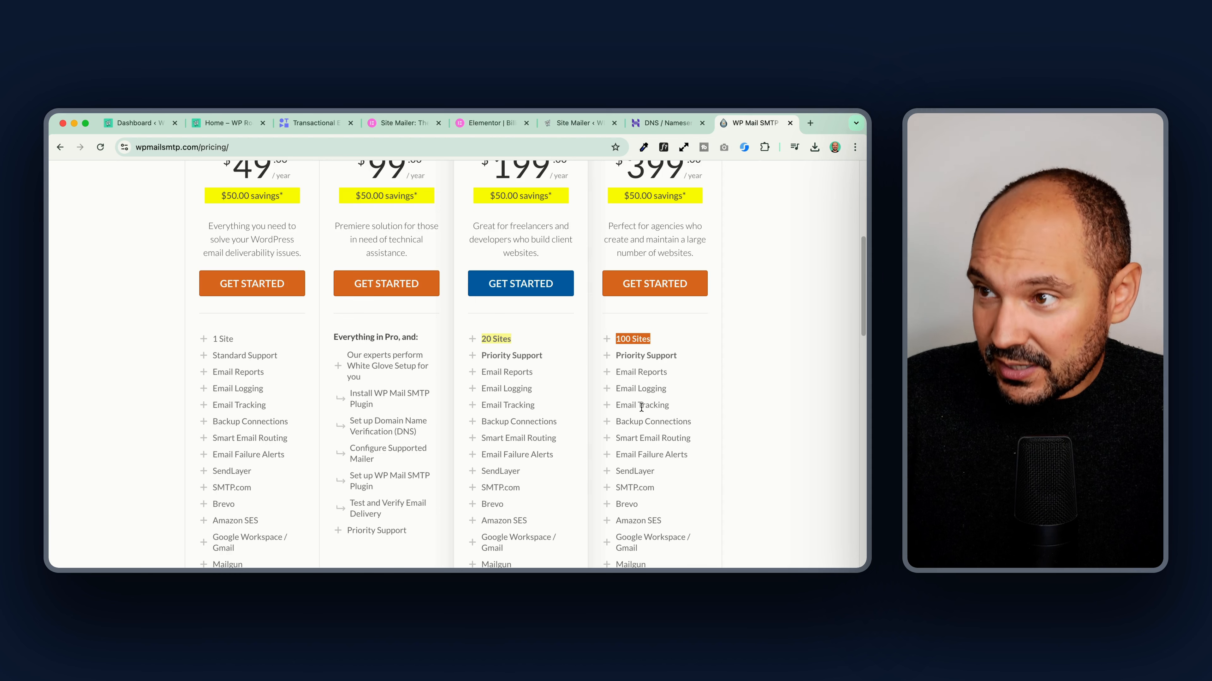
mouse_move(663, 463)
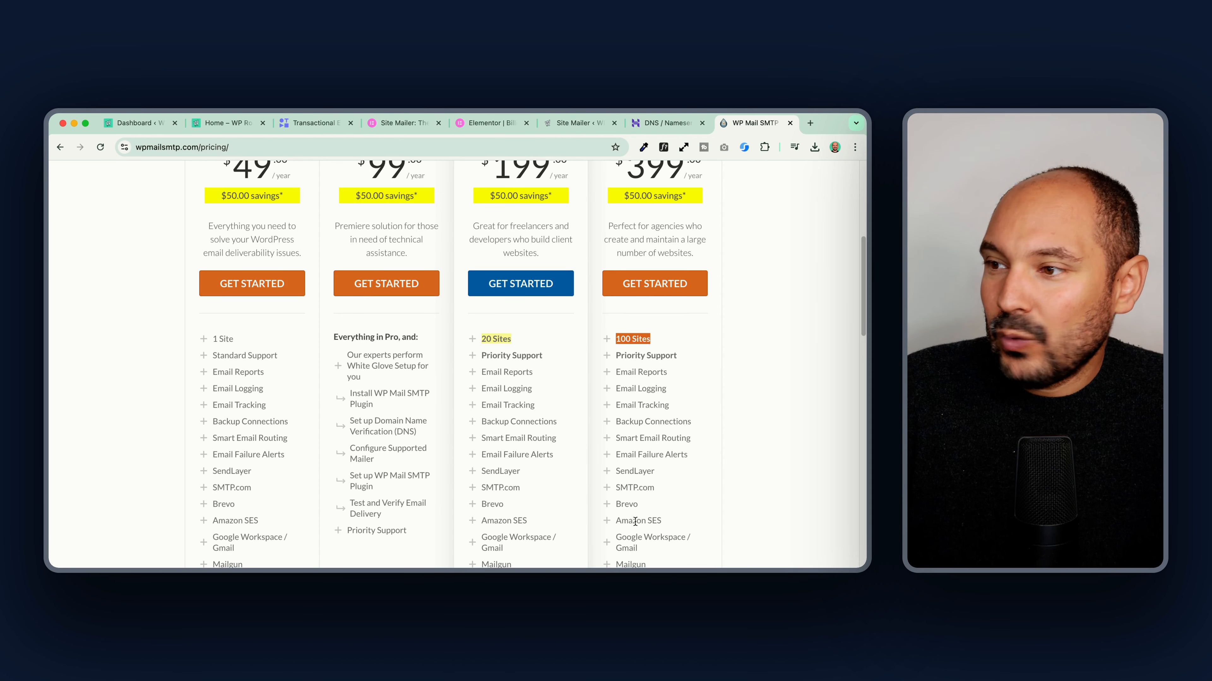
scroll(down, 3)
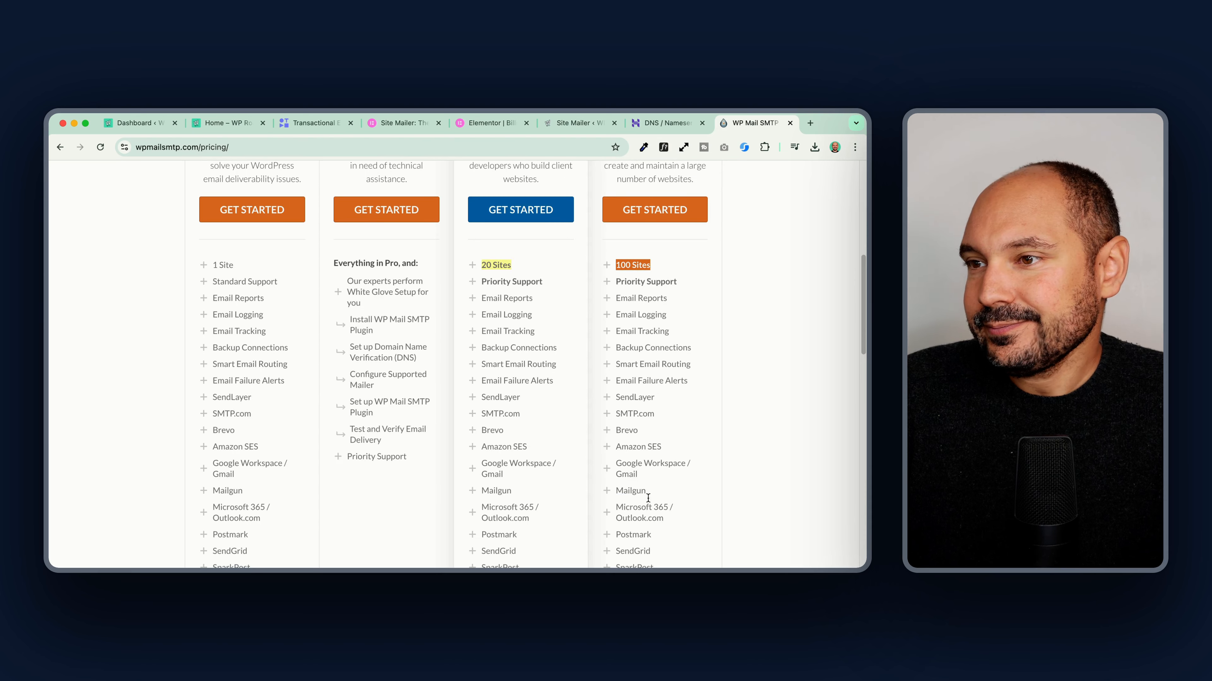
scroll(up, 3)
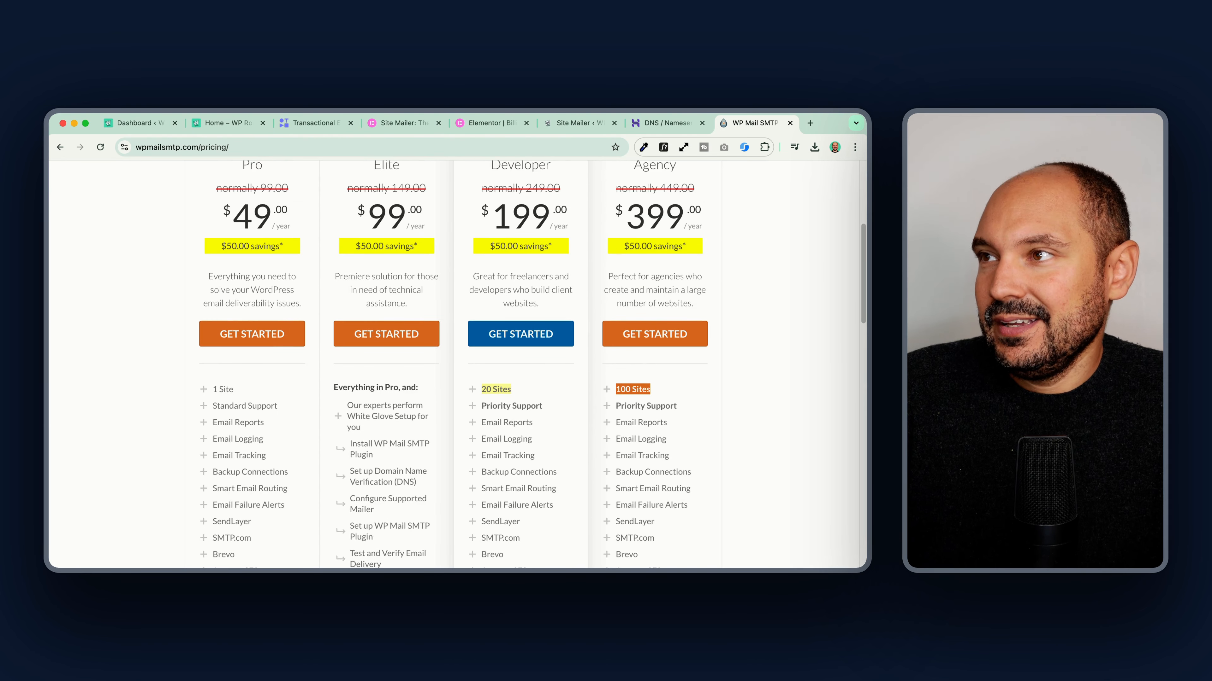
mouse_move(492, 123)
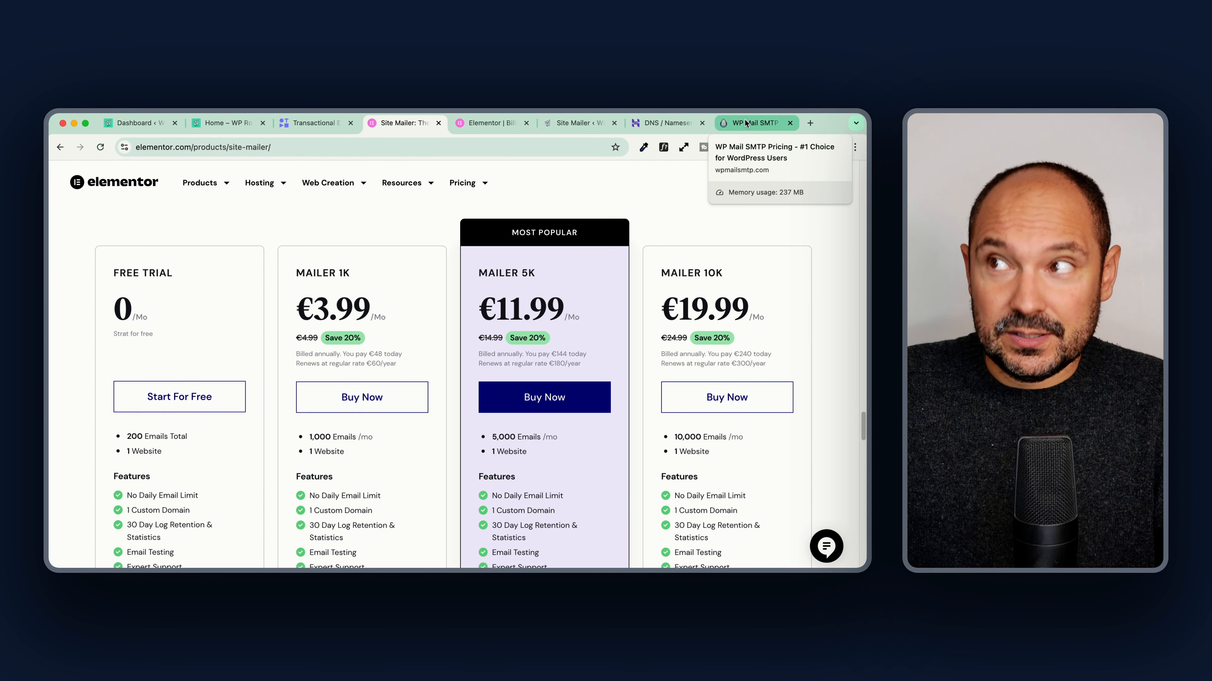
click(753, 123)
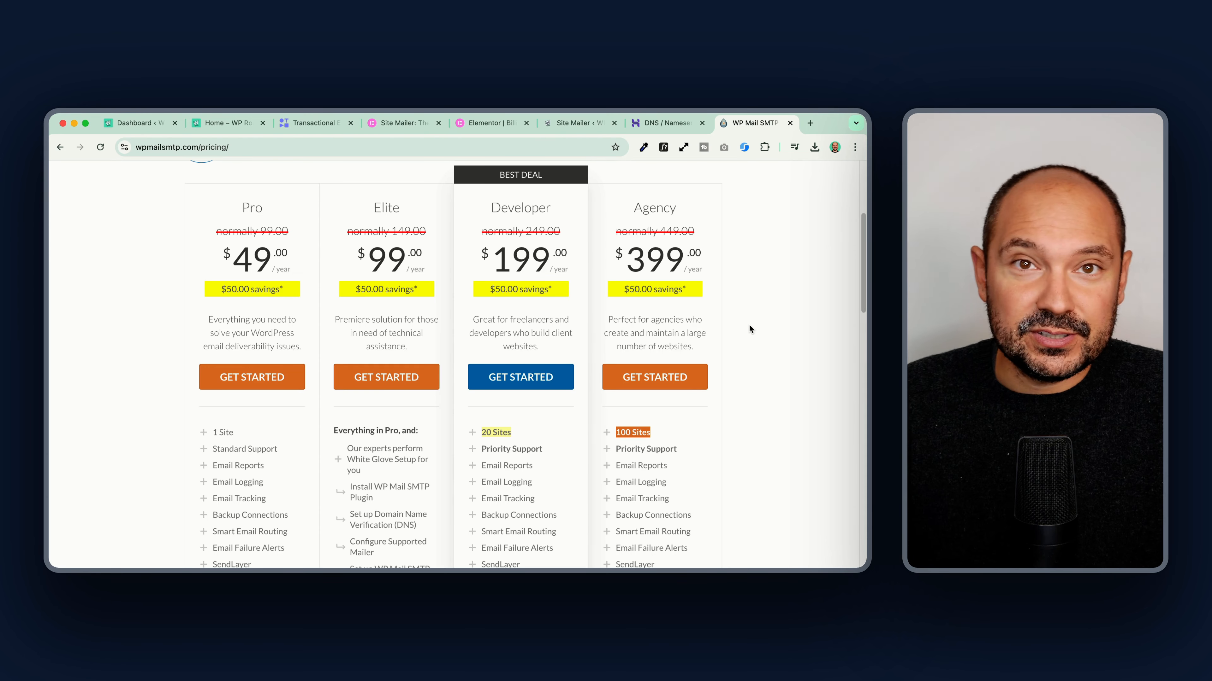
scroll(down, 3)
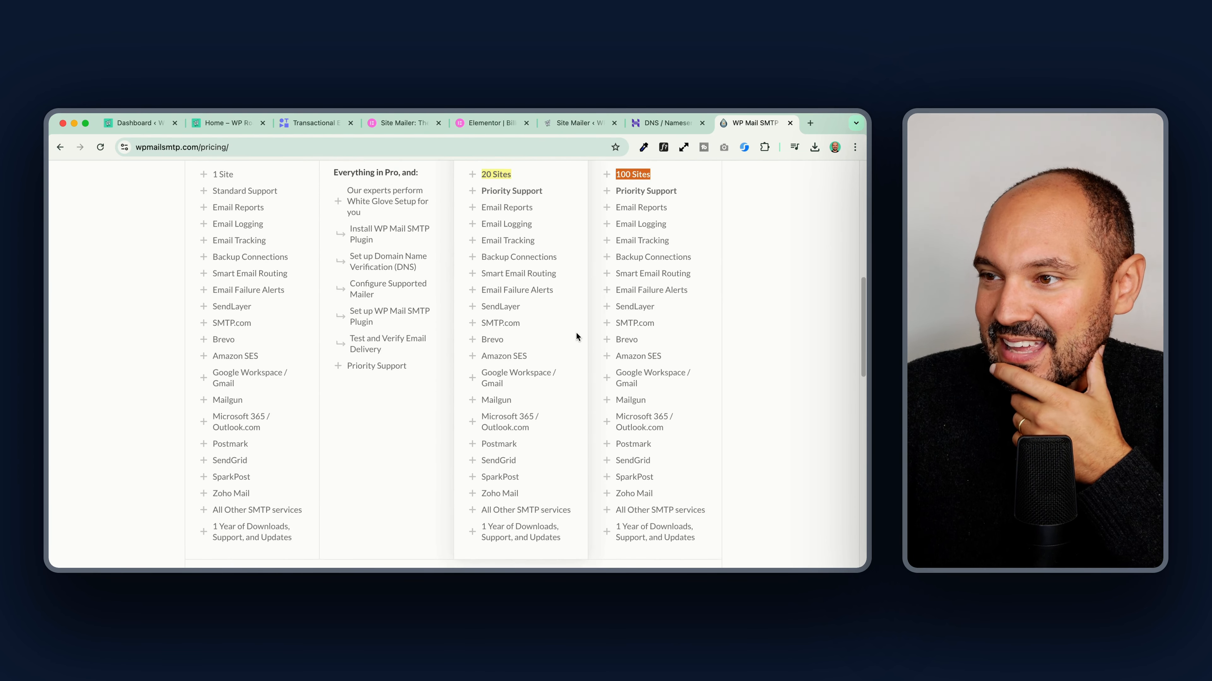